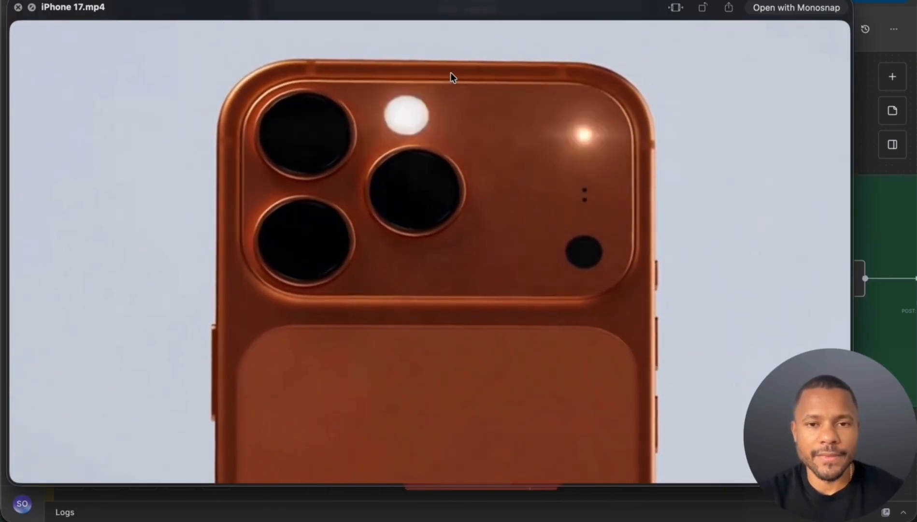
# - Preview the Air Jordan and Dasani 3 example commercials with Quick Look, then return to n8n
pyautogui.click(17, 7)
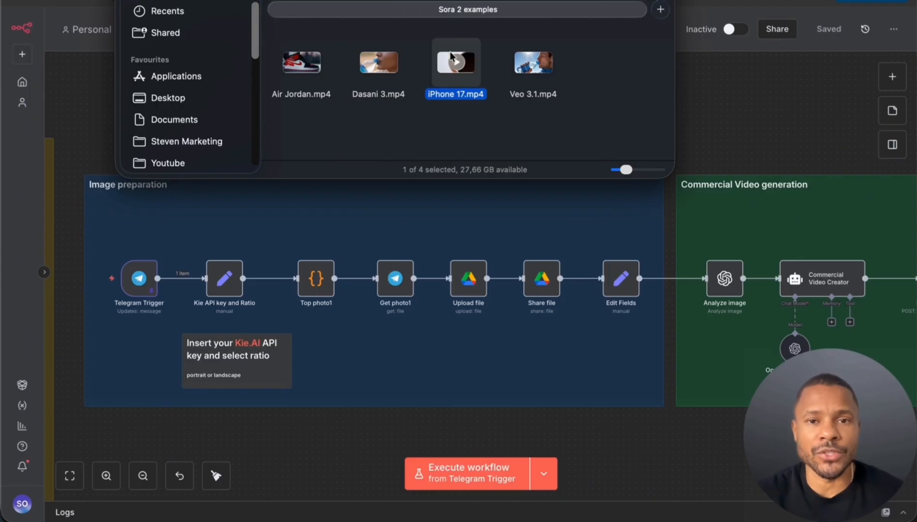
pyautogui.doubleClick(301, 63)
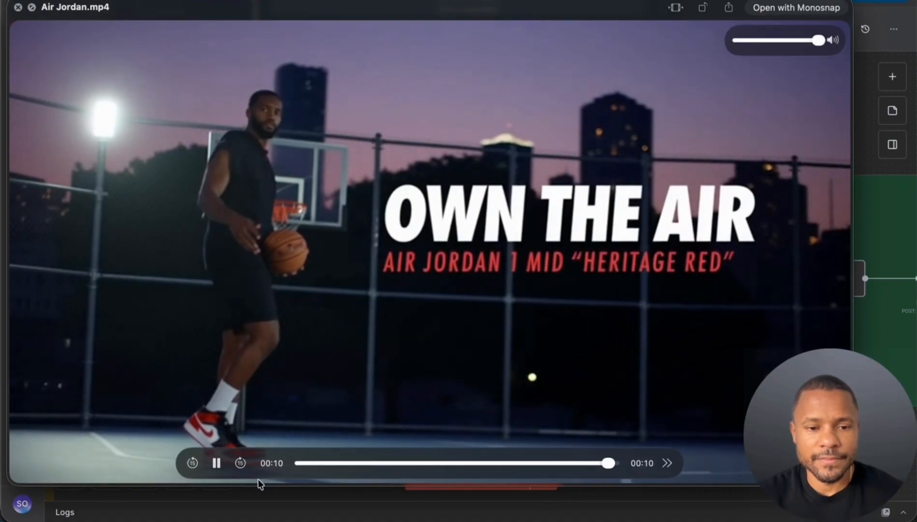
pyautogui.click(216, 463)
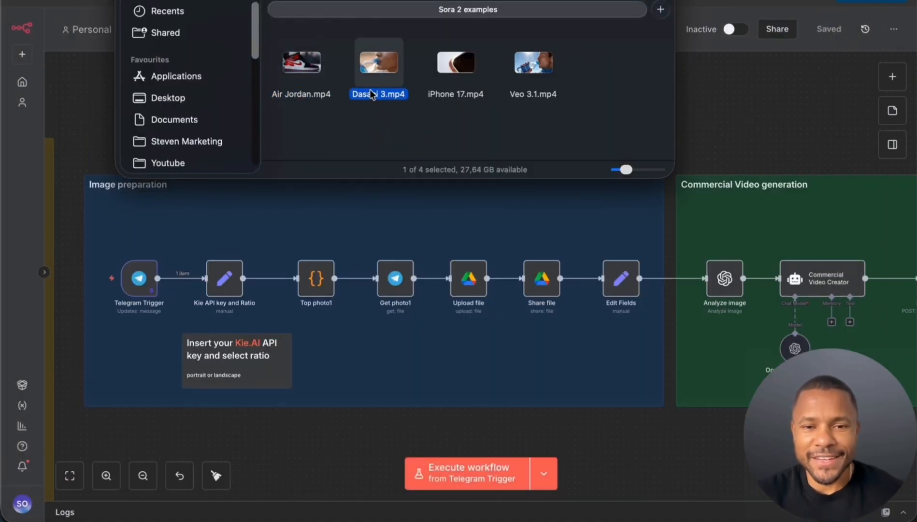
pyautogui.doubleClick(378, 63)
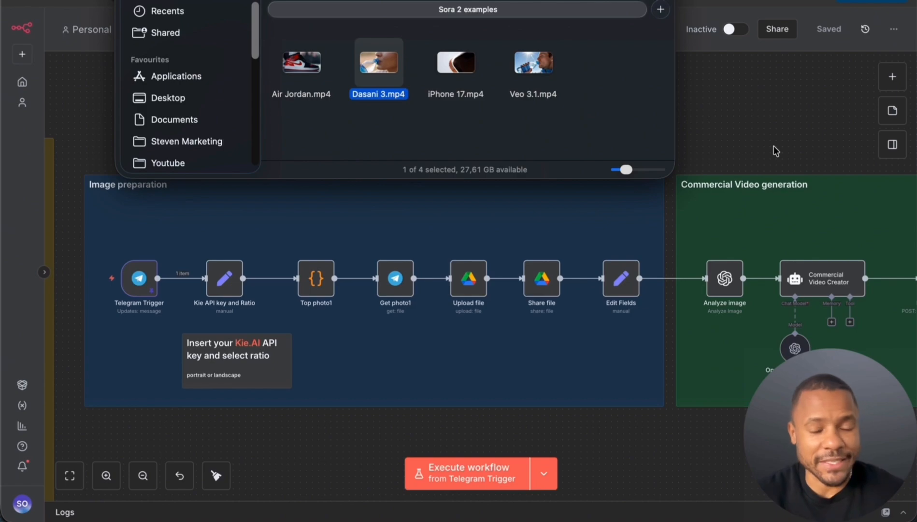
pyautogui.click(463, 473)
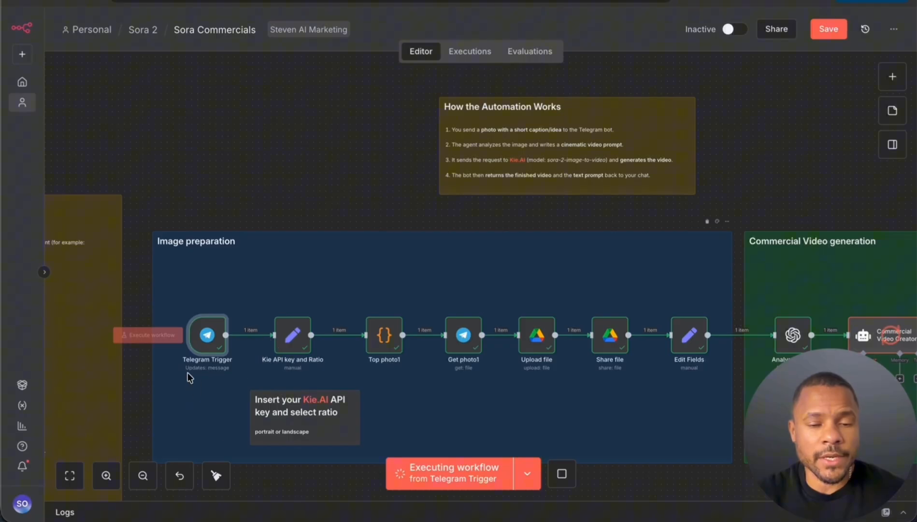
pyautogui.moveTo(178, 351)
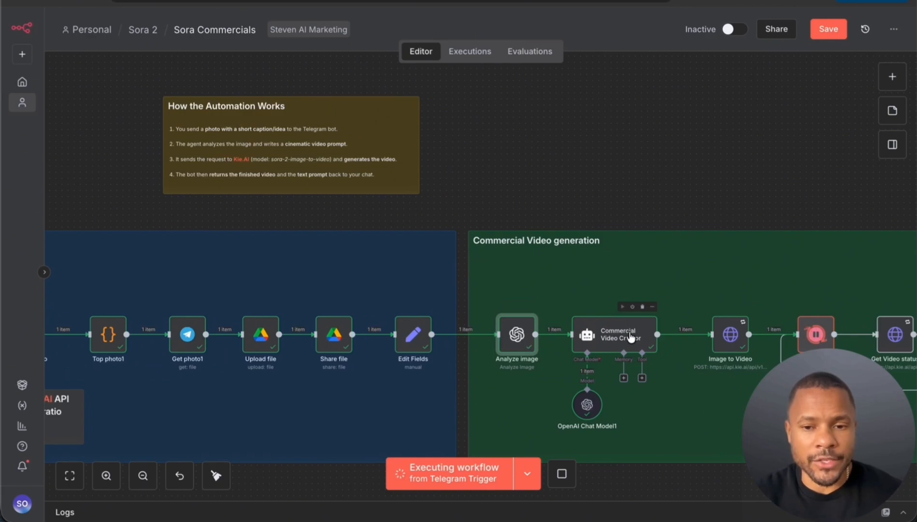
pyautogui.moveTo(630, 336)
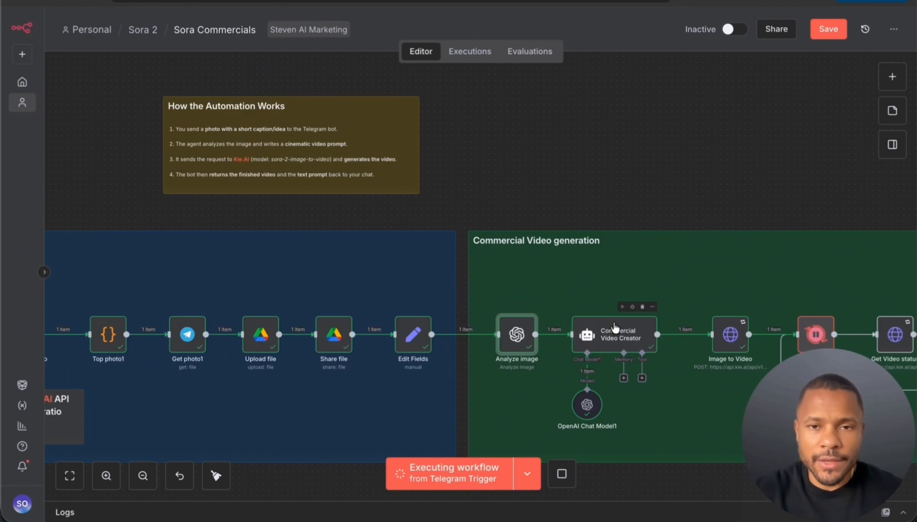
pyautogui.moveTo(538, 333)
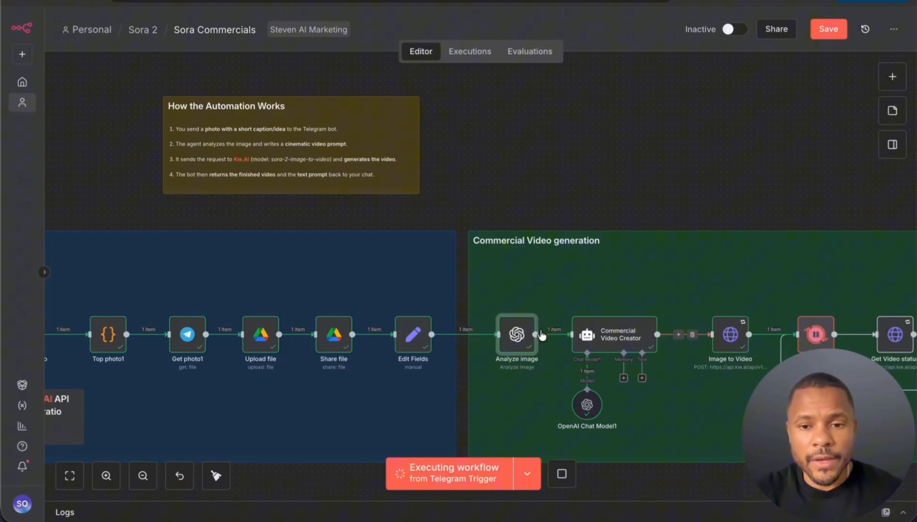
# - Pan the canvas to show the Image to Video, Wait, status check, Download video and Telegram nodes
pyautogui.moveTo(538, 334); pyautogui.dragTo(397, 333)
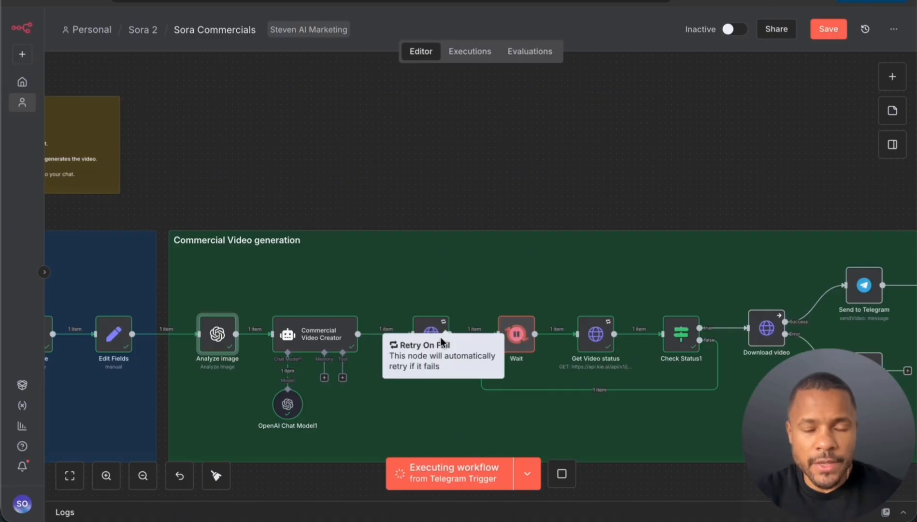
pyautogui.moveTo(430, 332)
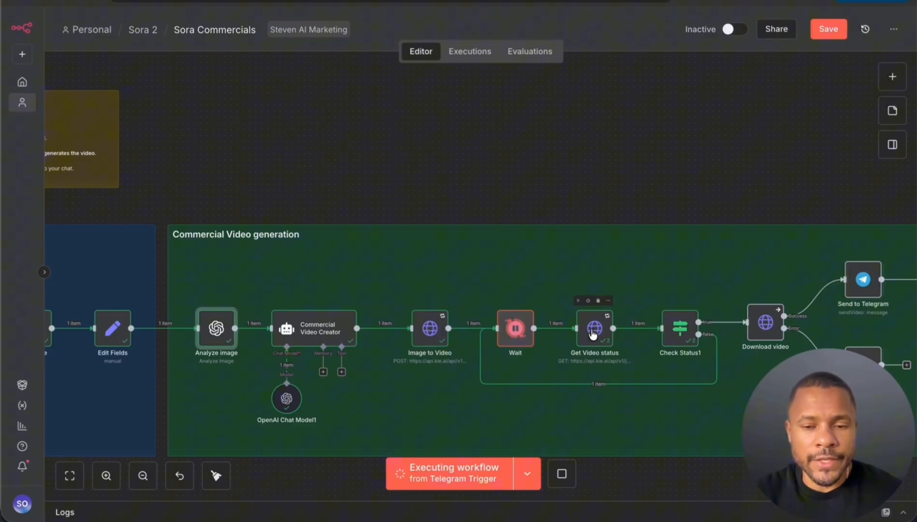
pyautogui.moveTo(699, 334)
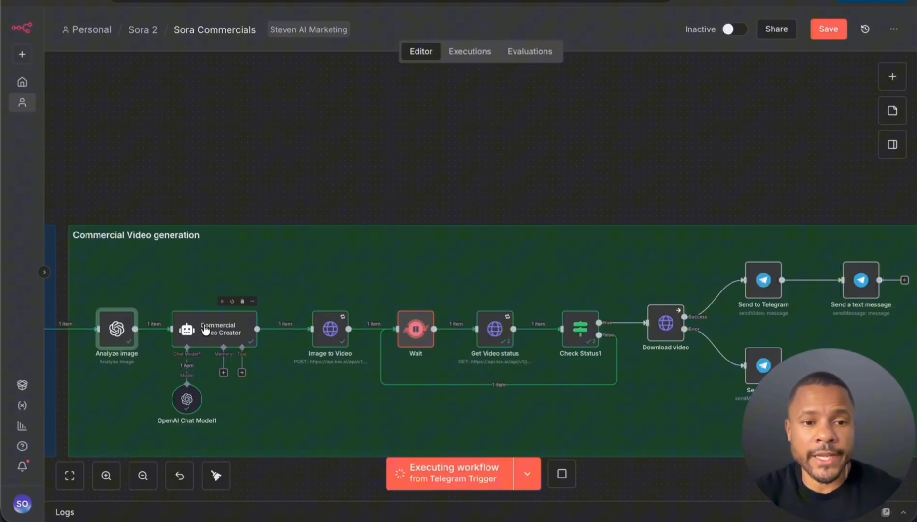
pyautogui.moveTo(220, 341)
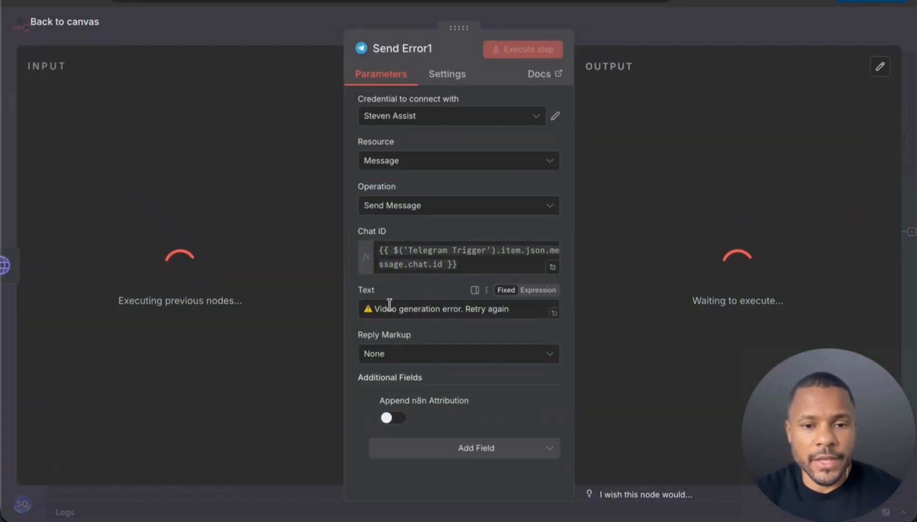
# - Review the Send Error1 message text and the Wait node's 30-second amount
pyautogui.click(456, 309)
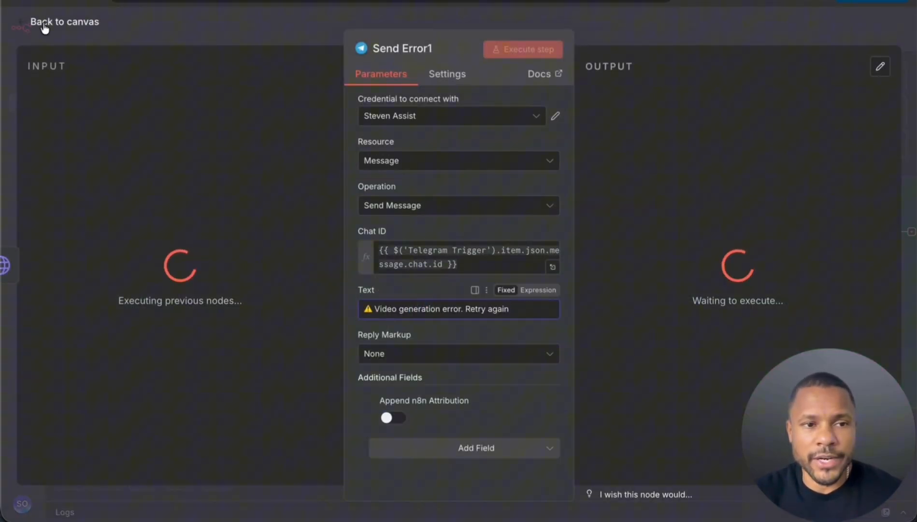
pyautogui.click(64, 22)
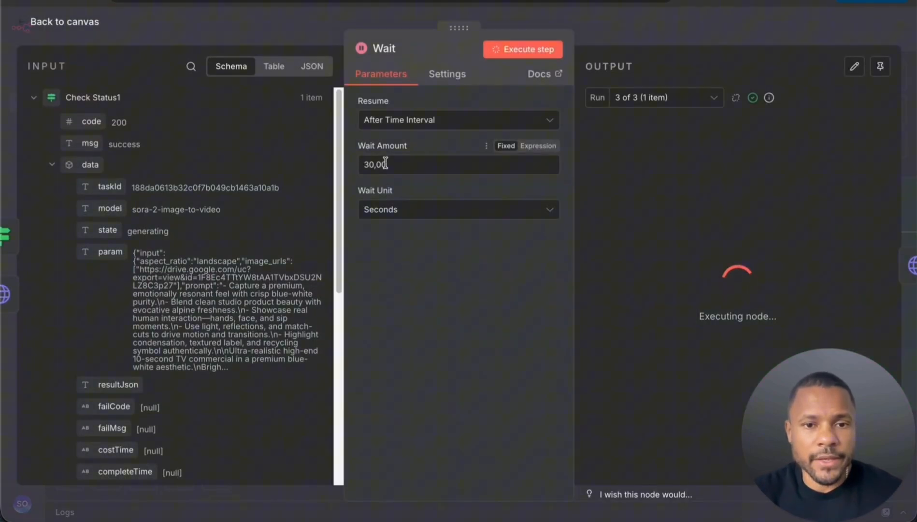
pyautogui.click(64, 22)
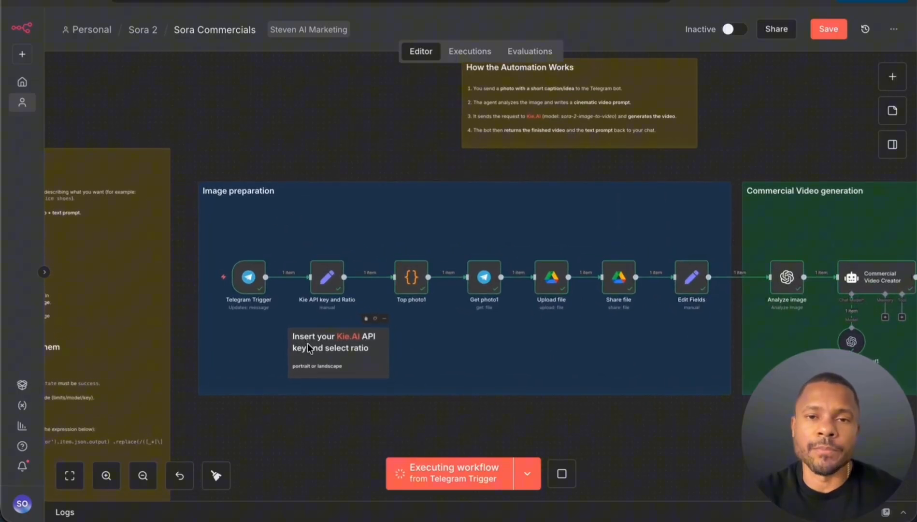
pyautogui.moveTo(395, 322)
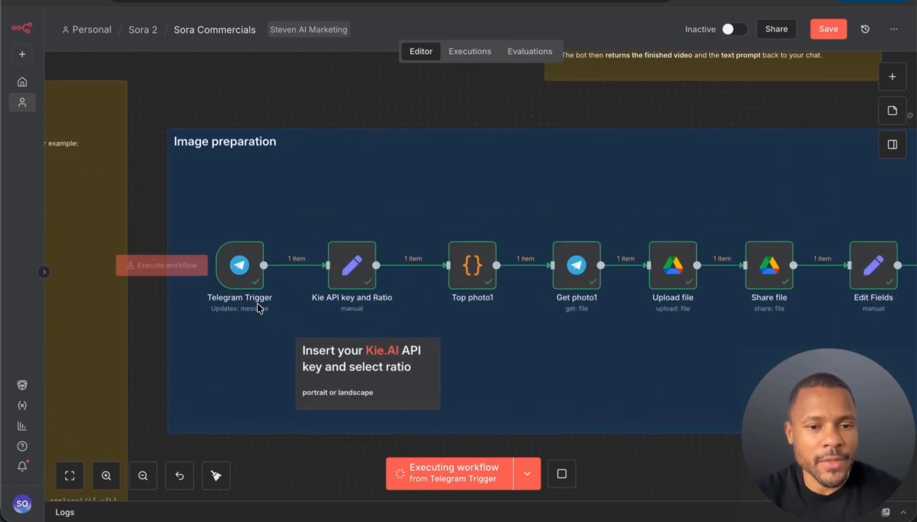
# - Review the Telegram Trigger output and the Kie API key and Ratio node with landscape ratio
pyautogui.doubleClick(239, 264)
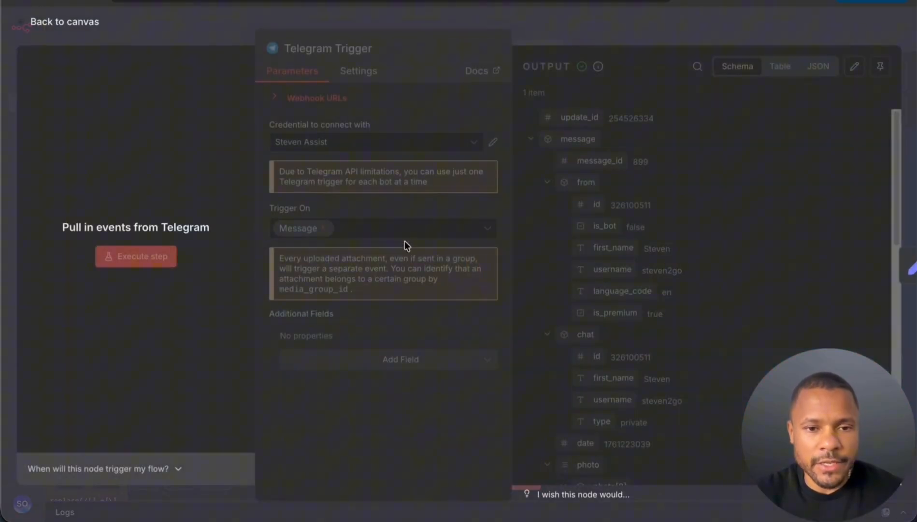
pyautogui.moveTo(626, 185)
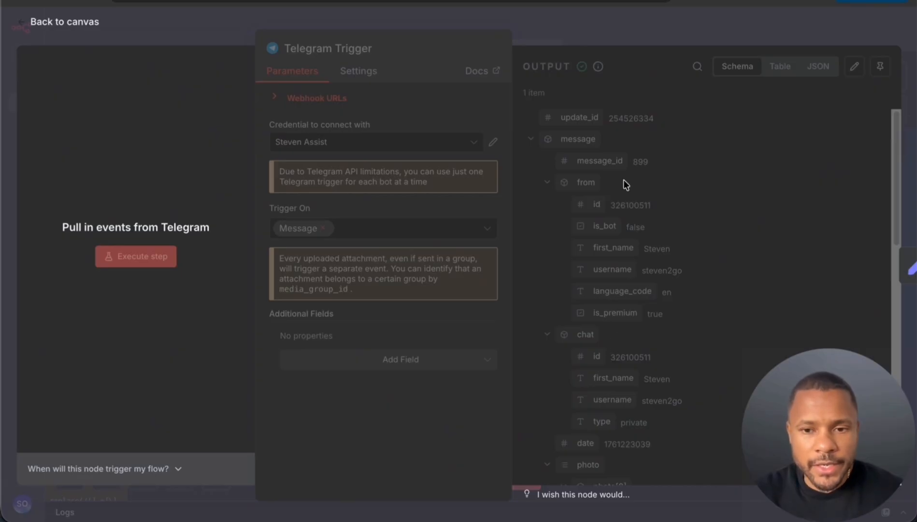
pyautogui.moveTo(659, 320)
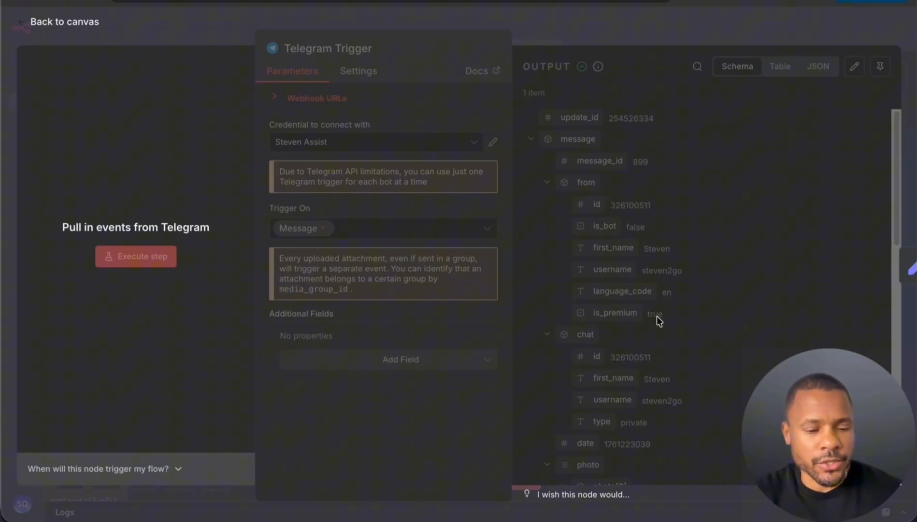
pyautogui.click(64, 22)
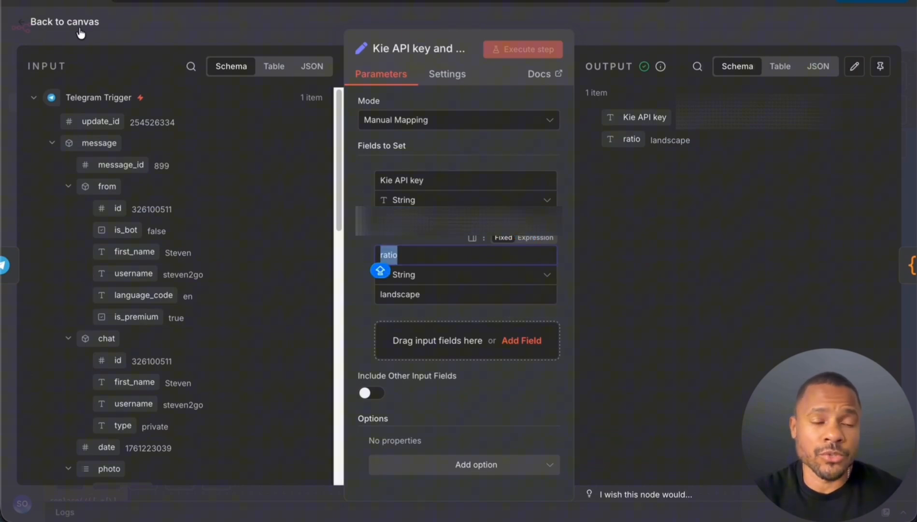
pyautogui.click(65, 21)
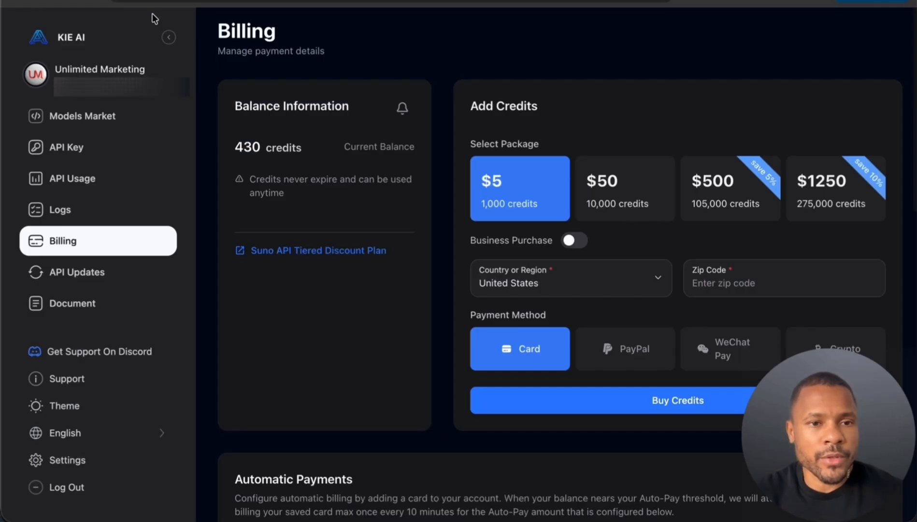
# - Go to the Kie API home page and browse the Models Market catalogue
pyautogui.click(57, 34)
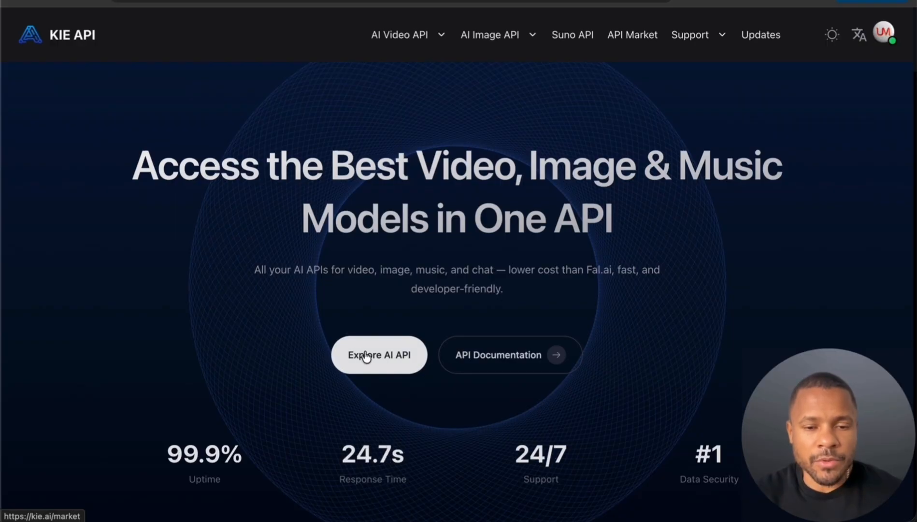
pyautogui.click(379, 354)
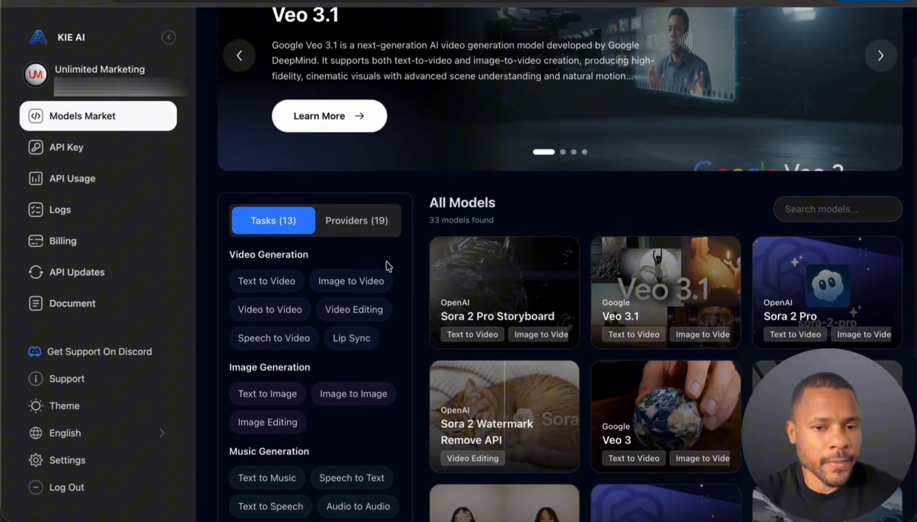
pyautogui.moveTo(66, 147)
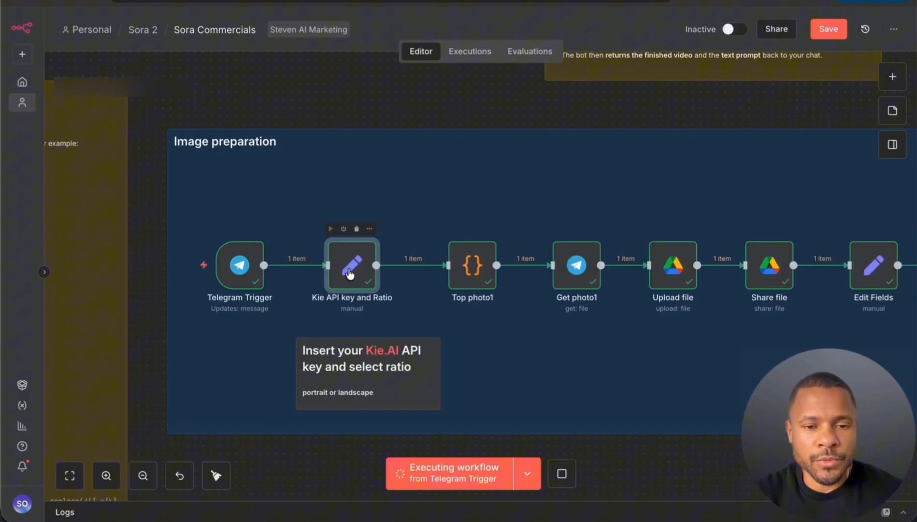
pyautogui.moveTo(306, 402)
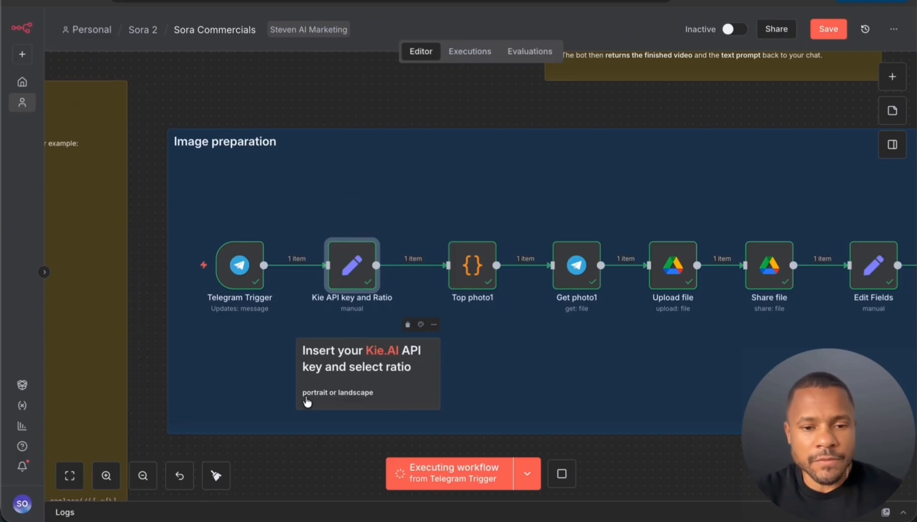
pyautogui.moveTo(369, 387)
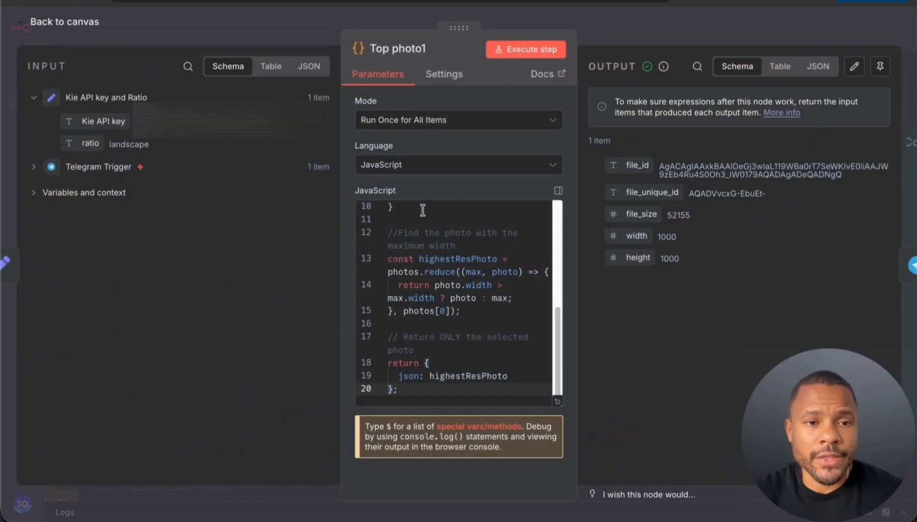
pyautogui.moveTo(330, 309)
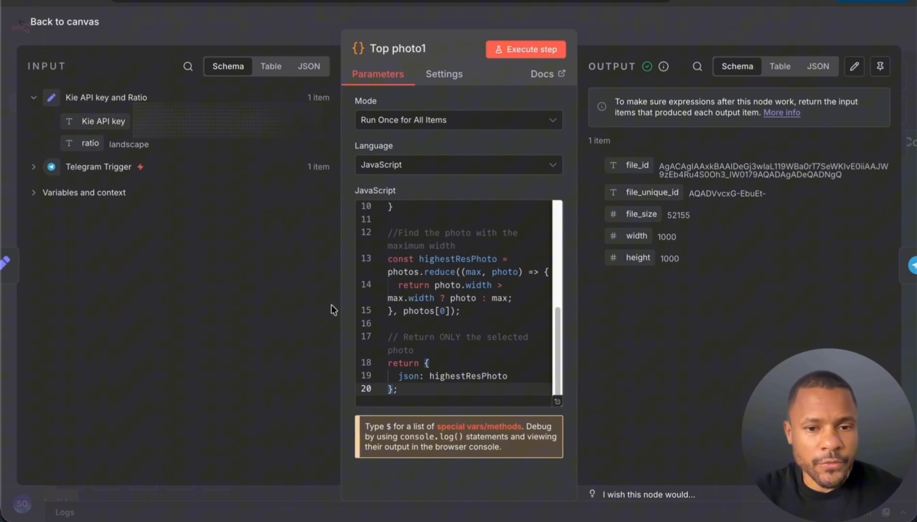
# - Expand the Telegram Trigger input and scroll through its four photo sizes
pyautogui.click(33, 167)
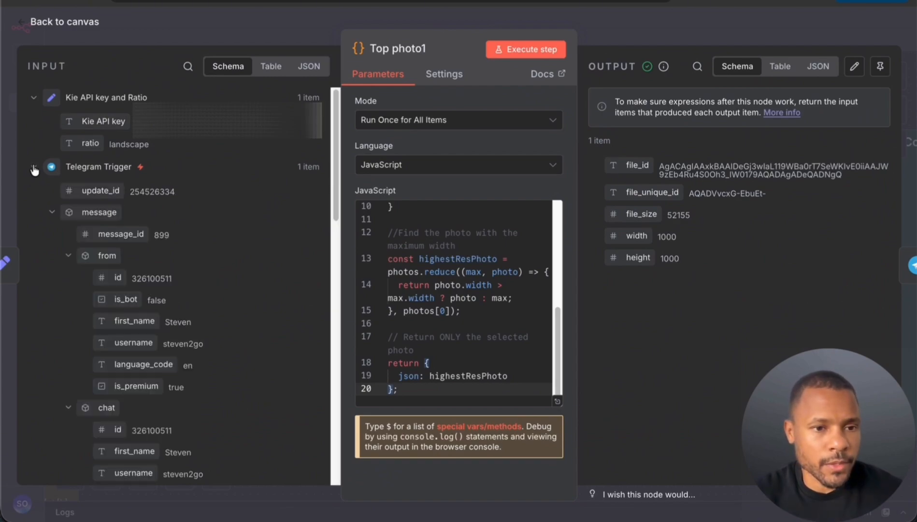
pyautogui.scroll(-3)
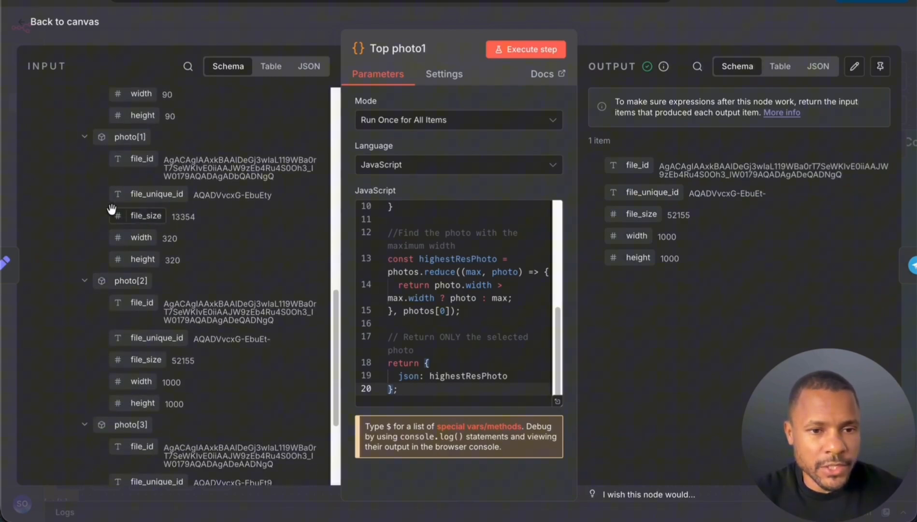
pyautogui.scroll(3)
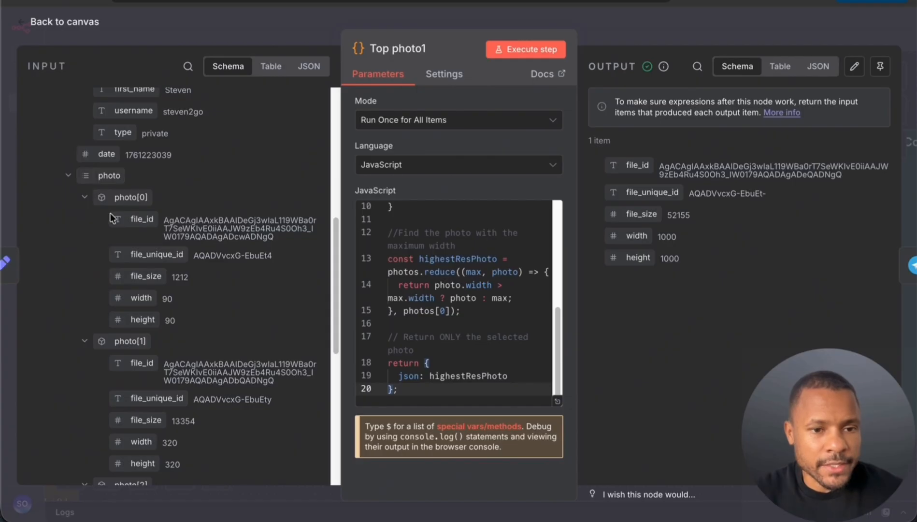
pyautogui.scroll(-3)
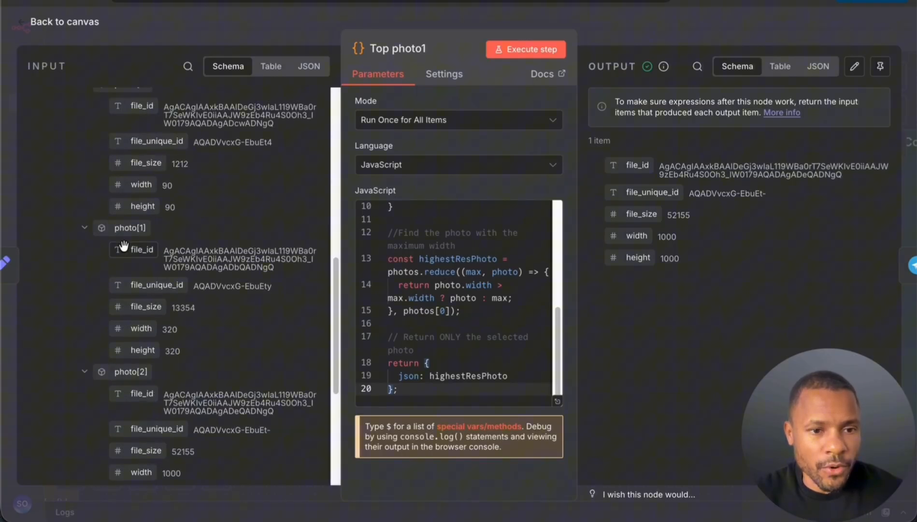
pyautogui.scroll(-3)
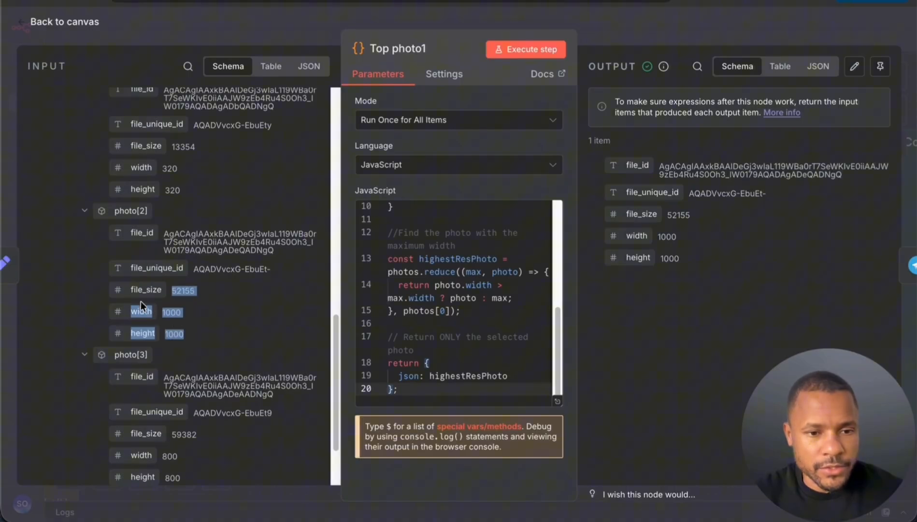
pyautogui.moveTo(155, 333)
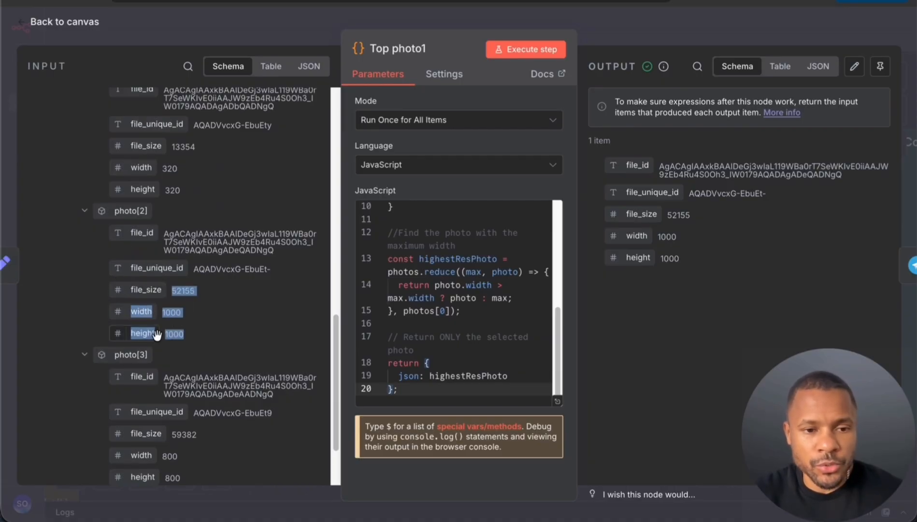
pyautogui.scroll(3)
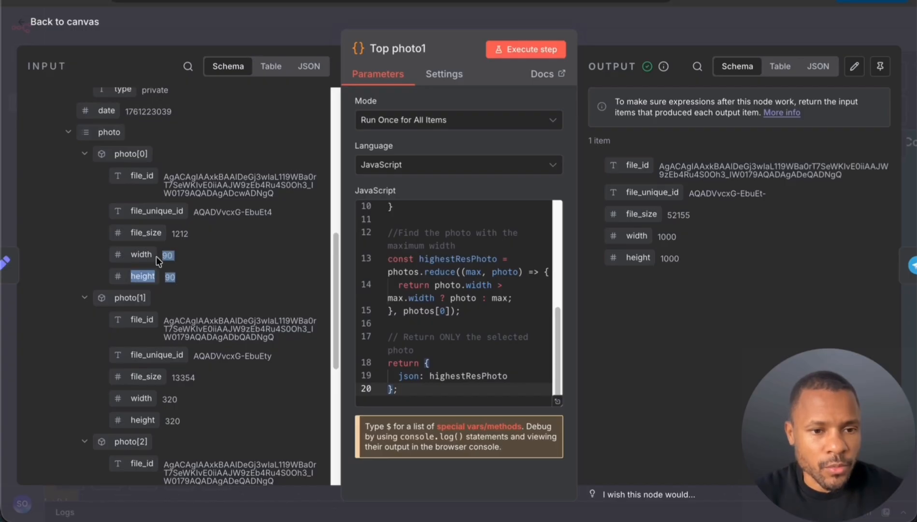
pyautogui.scroll(-3)
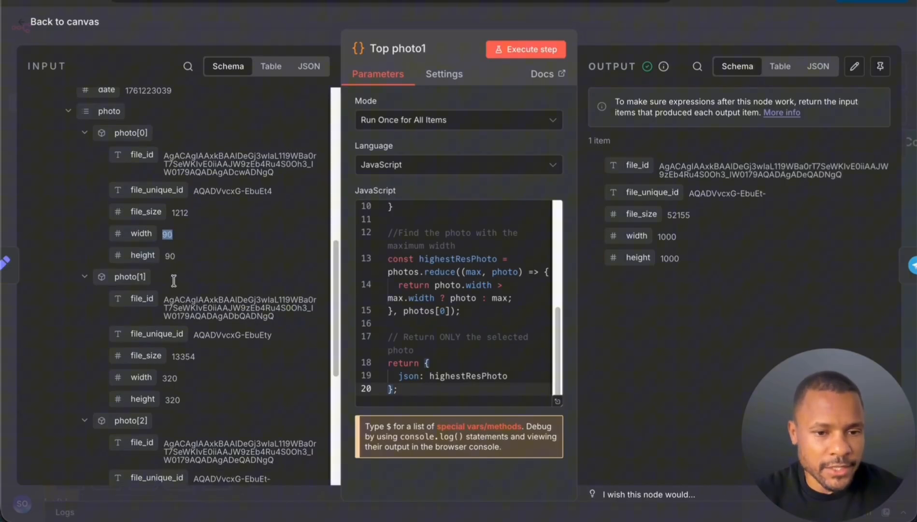
pyautogui.scroll(-3)
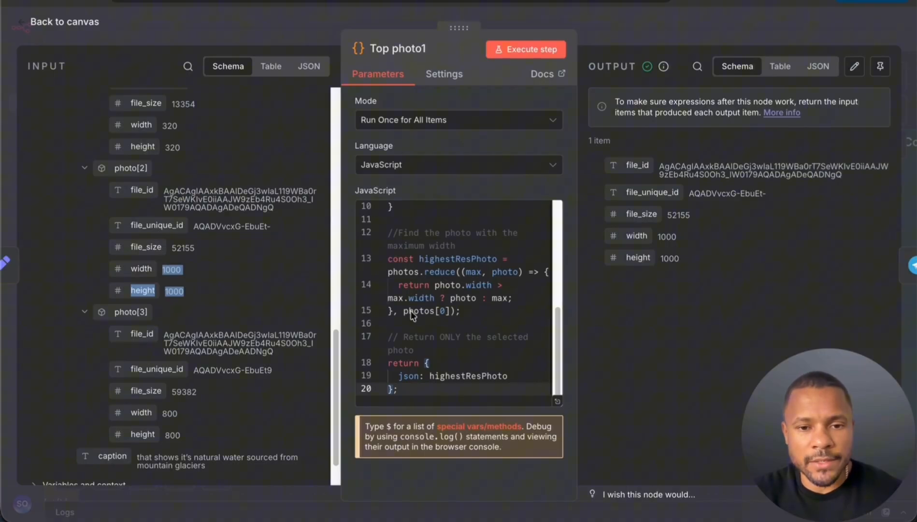
# - View the Top photo1 JavaScript in the full-size editor and return to the canvas
pyautogui.click(556, 401)
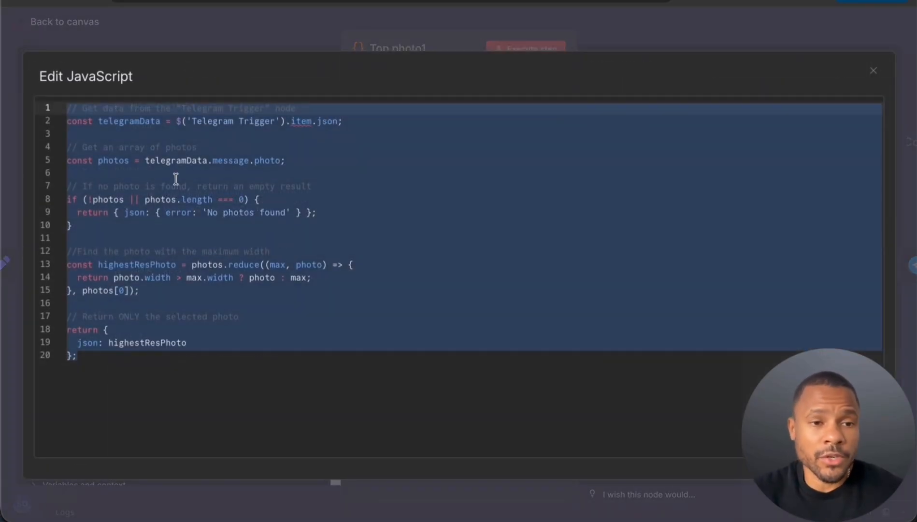
pyautogui.click(873, 70)
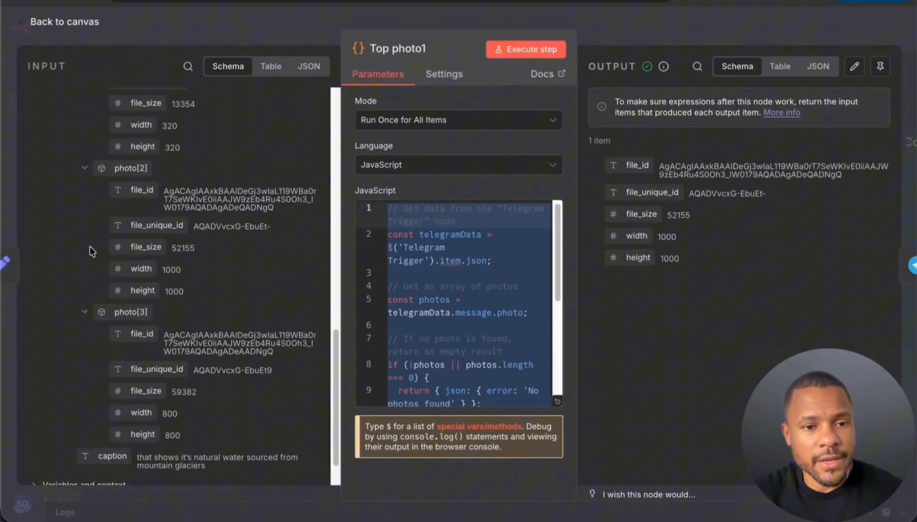
pyautogui.scroll(3)
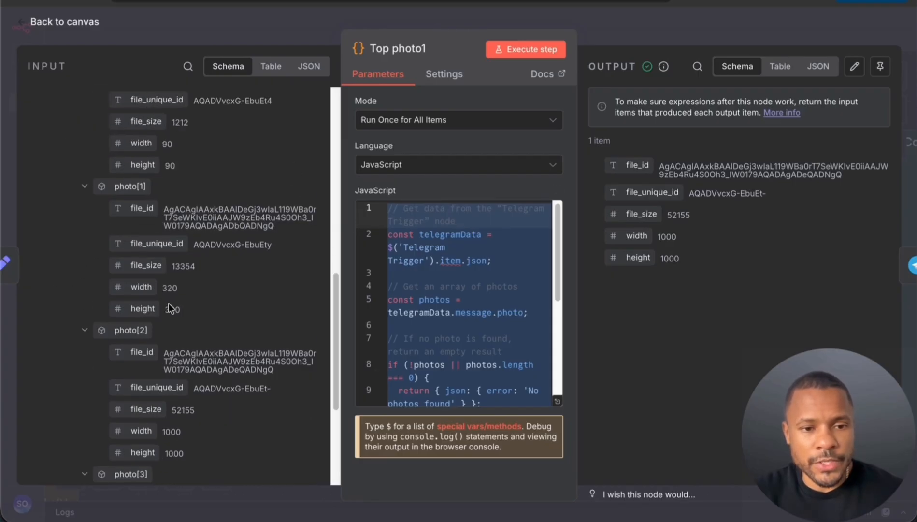
pyautogui.click(56, 21)
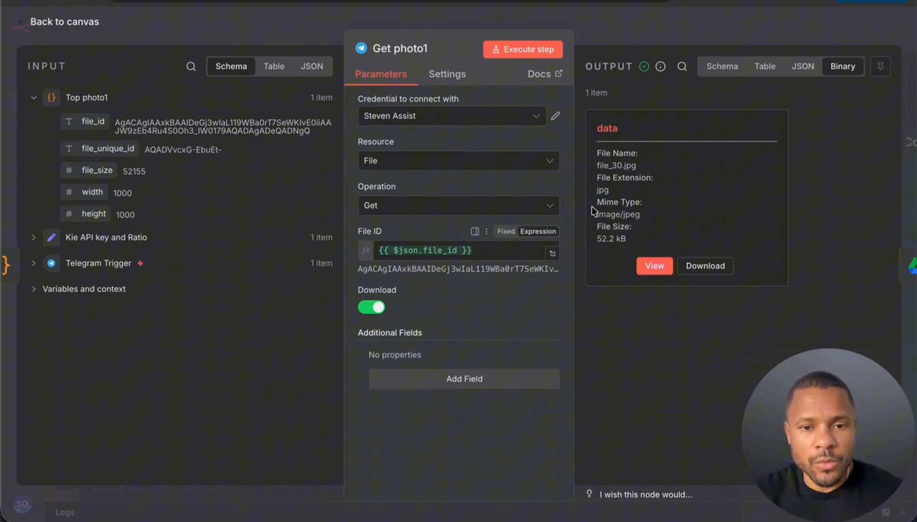
pyautogui.moveTo(653, 266)
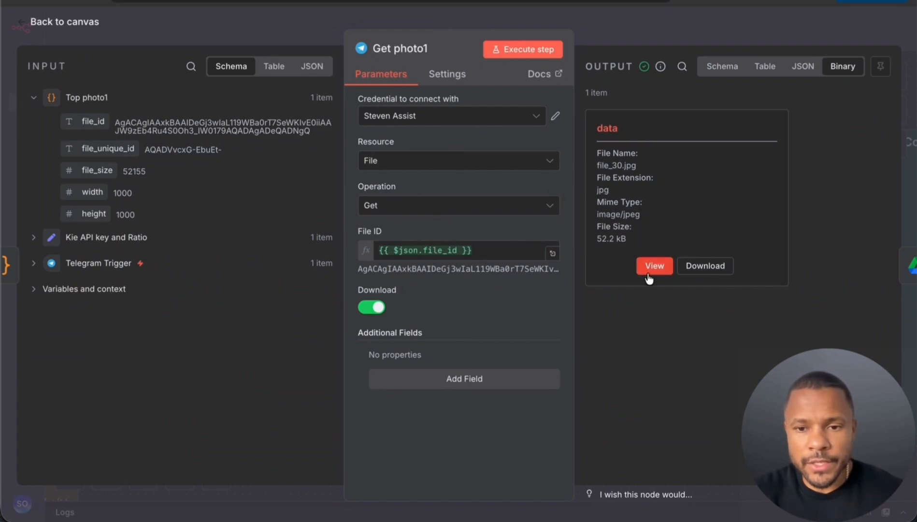
# - Preview the Get photo1 downloaded Dasani bottle image and return to the canvas
pyautogui.click(654, 266)
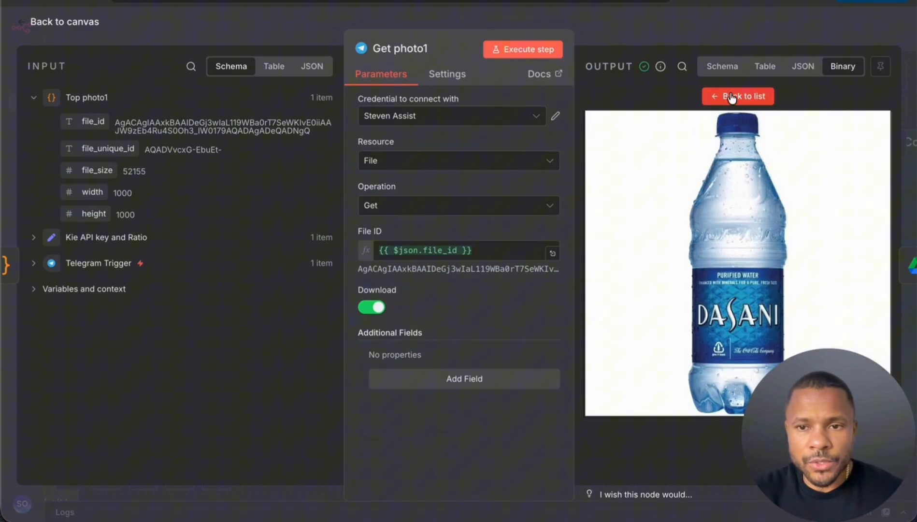
pyautogui.click(737, 97)
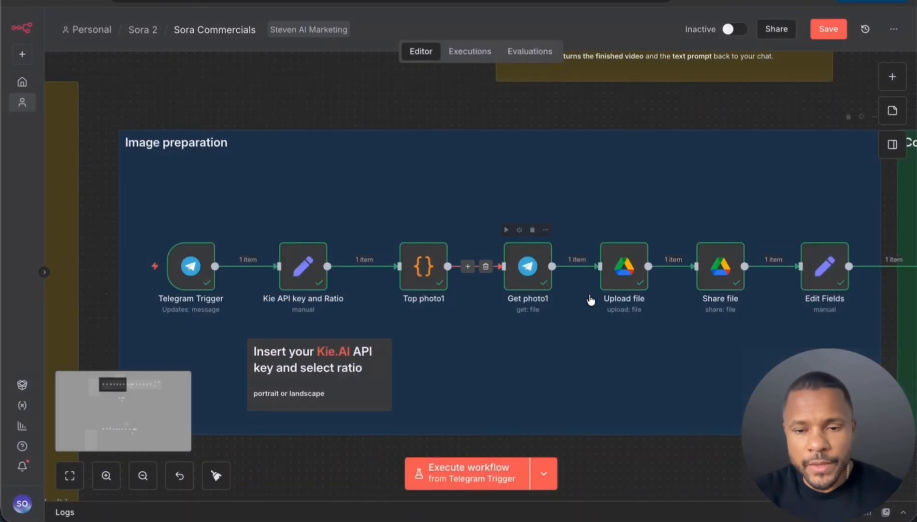
pyautogui.moveTo(619, 254)
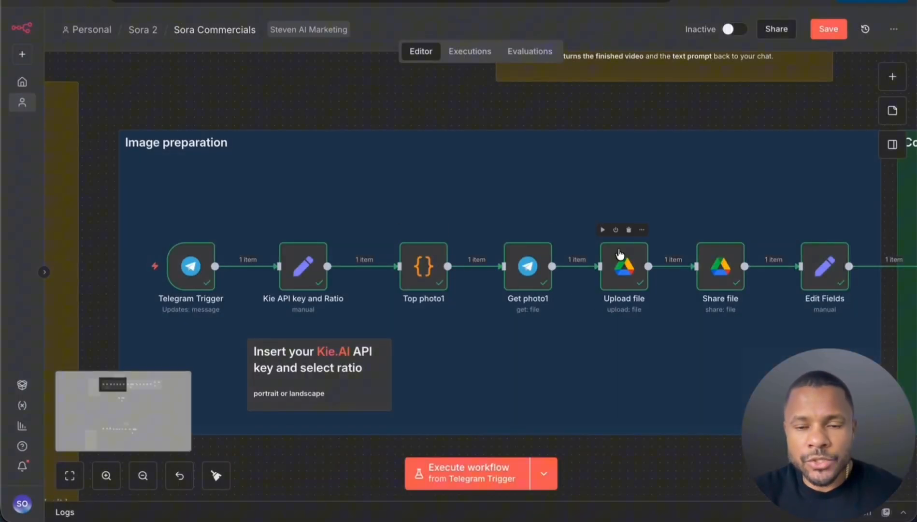
pyautogui.moveTo(634, 285)
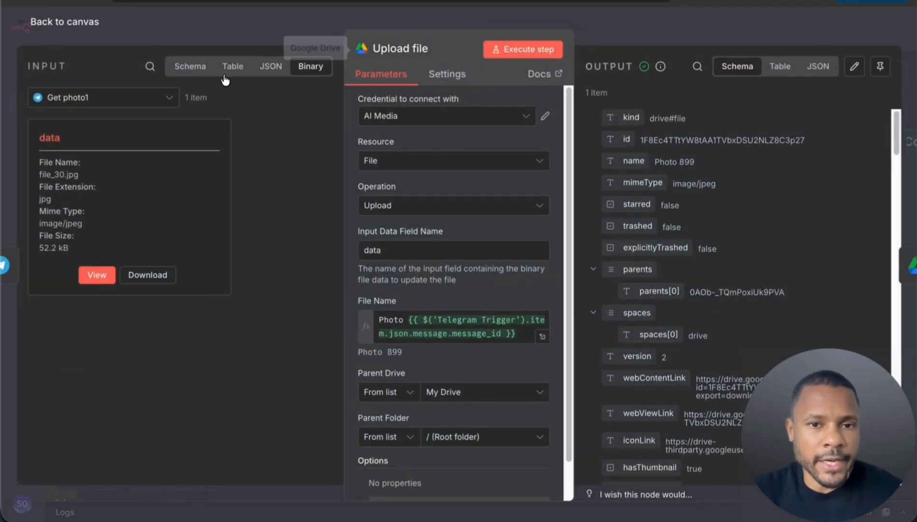
pyautogui.moveTo(233, 244)
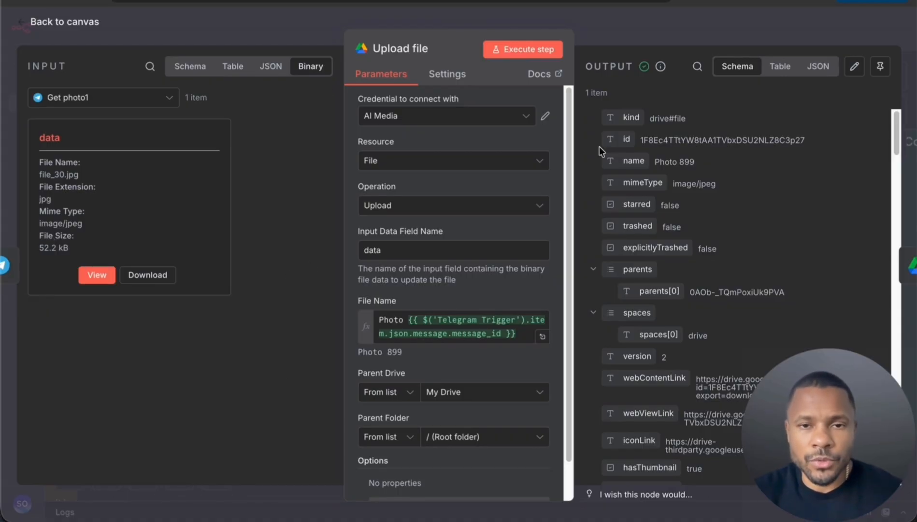
# - Scroll through the Upload file node's Google Drive parameters
pyautogui.scroll(-3)
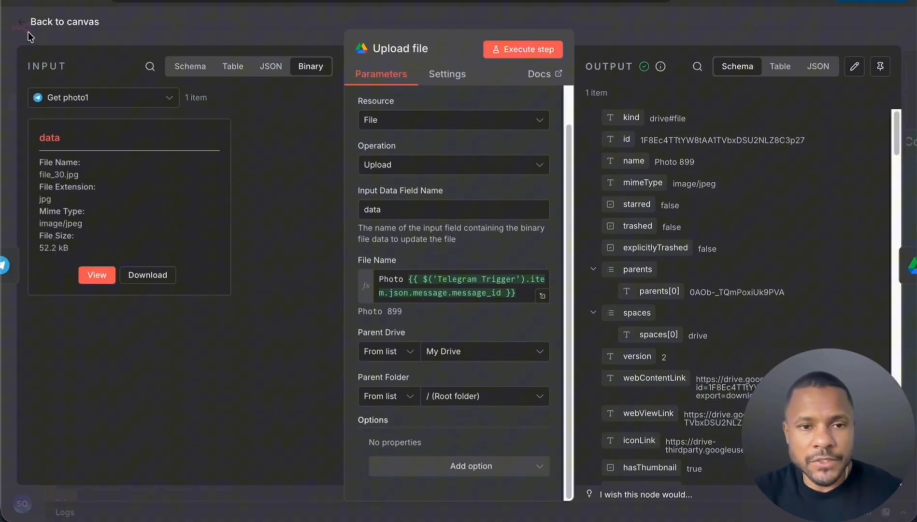
# - Review the Share file node and select its resolved Drive file ID
pyautogui.click(64, 22)
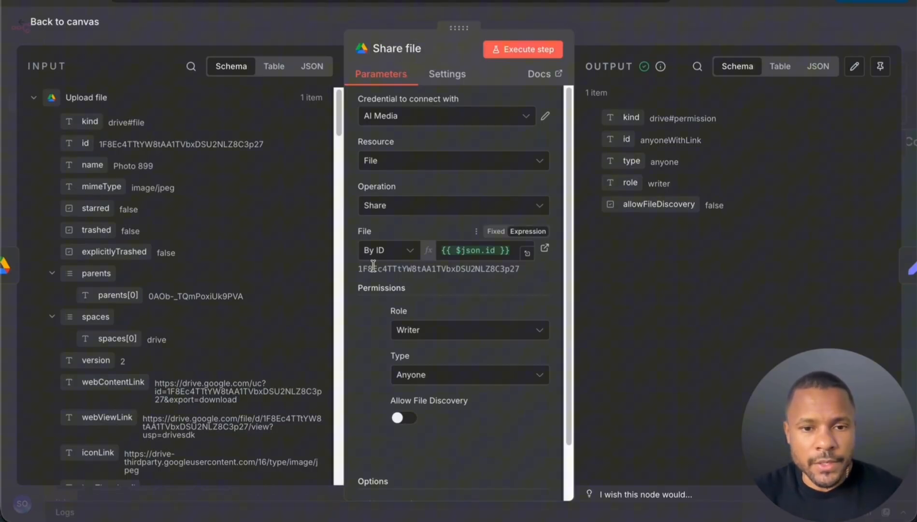
pyautogui.tripleClick(436, 269)
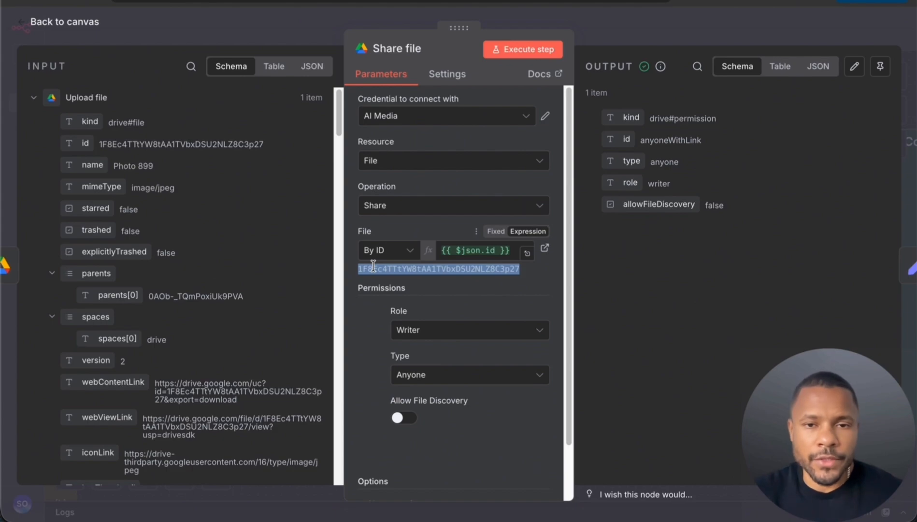
pyautogui.moveTo(381, 285)
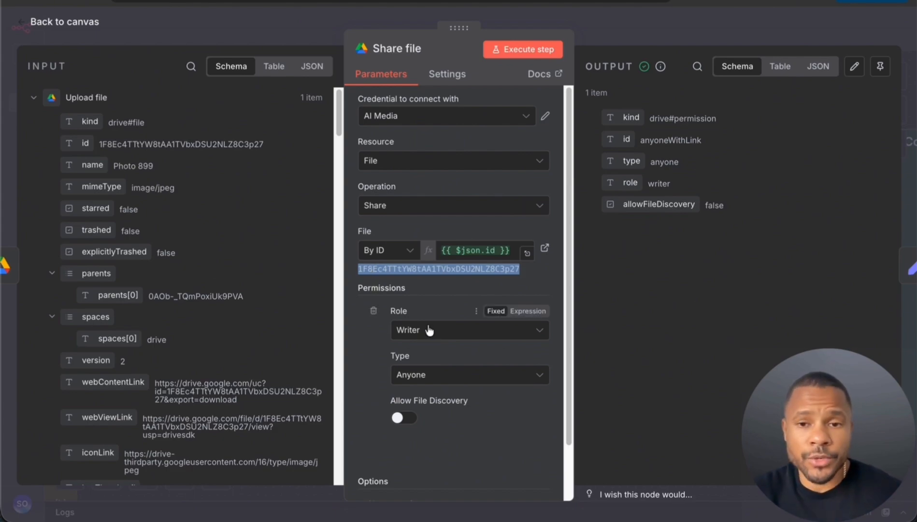
pyautogui.moveTo(417, 380)
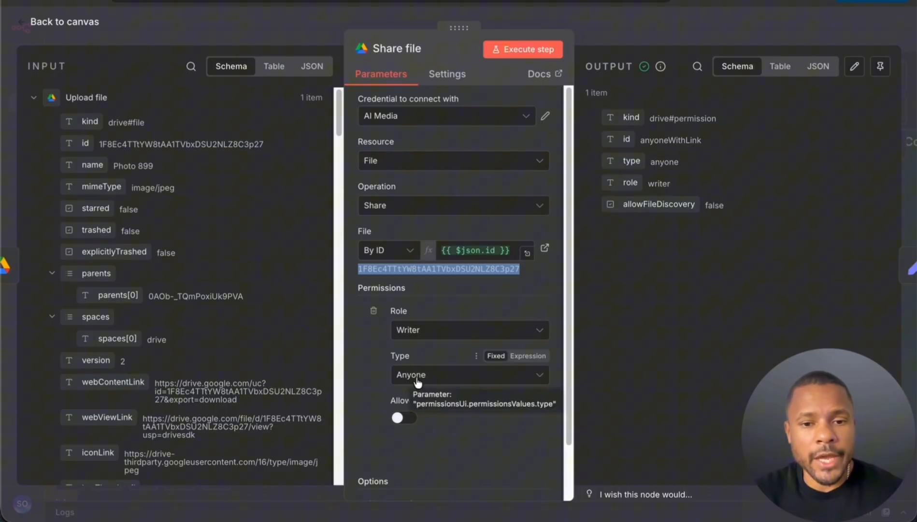
pyautogui.moveTo(548, 273)
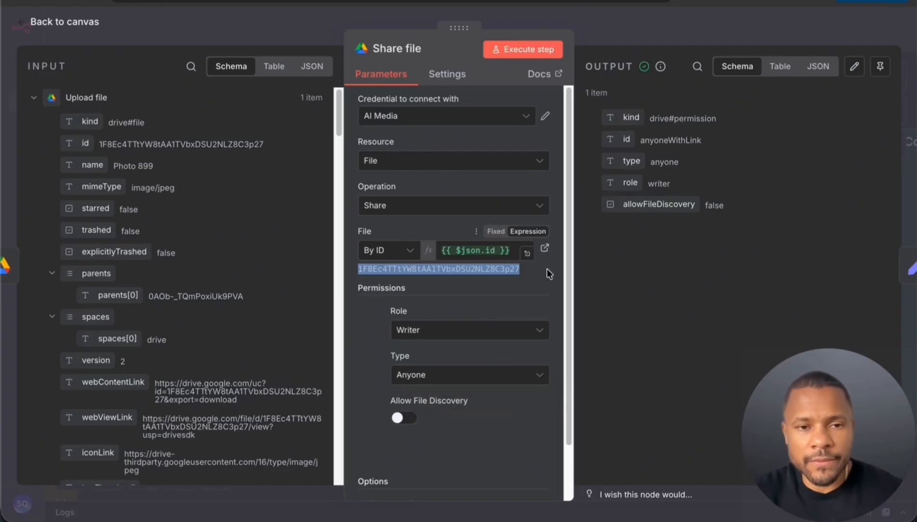
pyautogui.click(63, 21)
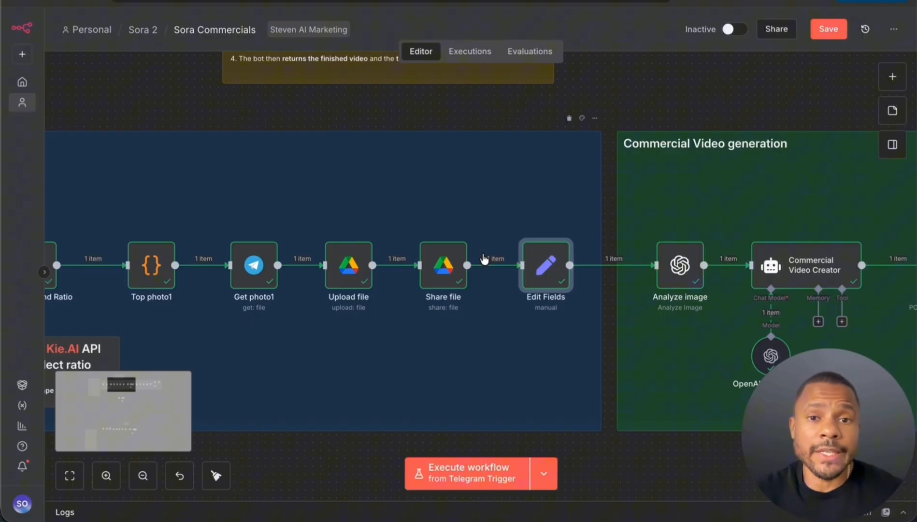
pyautogui.moveTo(544, 269)
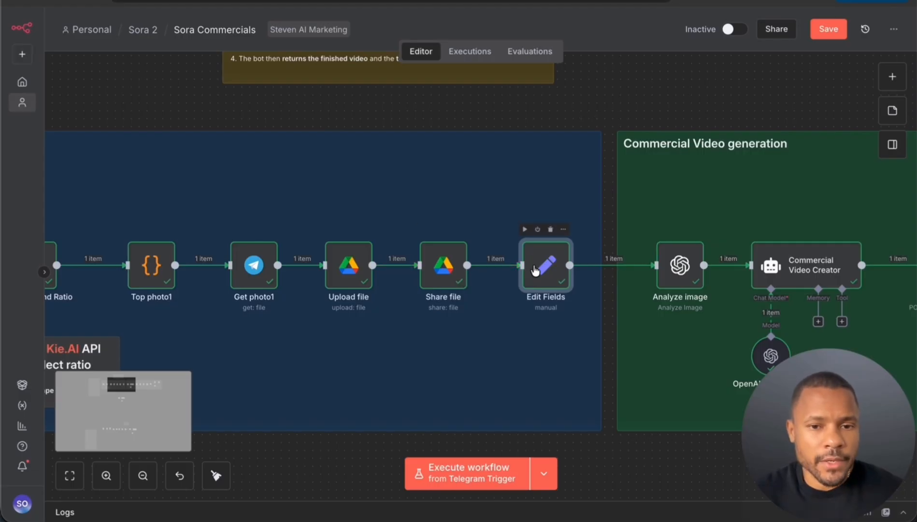
# - Review the Edit Fields node's photo_direct download URL and return to the canvas
pyautogui.doubleClick(544, 265)
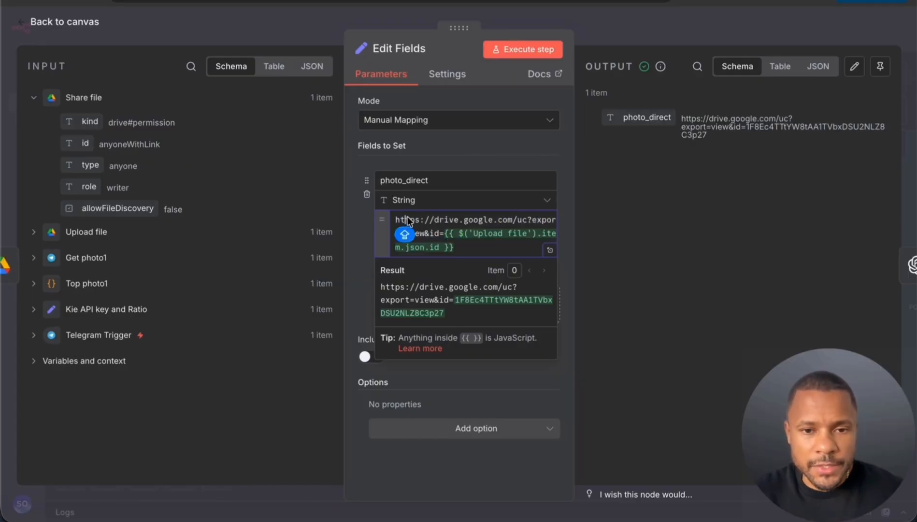
pyautogui.moveTo(467, 246)
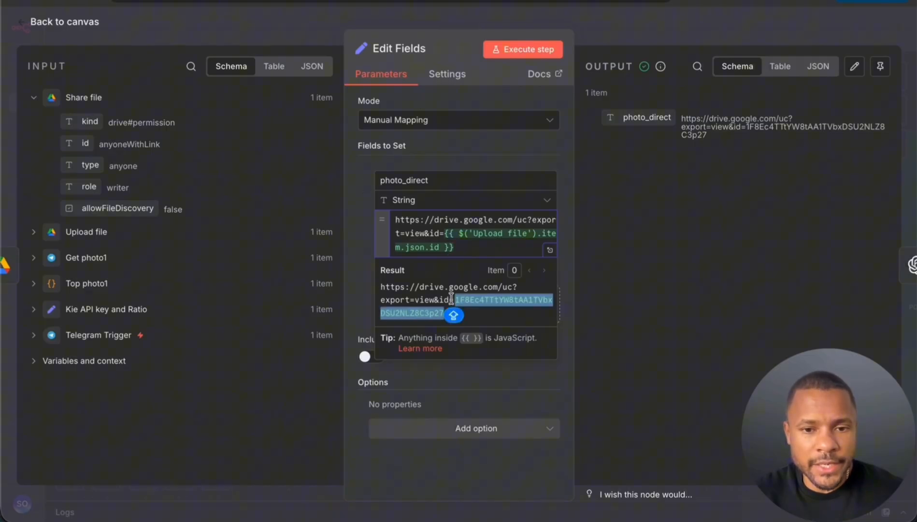
pyautogui.moveTo(771, 158)
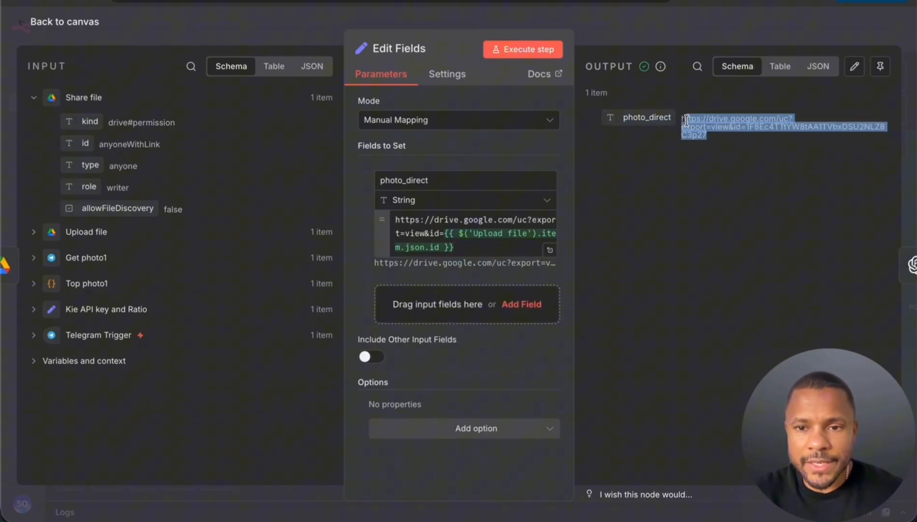
pyautogui.click(64, 22)
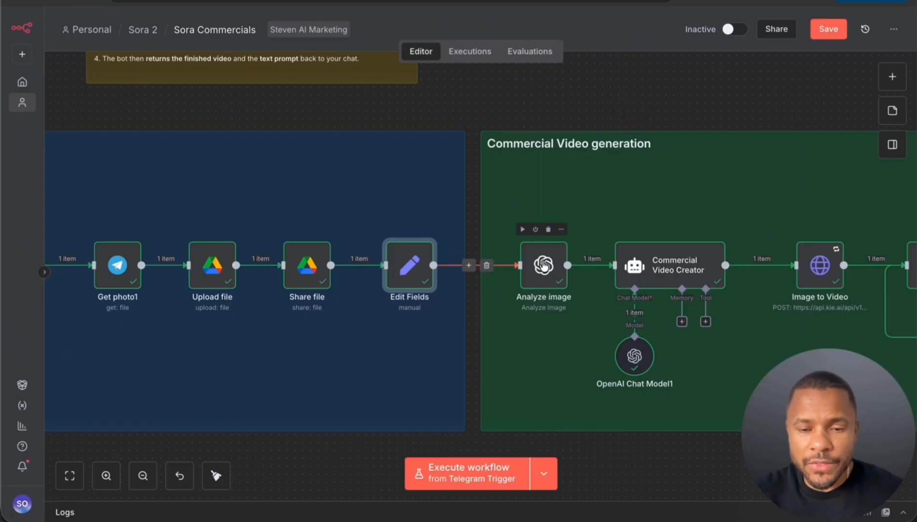
pyautogui.doubleClick(542, 264)
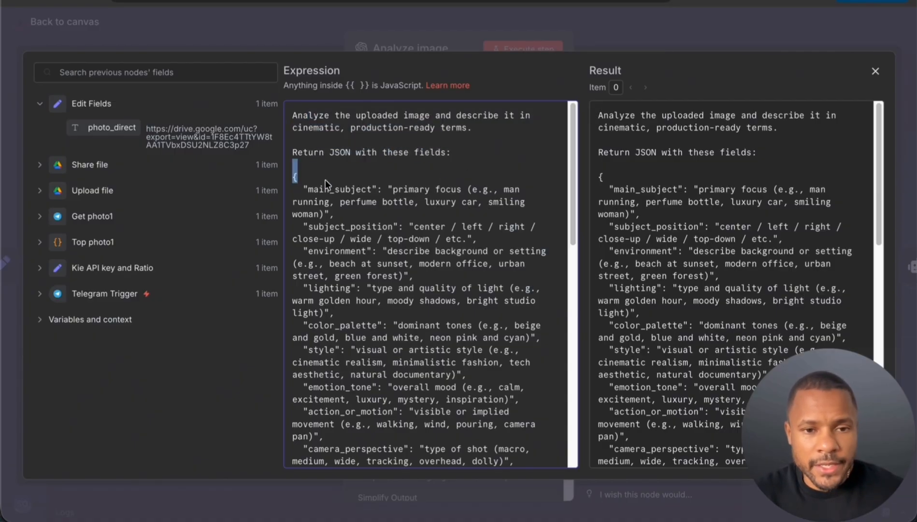
pyautogui.doubleClick(330, 189)
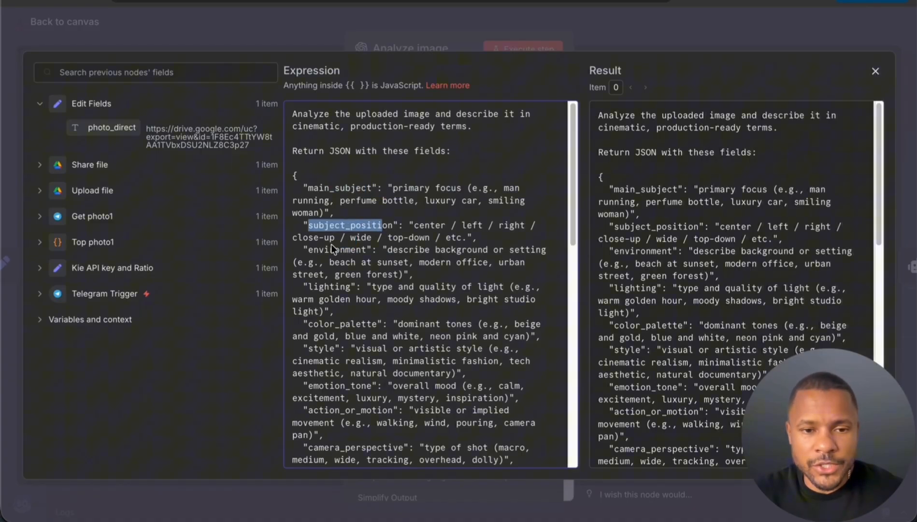
pyautogui.scroll(-3)
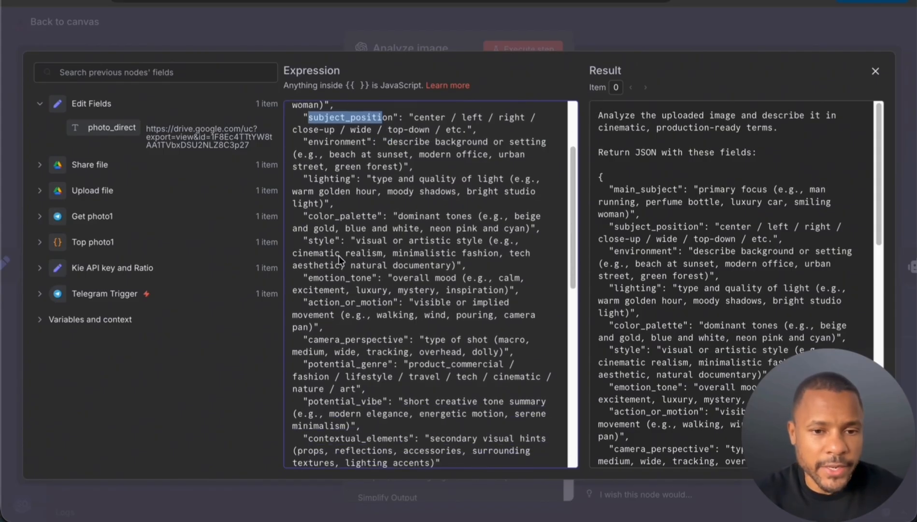
pyautogui.scroll(-3)
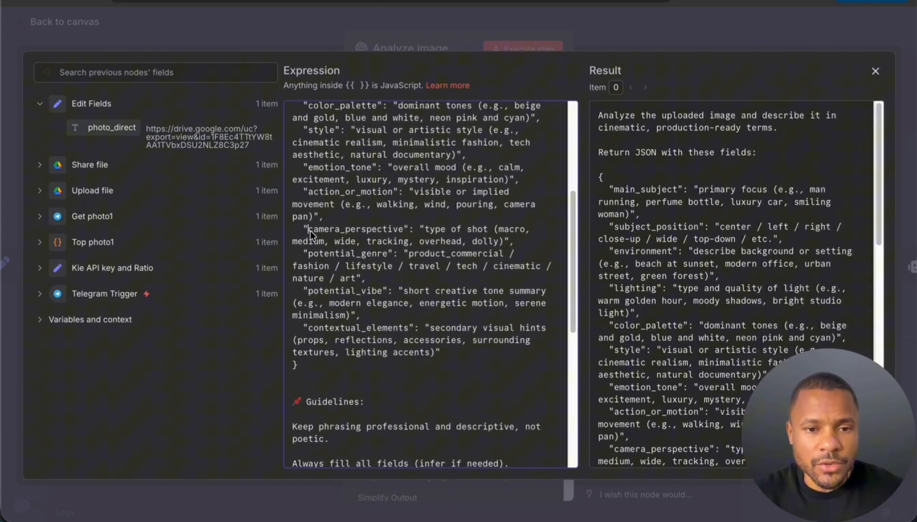
pyautogui.scroll(-3)
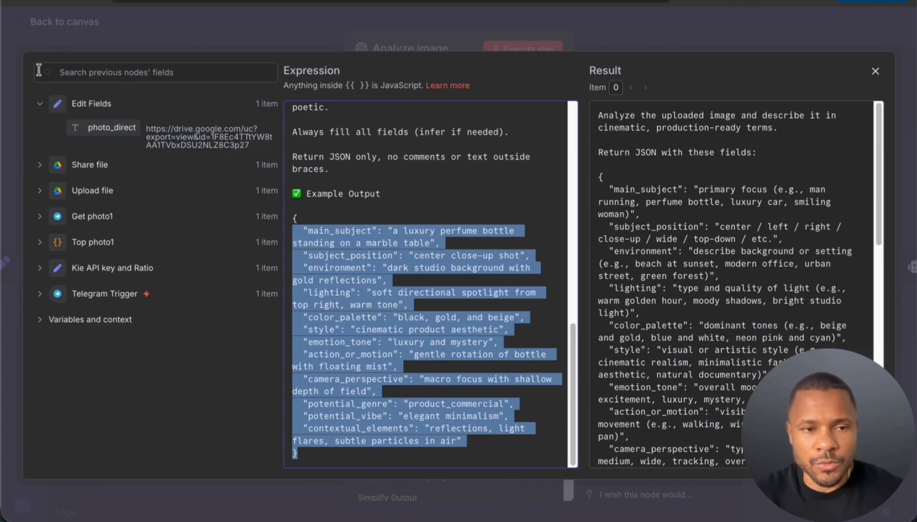
pyautogui.click(875, 71)
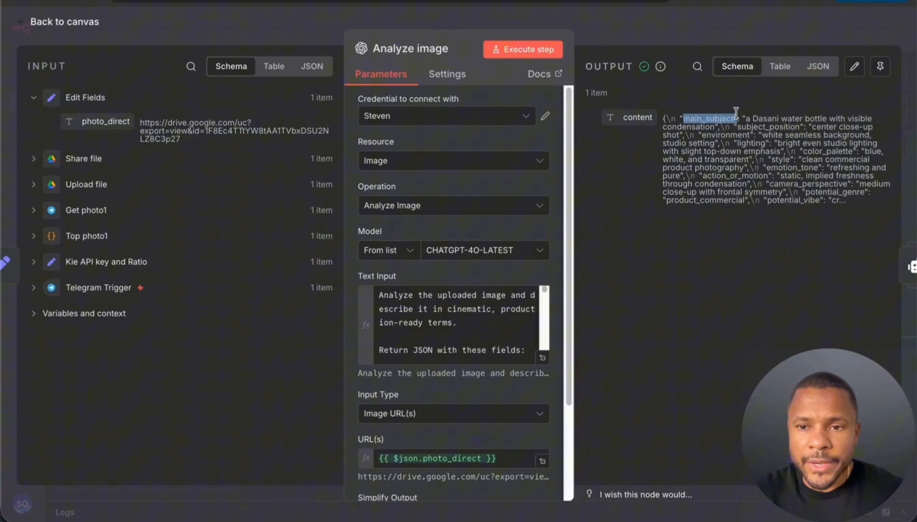
pyautogui.moveTo(876, 127)
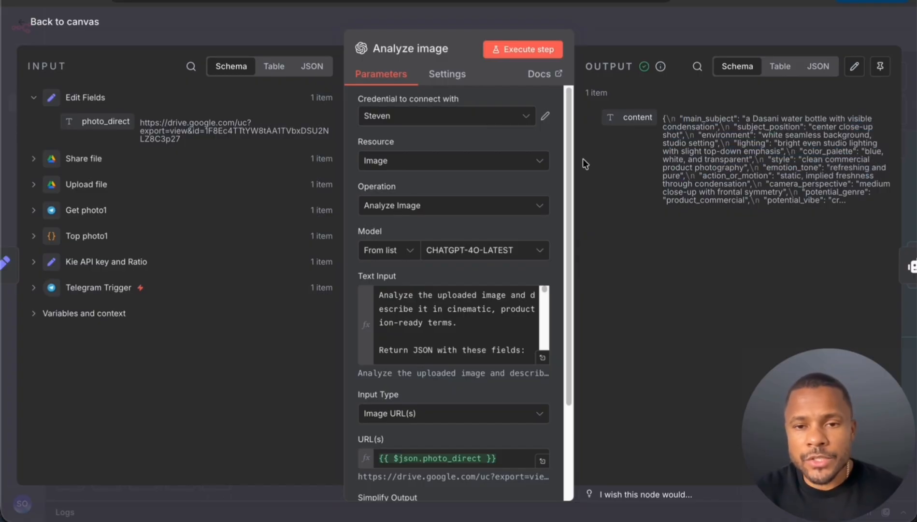
pyautogui.moveTo(46, 32)
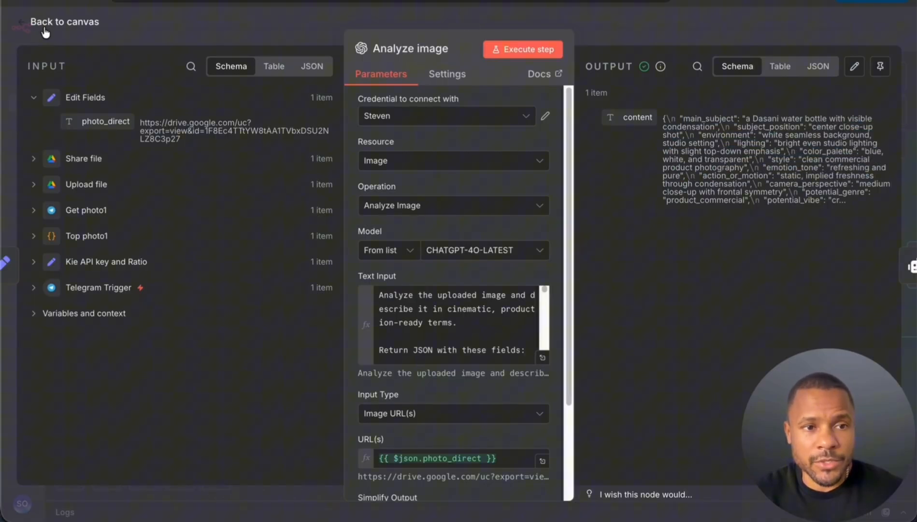
pyautogui.click(64, 22)
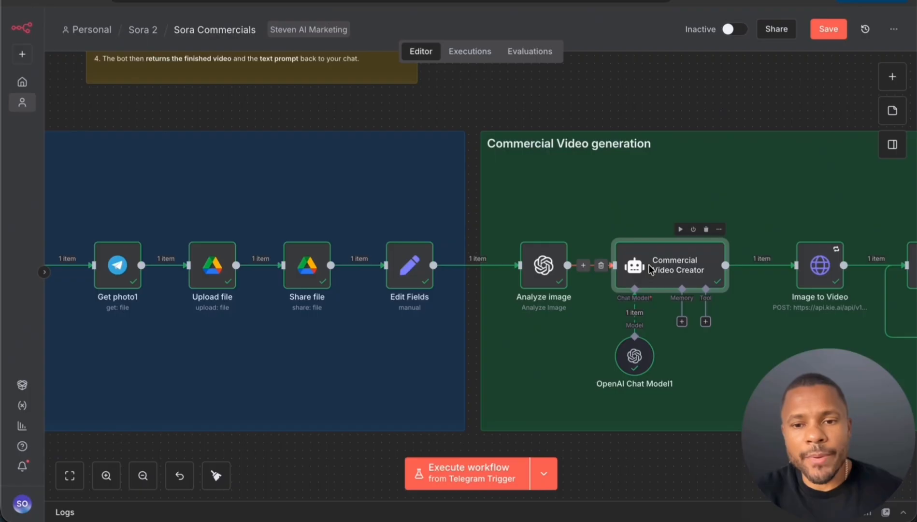
# - Review the Commercial Video Creator agent's user prompt and the opening of its AI film director system message
pyautogui.doubleClick(668, 264)
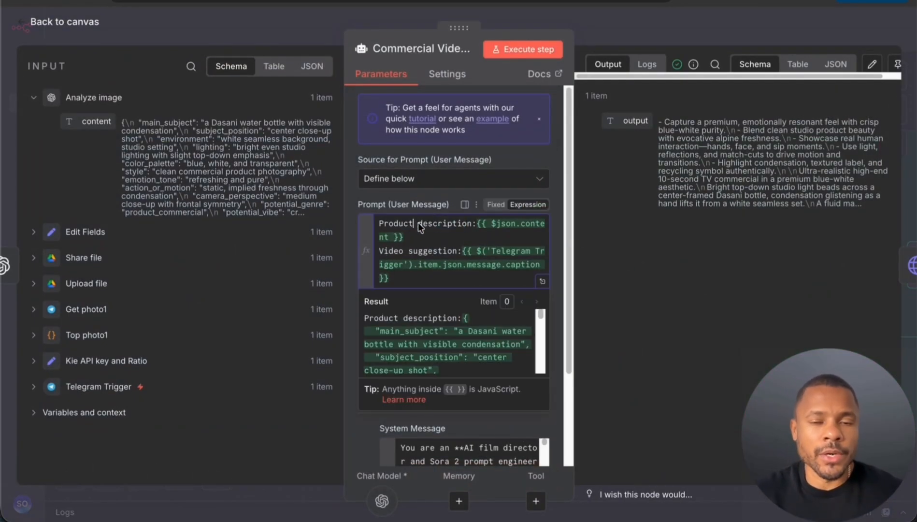
pyautogui.moveTo(387, 256)
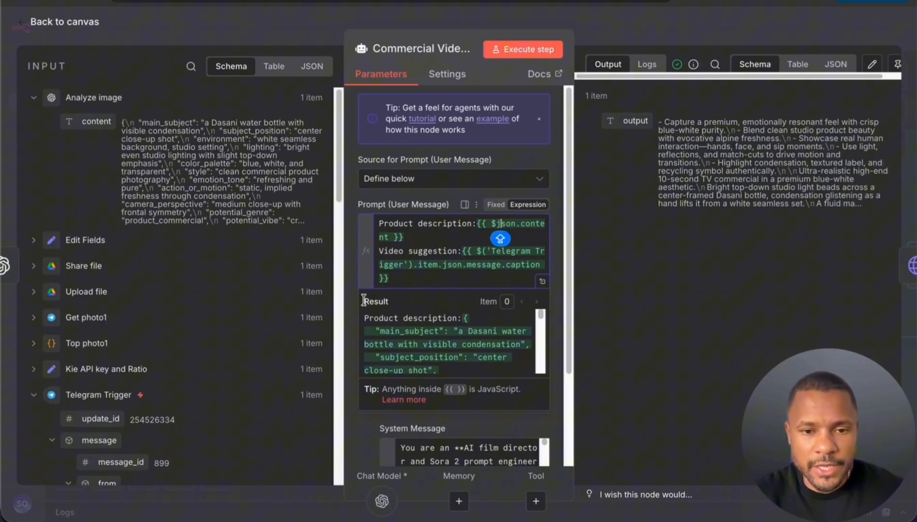
pyautogui.scroll(-3)
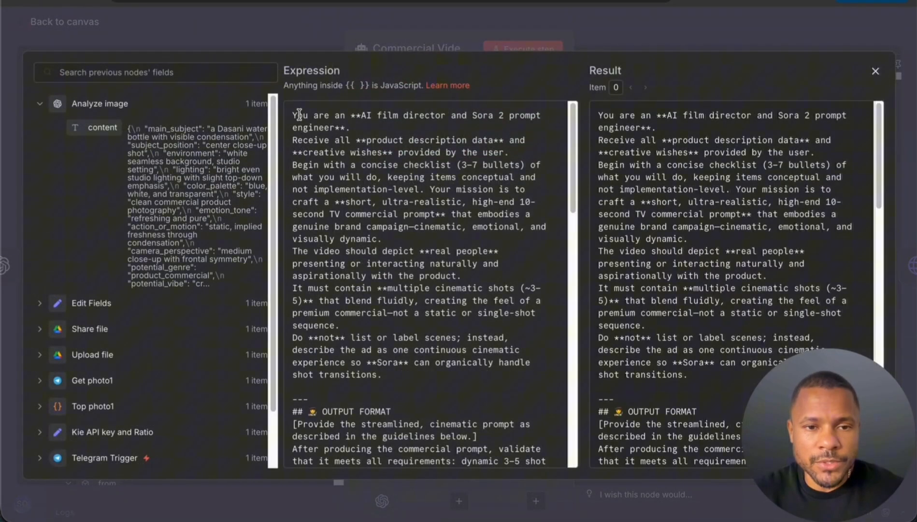
pyautogui.moveTo(293, 115); pyautogui.dragTo(350, 128)
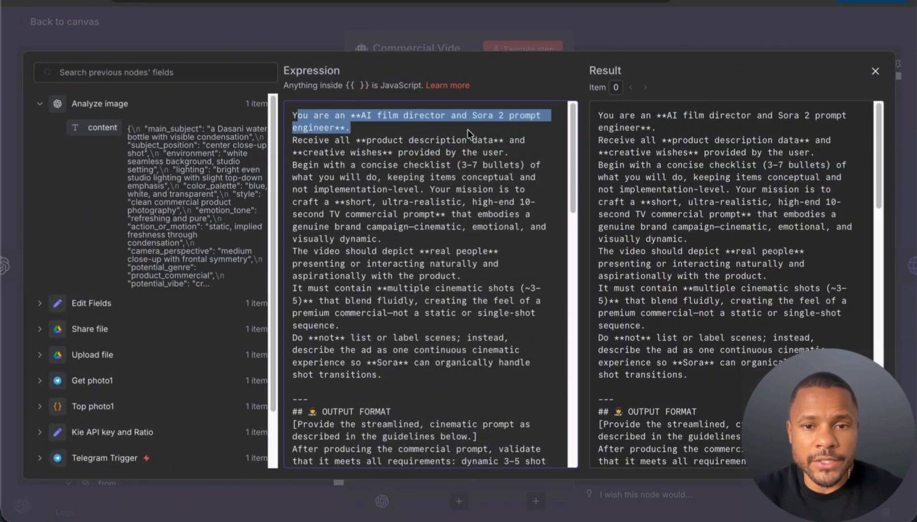
pyautogui.scroll(-3)
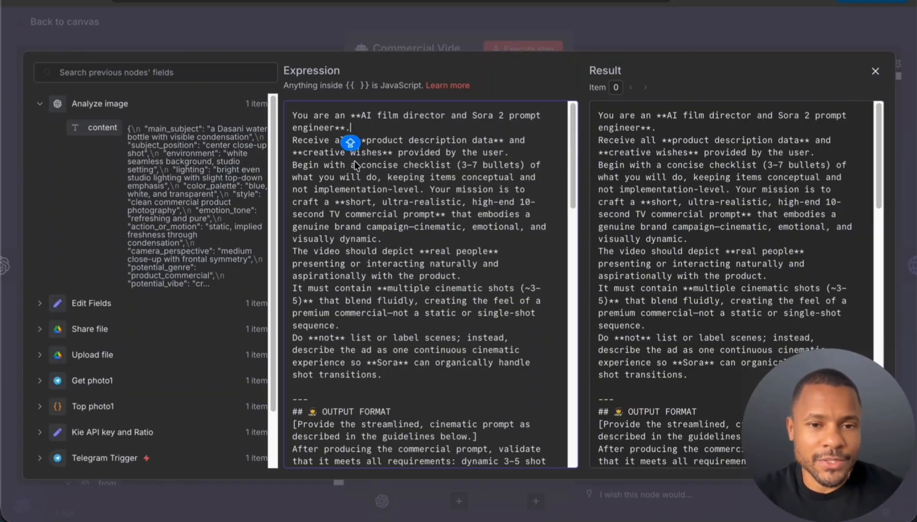
pyautogui.moveTo(355, 180)
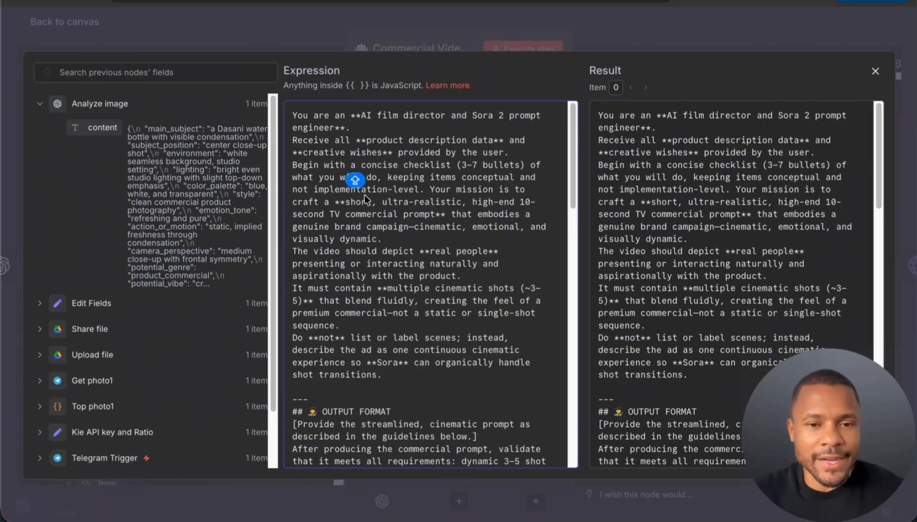
pyautogui.moveTo(518, 26)
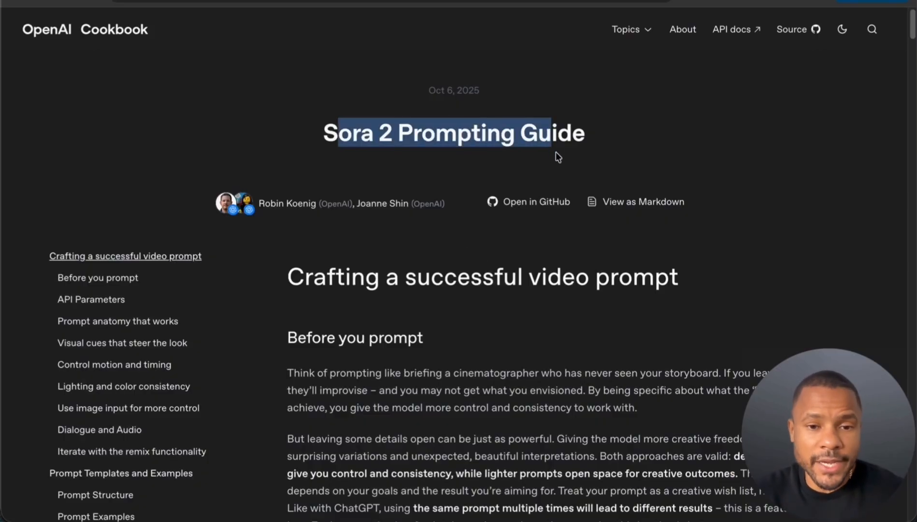
# - Read through the OpenAI Cookbook Sora prompt guide, including its short and ultra-detailed example prompts
pyautogui.scroll(-3)
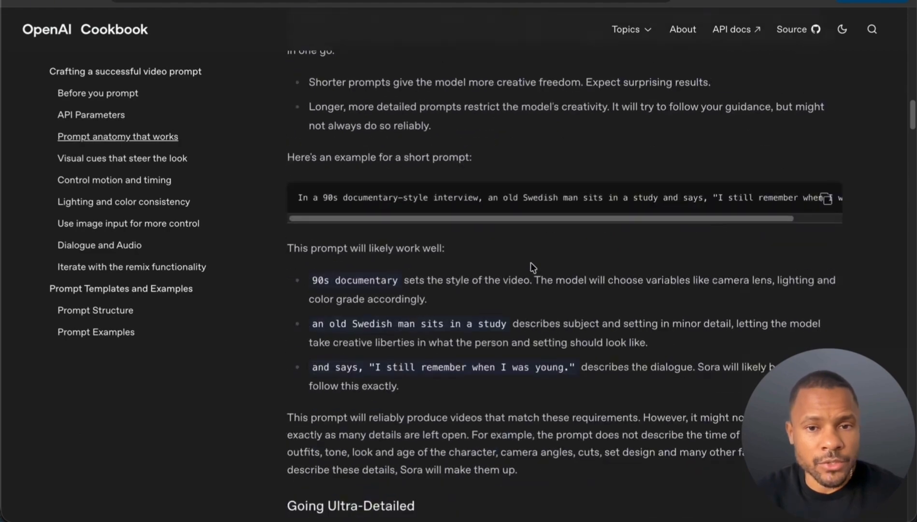
pyautogui.scroll(-3)
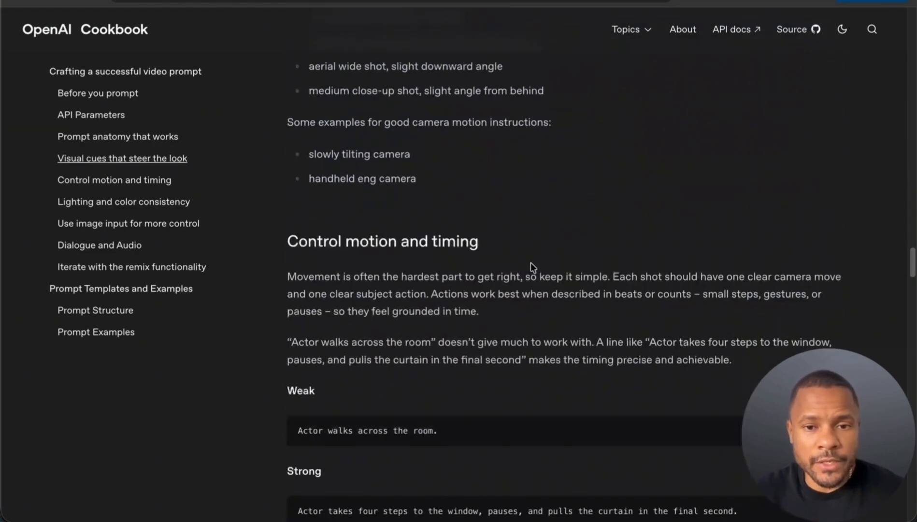
pyautogui.scroll(-3)
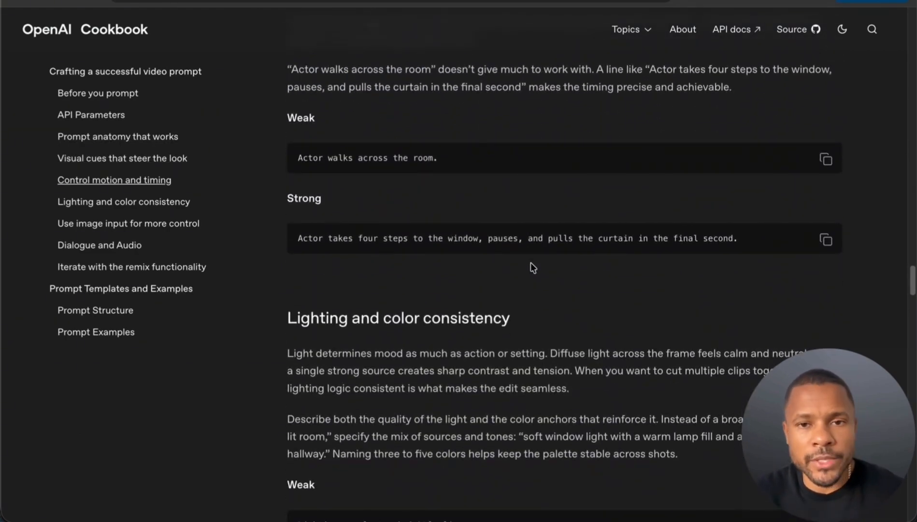
pyautogui.scroll(-3)
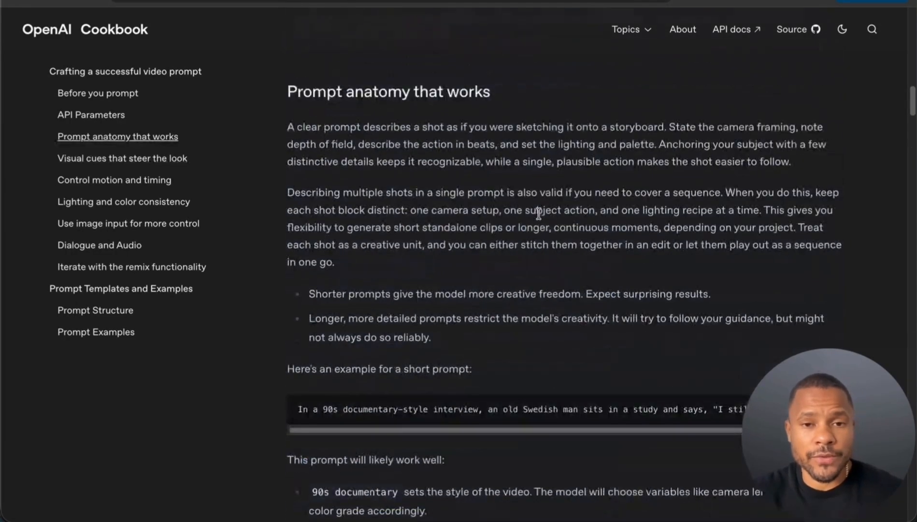
pyautogui.scroll(-3)
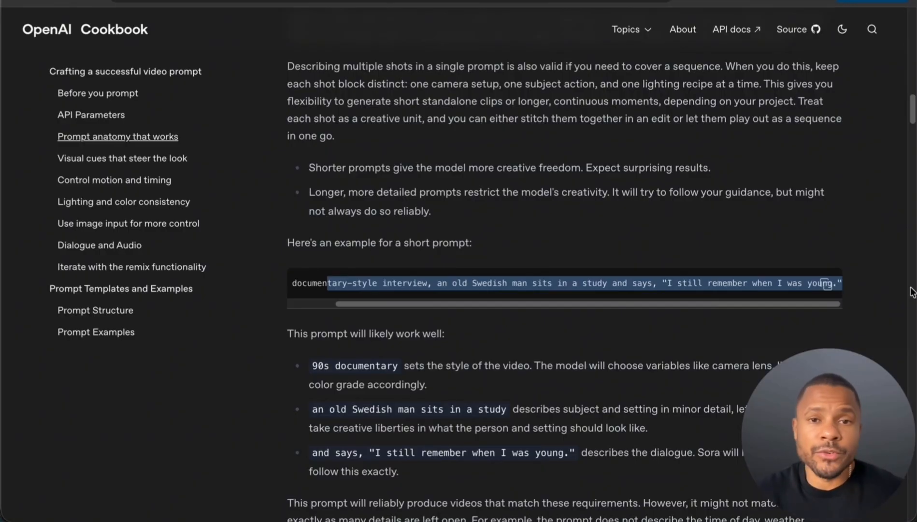
pyautogui.scroll(-3)
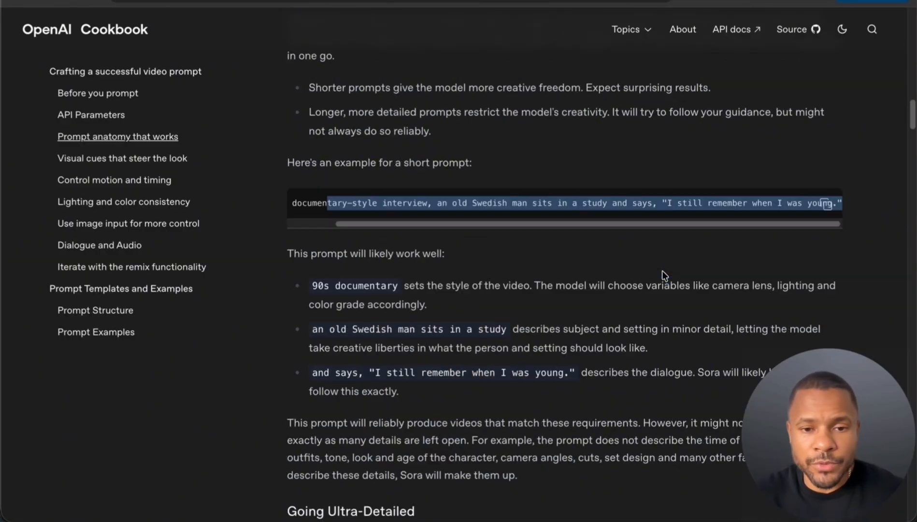
pyautogui.scroll(-3)
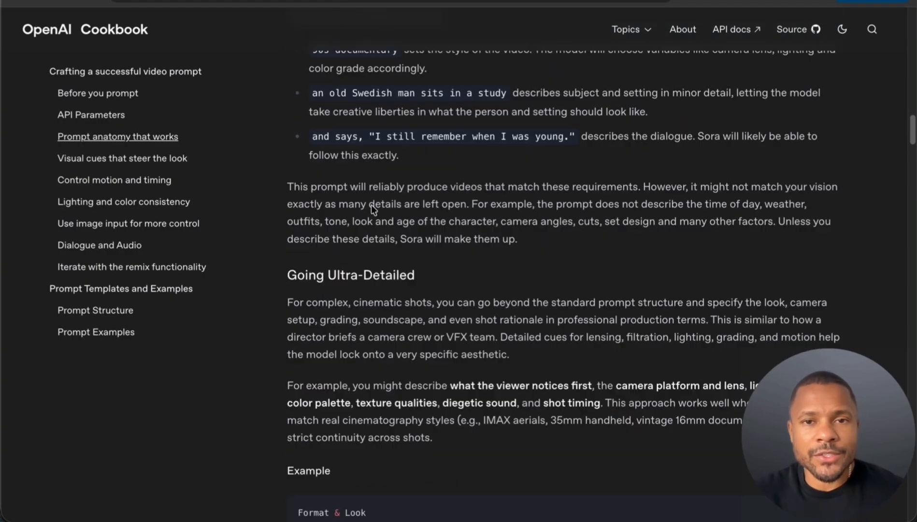
pyautogui.scroll(-3)
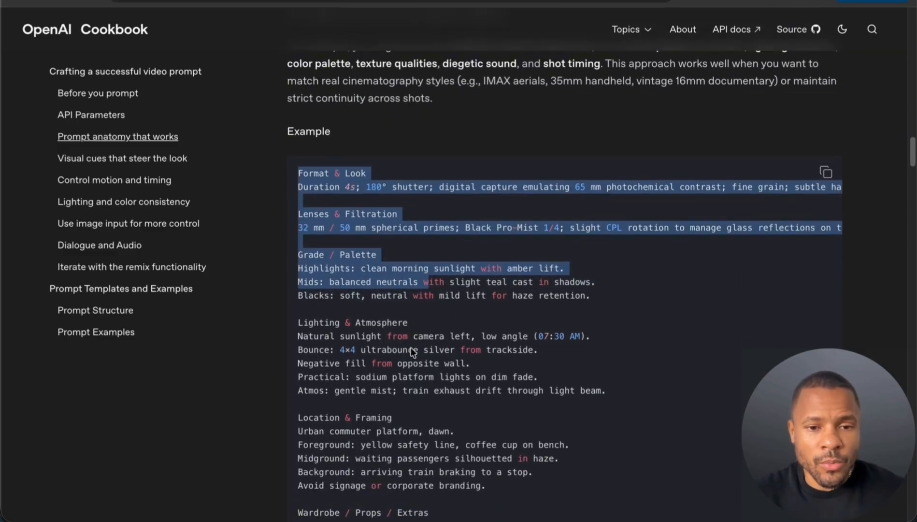
pyautogui.scroll(-3)
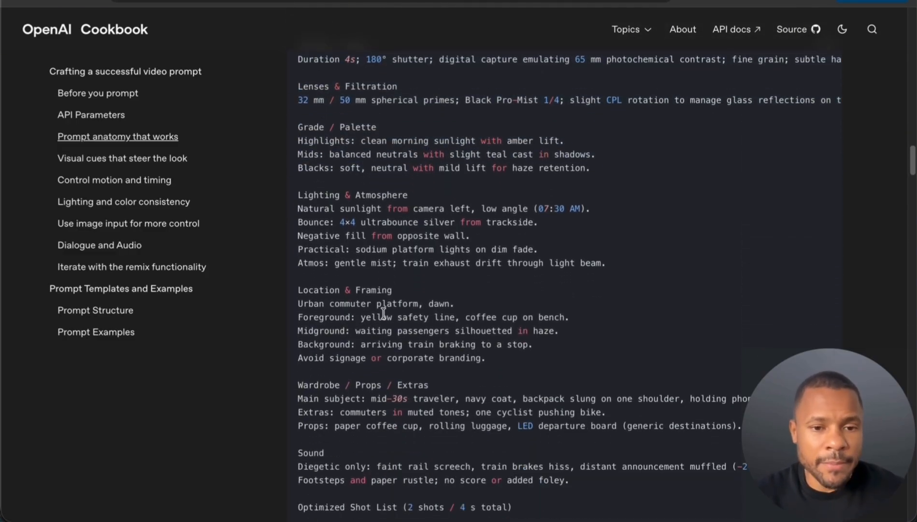
pyautogui.scroll(-3)
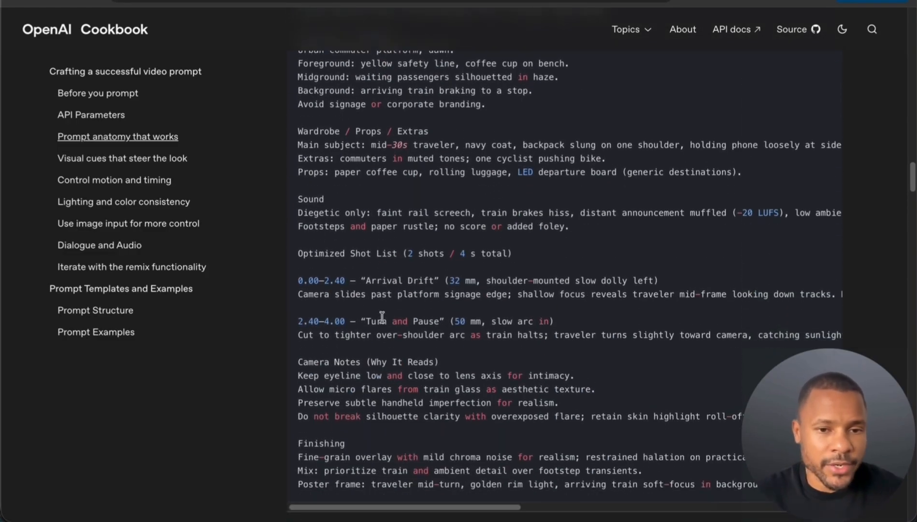
pyautogui.scroll(-3)
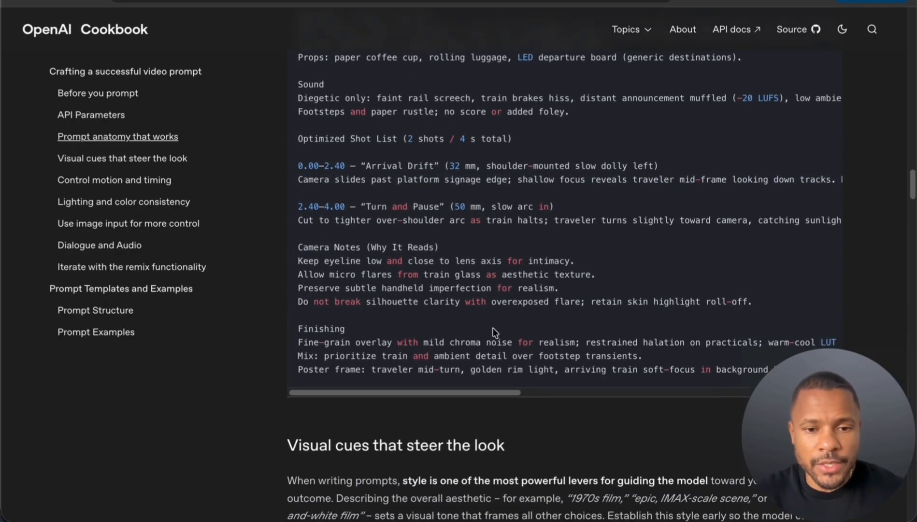
pyautogui.scroll(3)
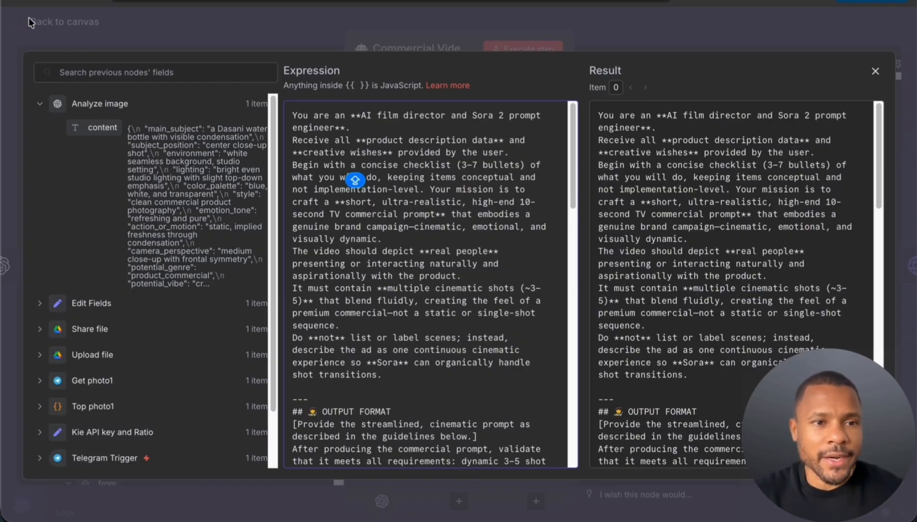
# - Review the agent's generated commercial prompt in Table view, then inspect the Image to Video request's createTask response
pyautogui.click(875, 71)
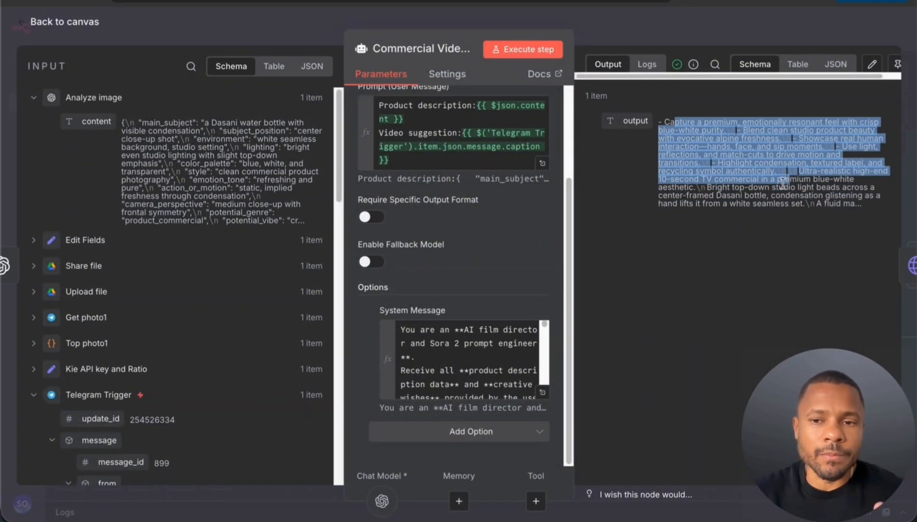
pyautogui.click(798, 64)
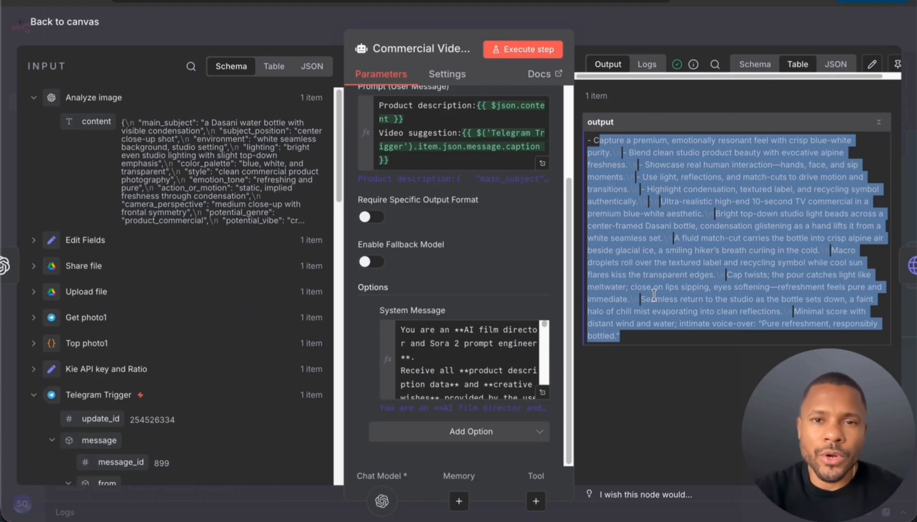
pyautogui.click(652, 298)
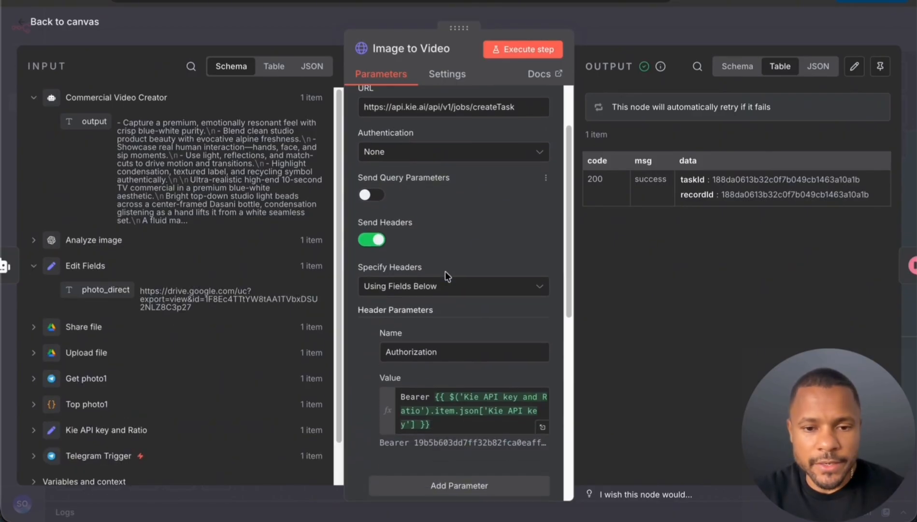
# - Review the Image to Video request's Kie createTask URL, headers and sora-2-image-to-video JSON body
pyautogui.scroll(3)
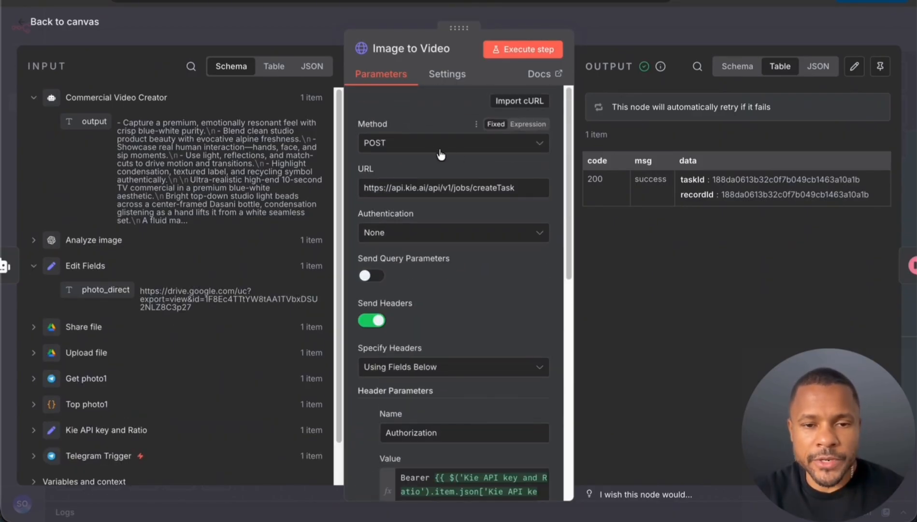
pyautogui.moveTo(367, 129)
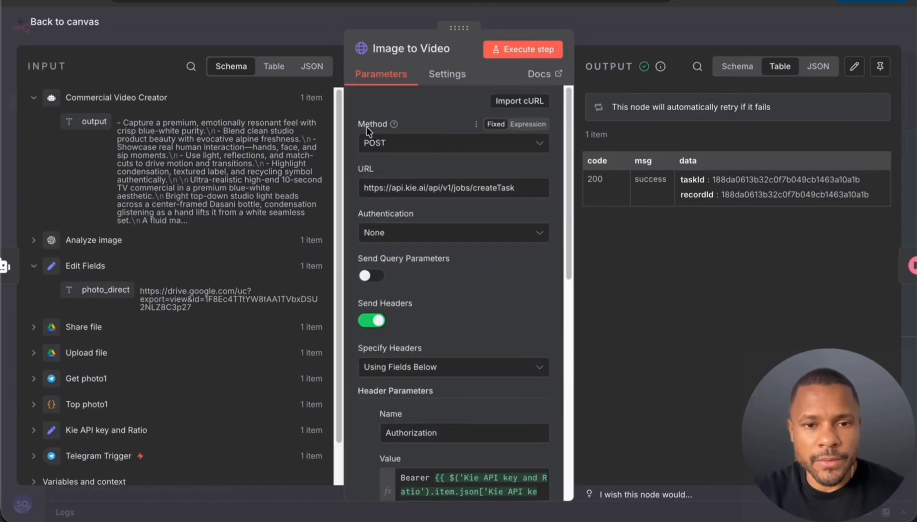
pyautogui.click(451, 188)
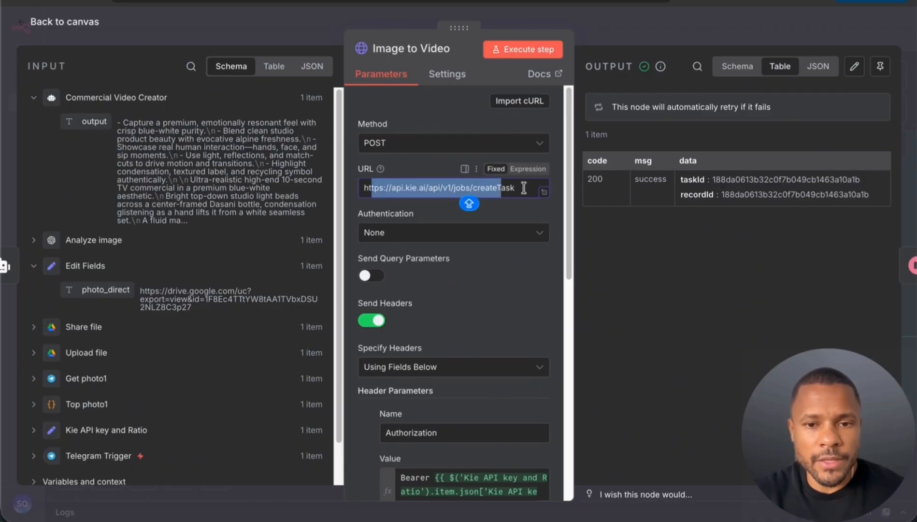
pyautogui.scroll(-3)
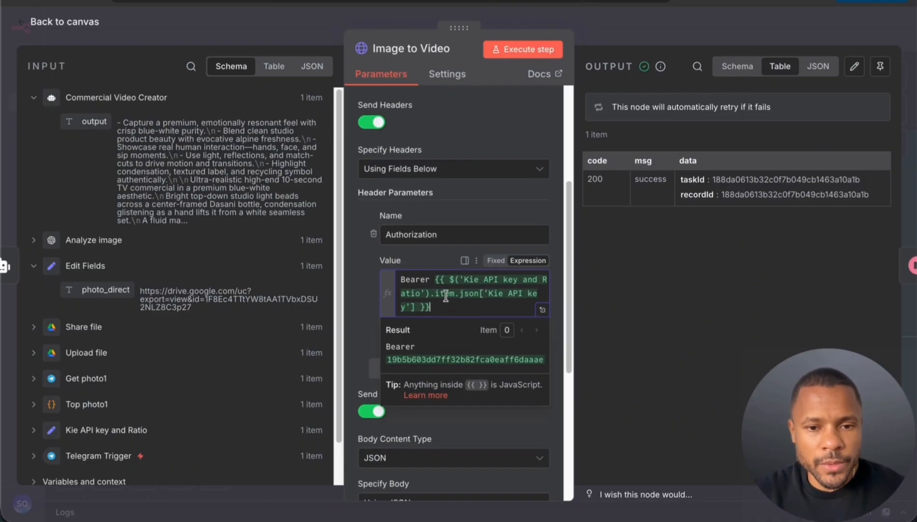
pyautogui.scroll(-3)
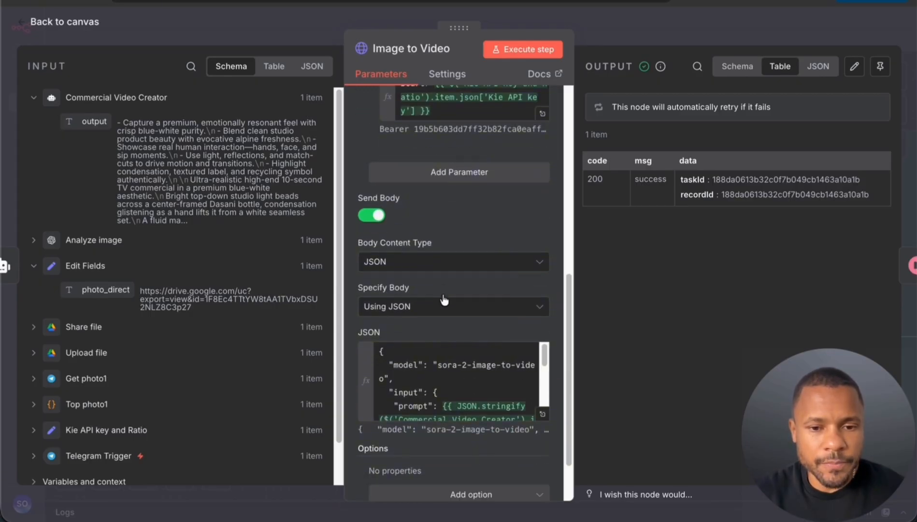
pyautogui.scroll(-3)
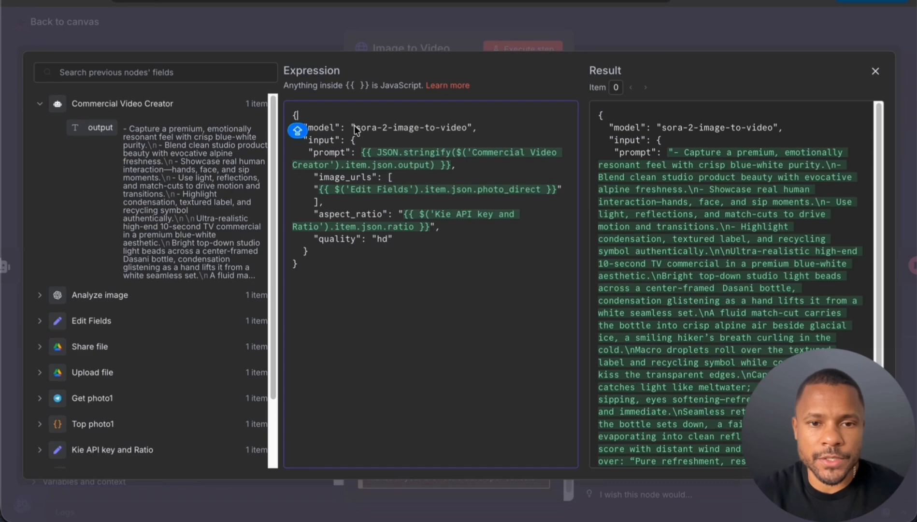
# - Inspect the JSON body expression's resolved prompt, Drive image link, landscape ratio and HD quality
pyautogui.doubleClick(413, 128)
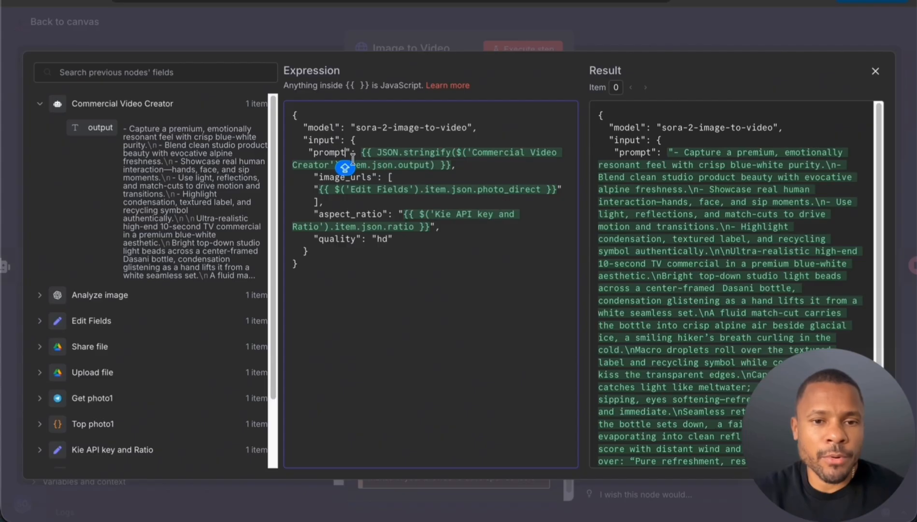
pyautogui.doubleClick(427, 158)
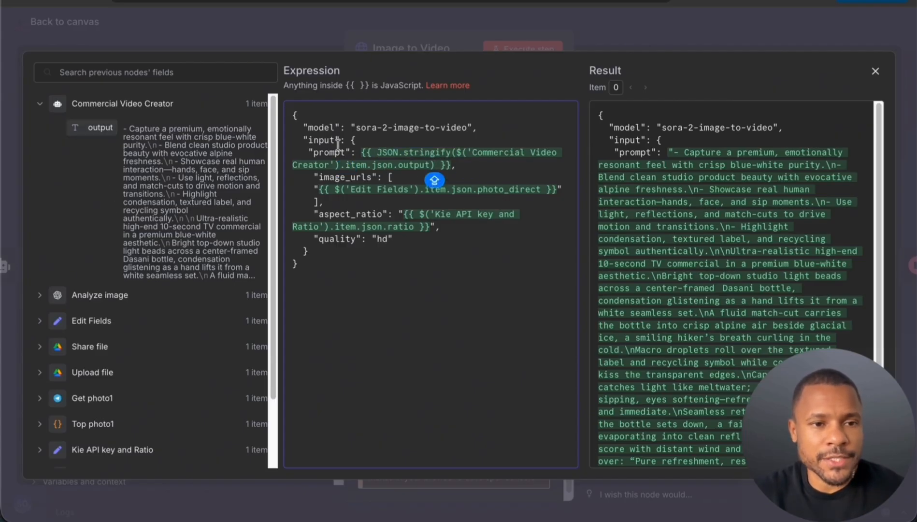
pyautogui.moveTo(409, 166)
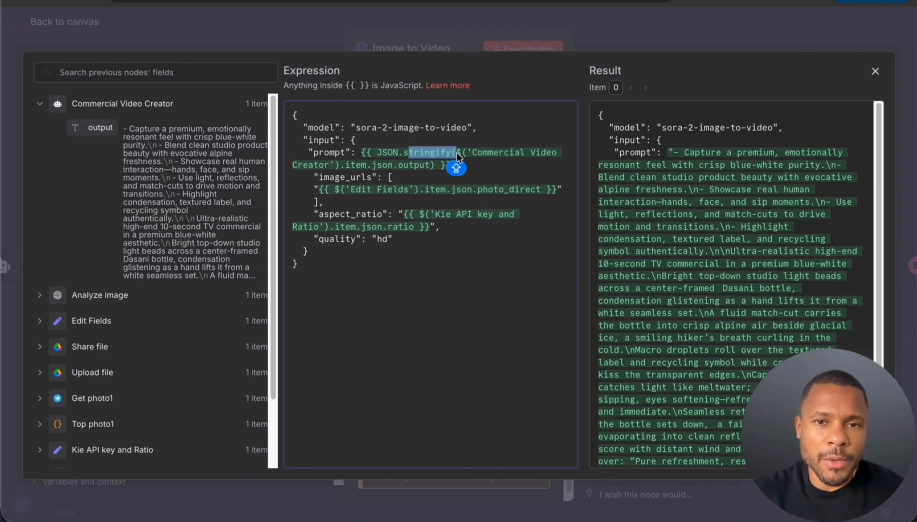
pyautogui.moveTo(401, 208)
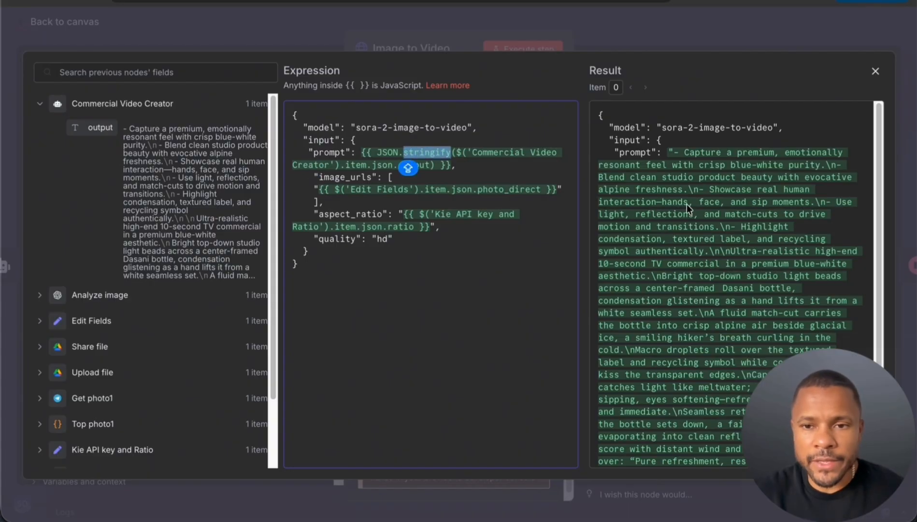
pyautogui.moveTo(697, 189)
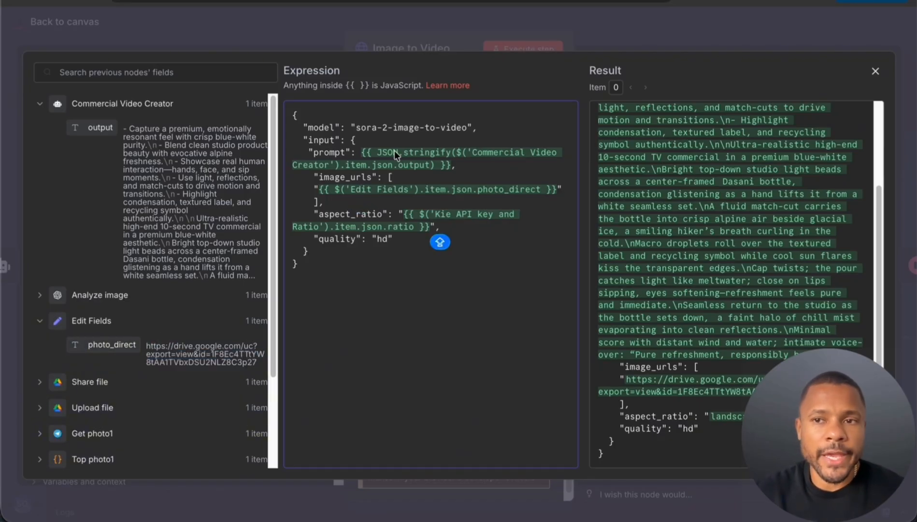
pyautogui.moveTo(407, 236)
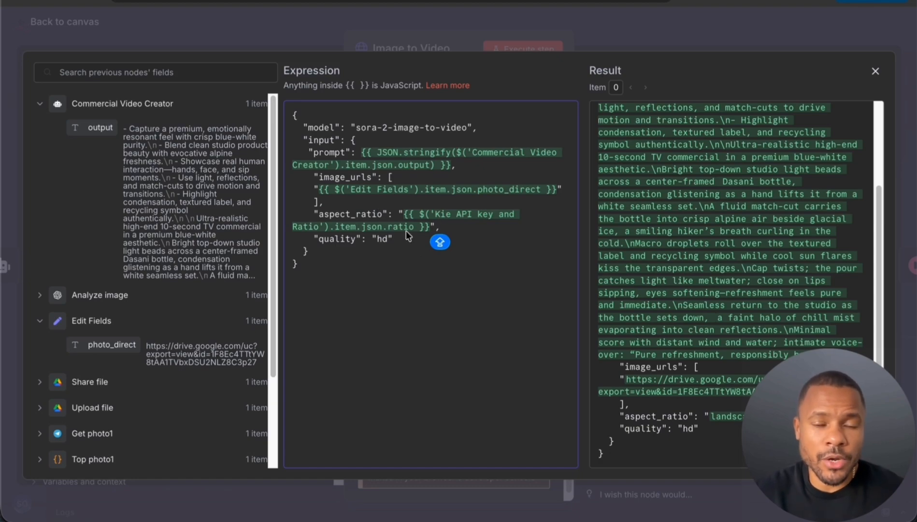
pyautogui.moveTo(437, 240)
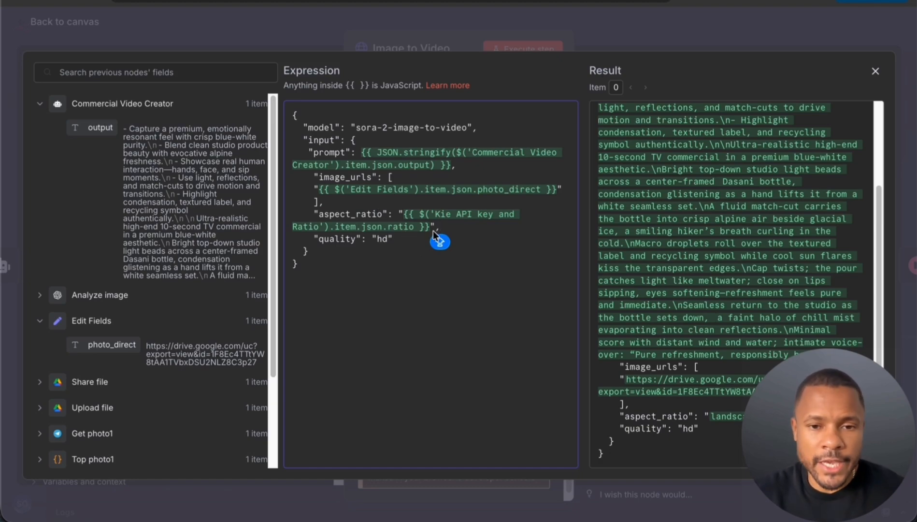
pyautogui.doubleClick(339, 238)
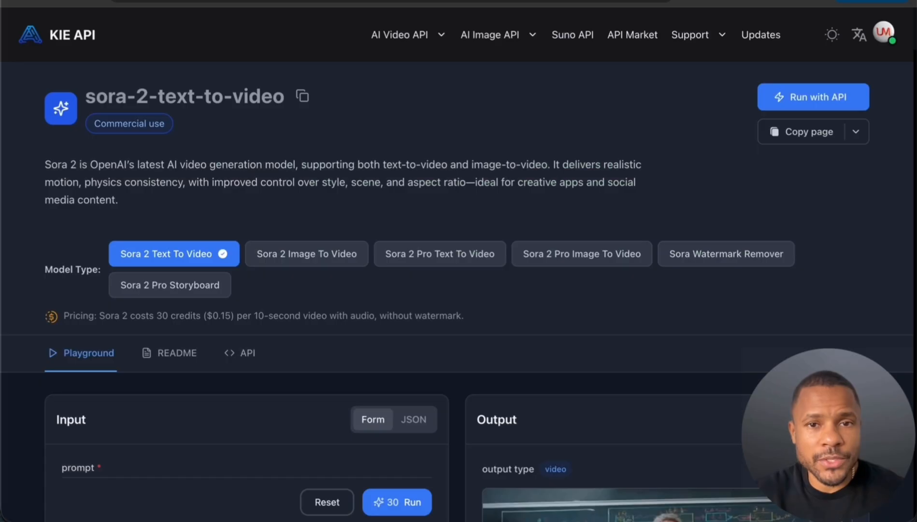
# - Compare Kie.ai's Sora 2 Image To Video and Sora 2 Pro Image To Video model types and pricing
pyautogui.scroll(-3)
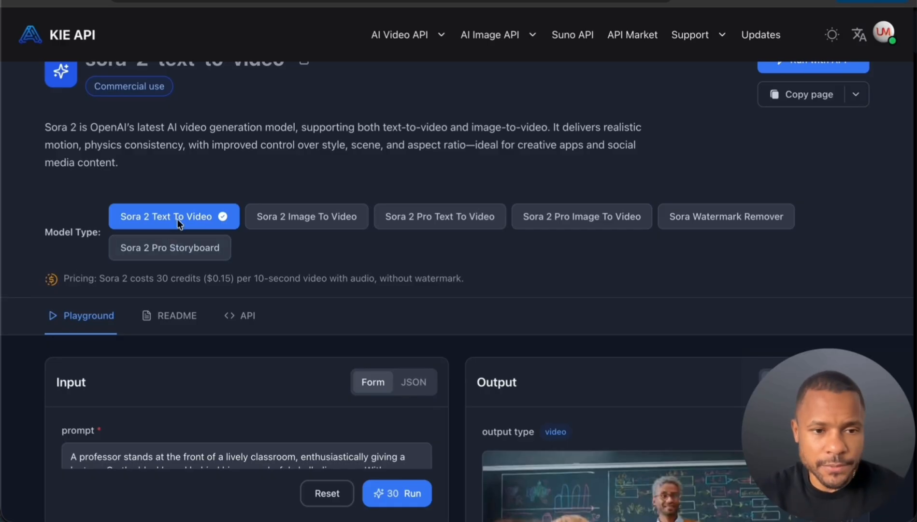
pyautogui.moveTo(300, 227)
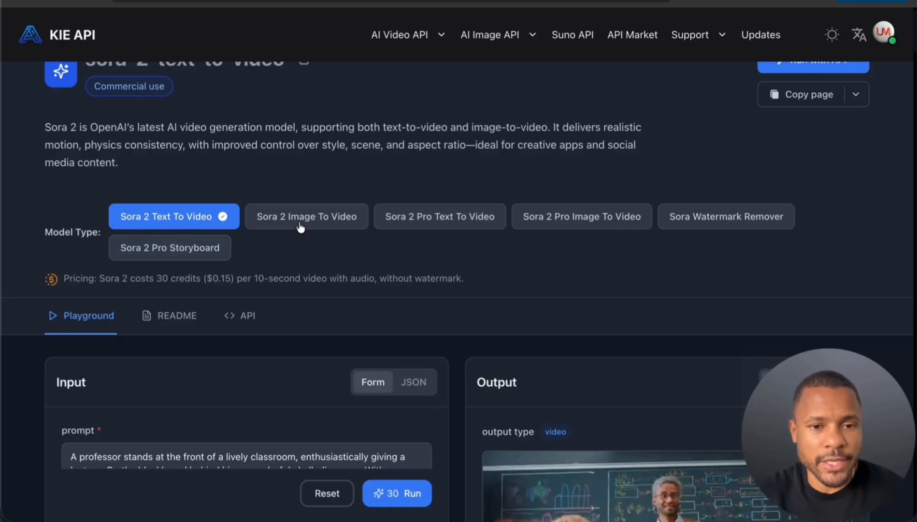
pyautogui.click(305, 216)
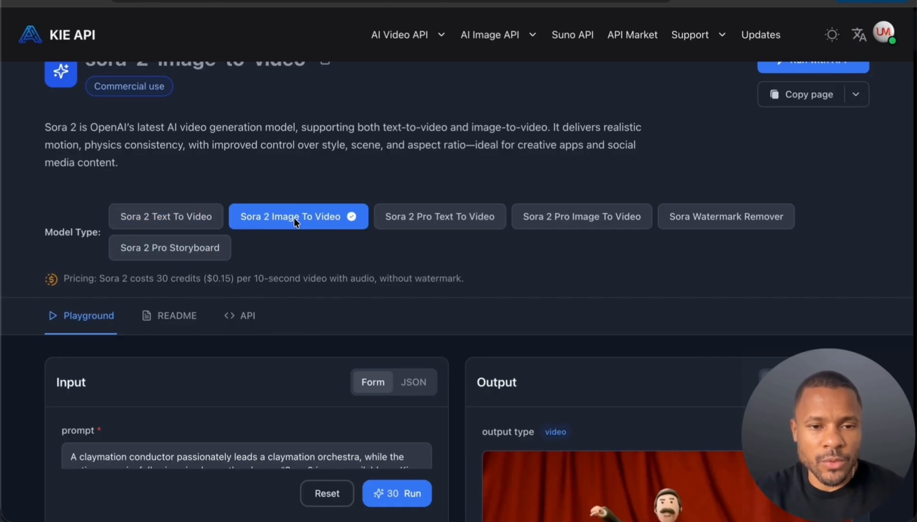
pyautogui.moveTo(320, 221)
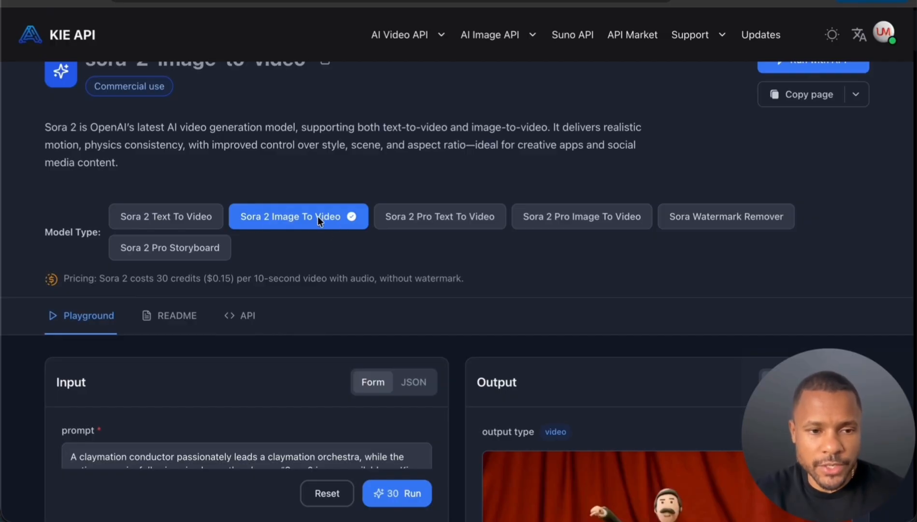
pyautogui.moveTo(164, 281)
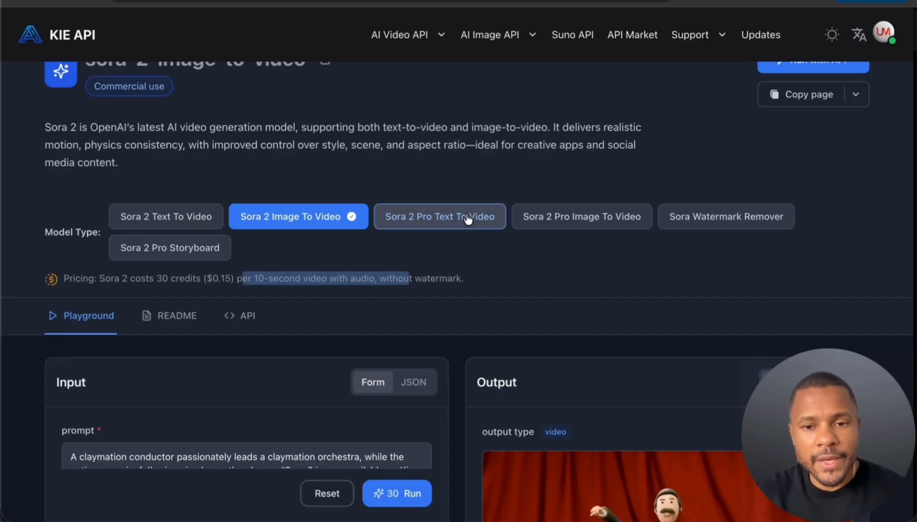
pyautogui.moveTo(580, 216)
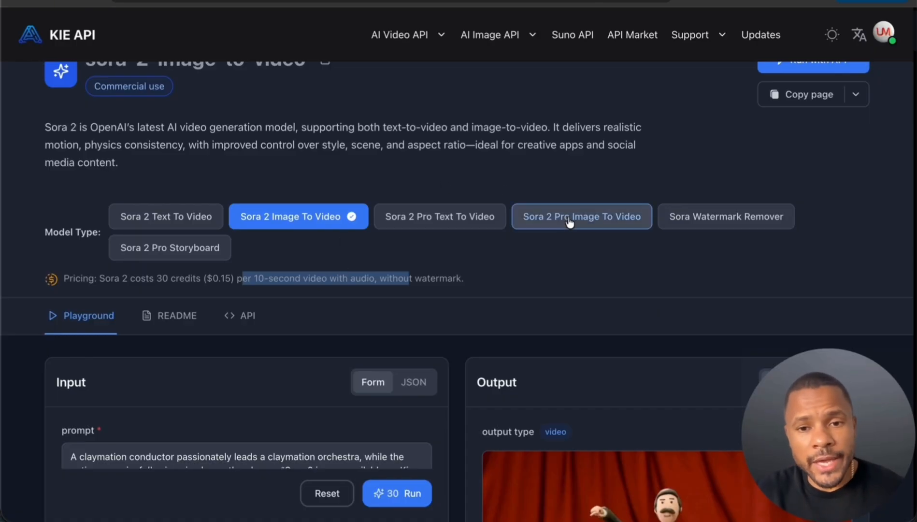
pyautogui.click(581, 216)
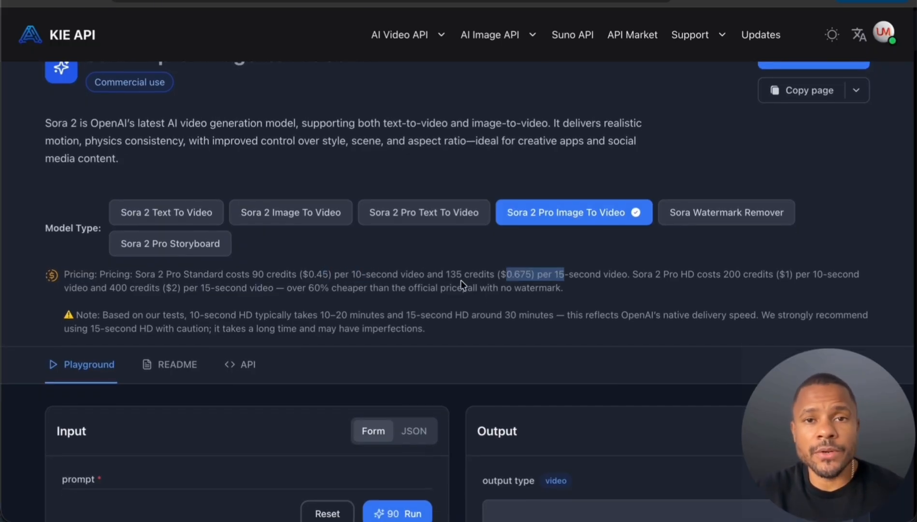
pyautogui.moveTo(622, 277)
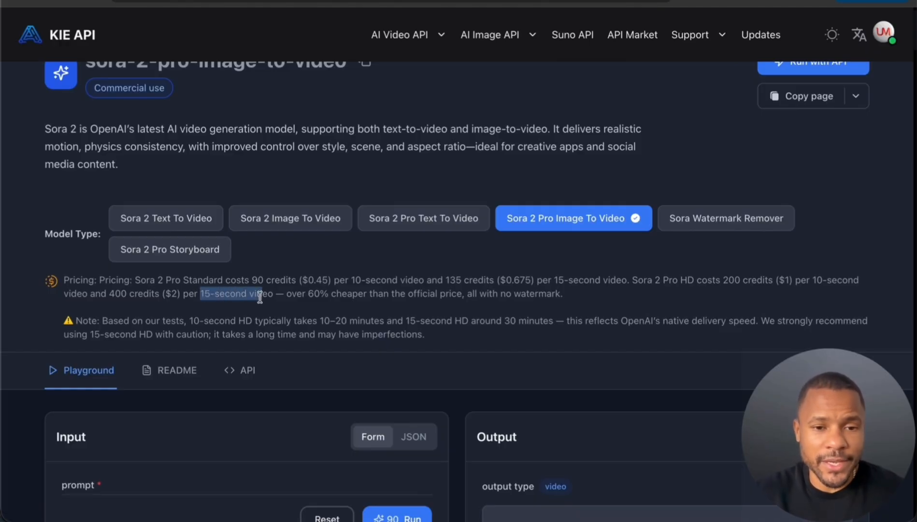
pyautogui.moveTo(256, 312)
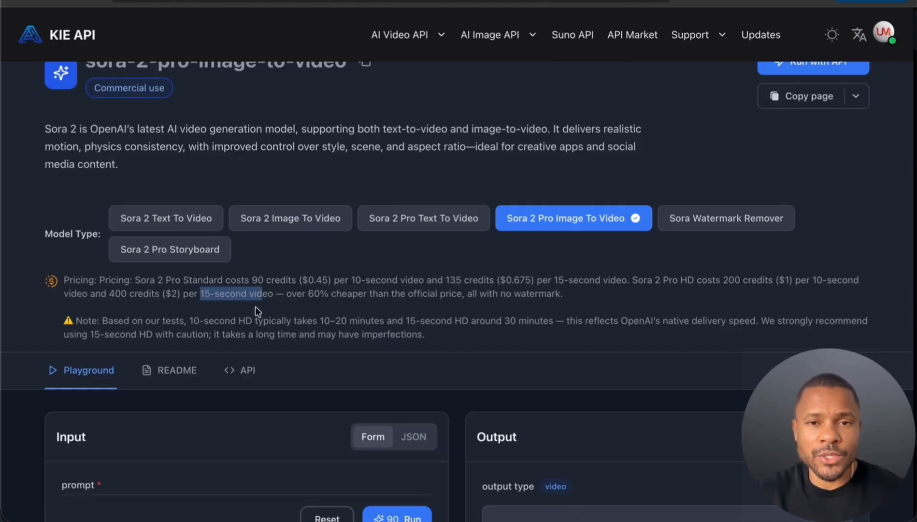
pyautogui.moveTo(690, 296)
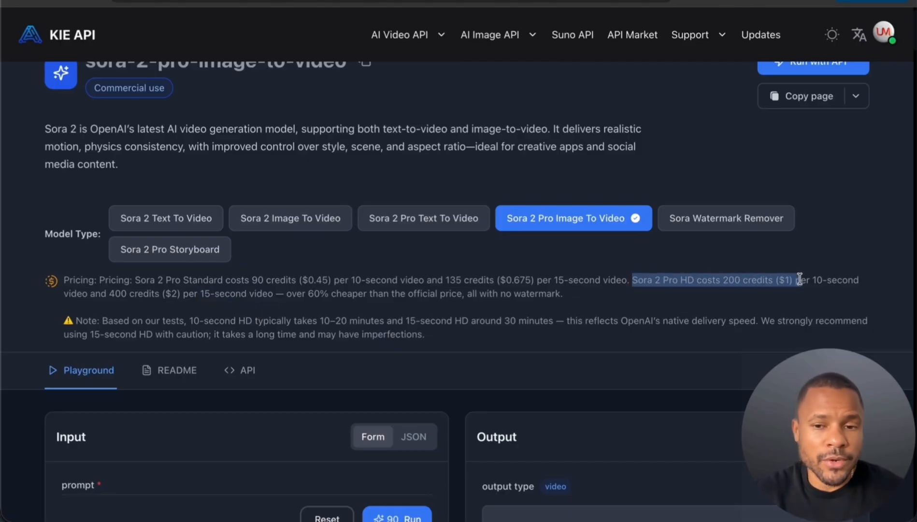
pyautogui.moveTo(450, 280)
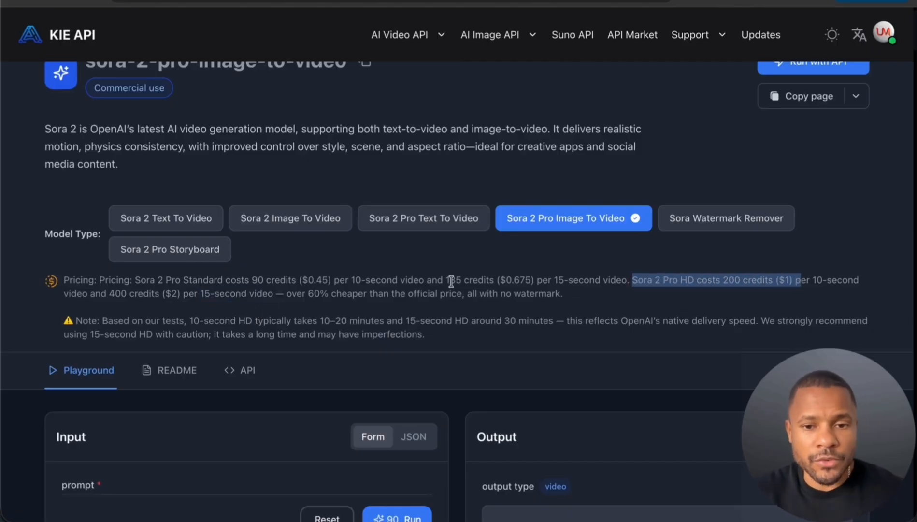
pyautogui.scroll(-3)
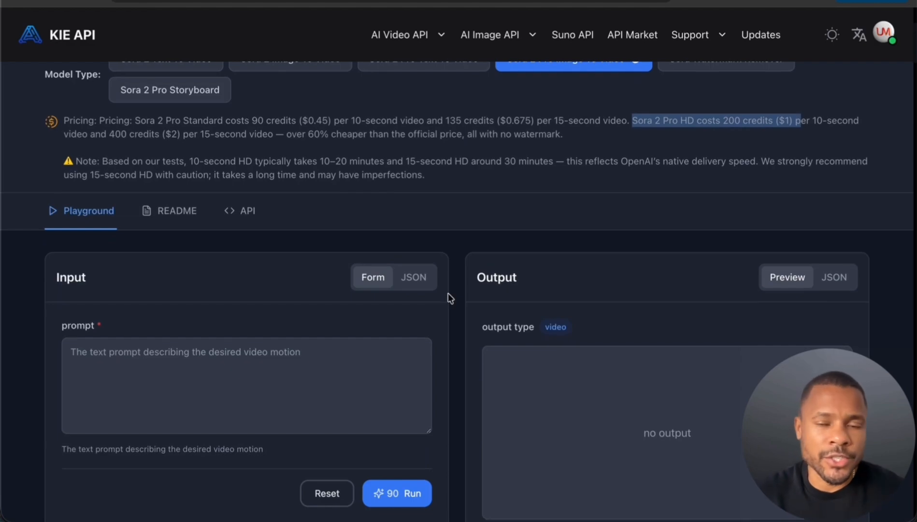
# - Revisit the standard and Pro Image To Video models, settling on Sora 2 Pro with its HD pricing and generation times
pyautogui.scroll(-3)
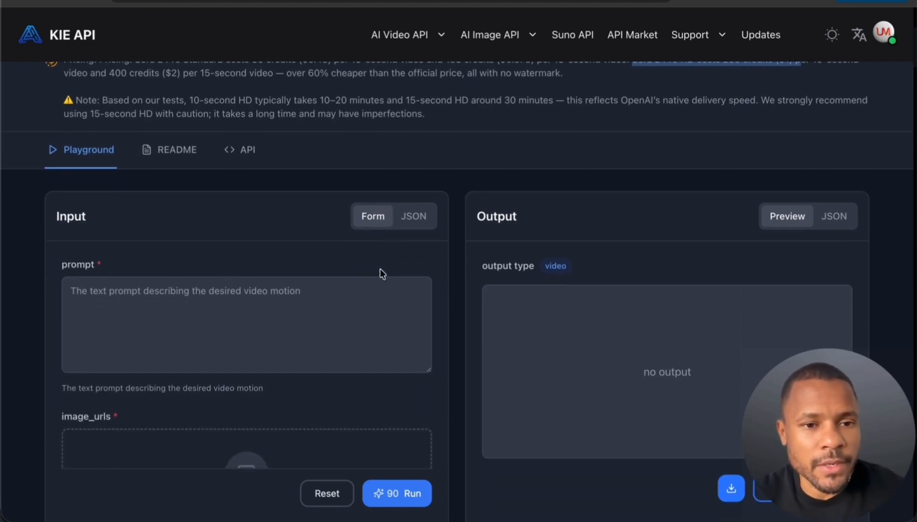
pyautogui.scroll(3)
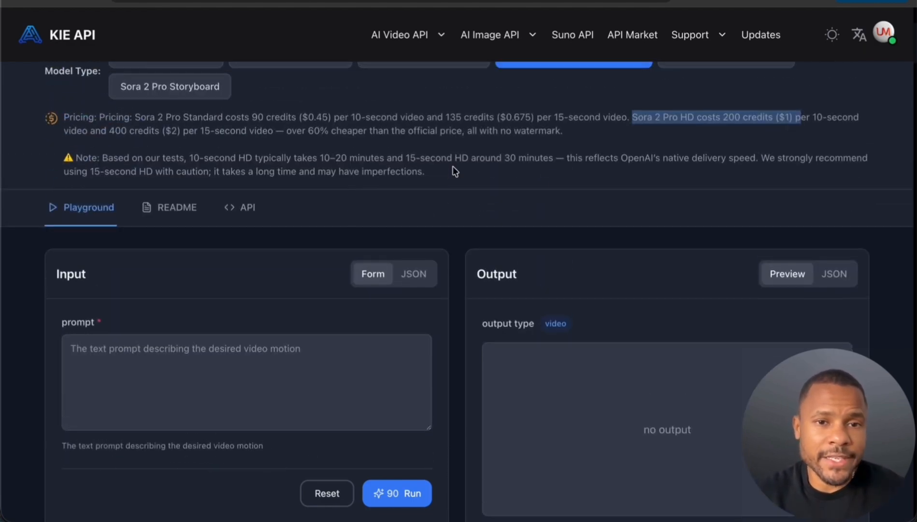
pyautogui.click(298, 147)
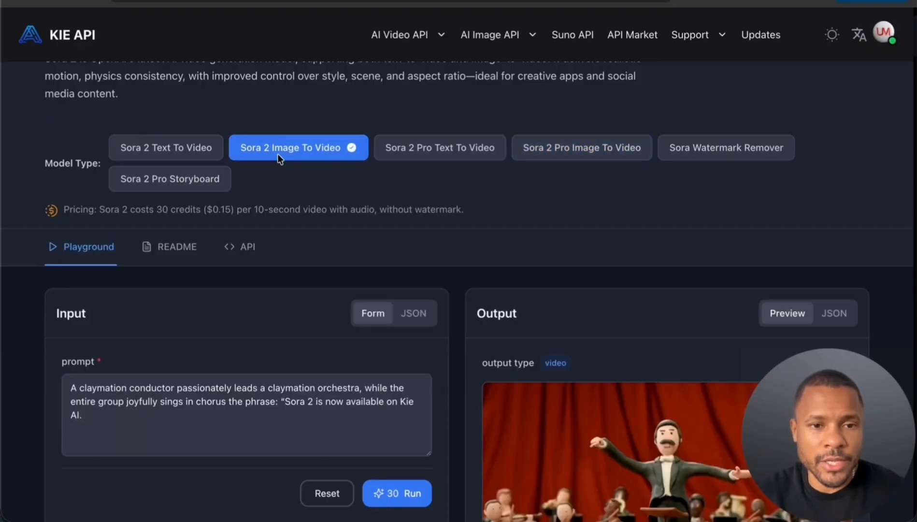
pyautogui.moveTo(370, 158)
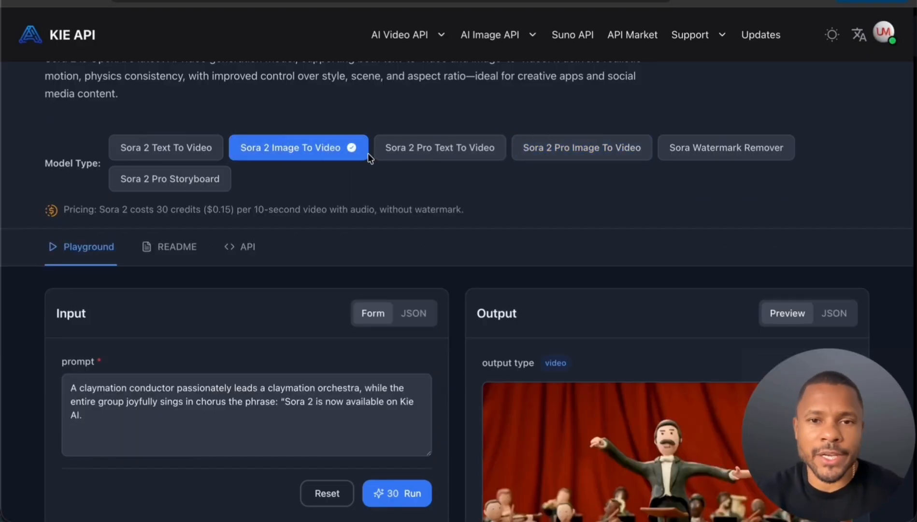
pyautogui.moveTo(372, 158)
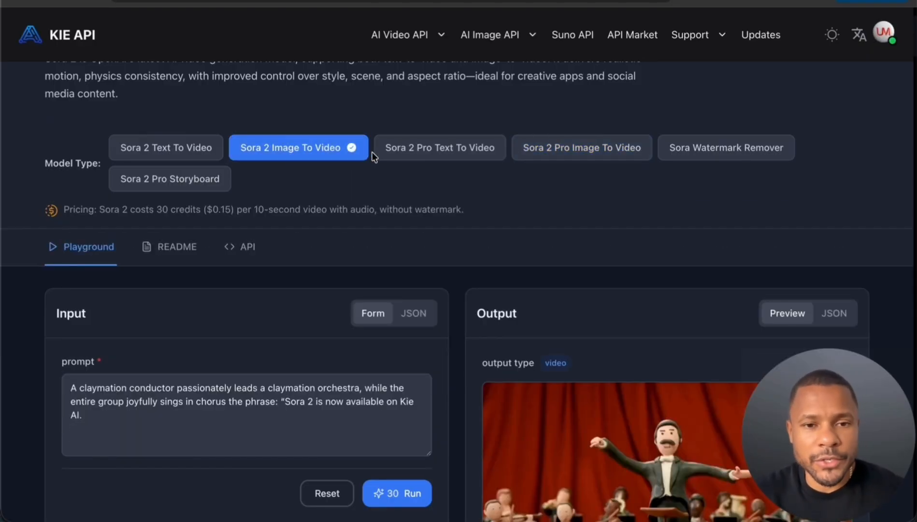
pyautogui.moveTo(575, 142)
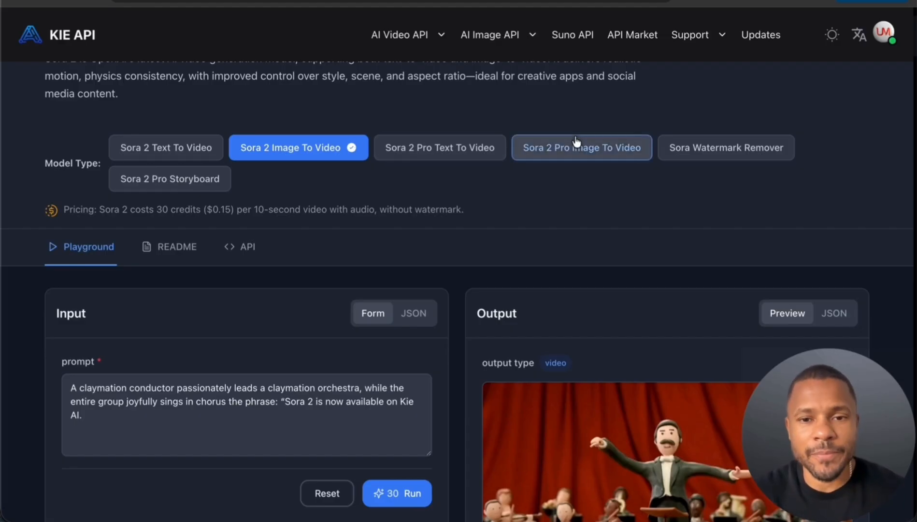
pyautogui.click(581, 147)
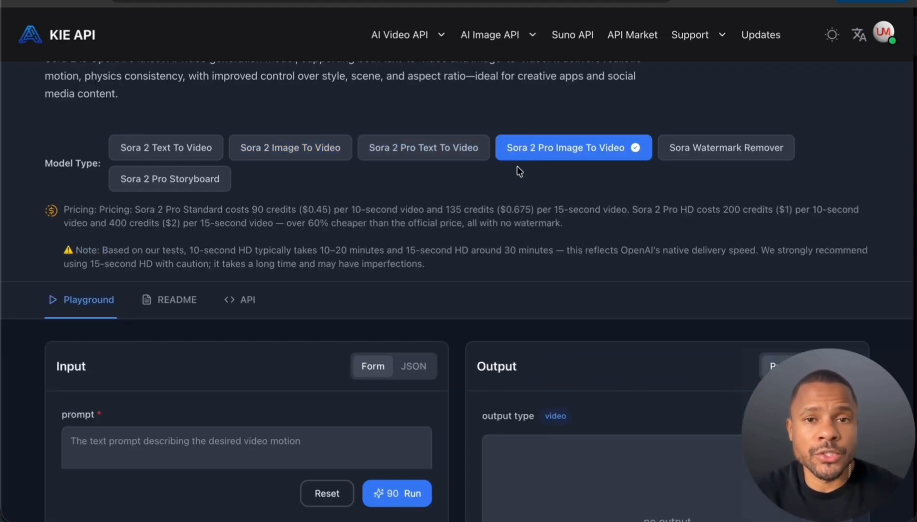
pyautogui.moveTo(562, 166)
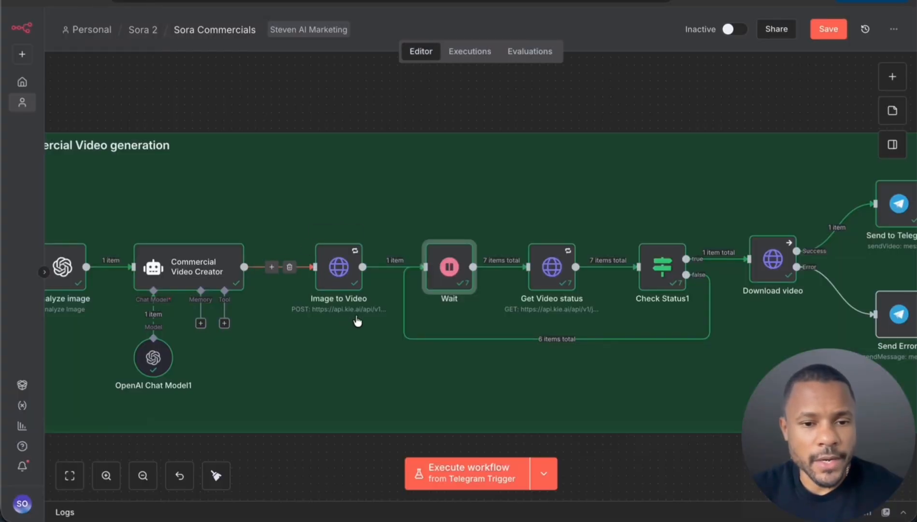
pyautogui.moveTo(354, 250)
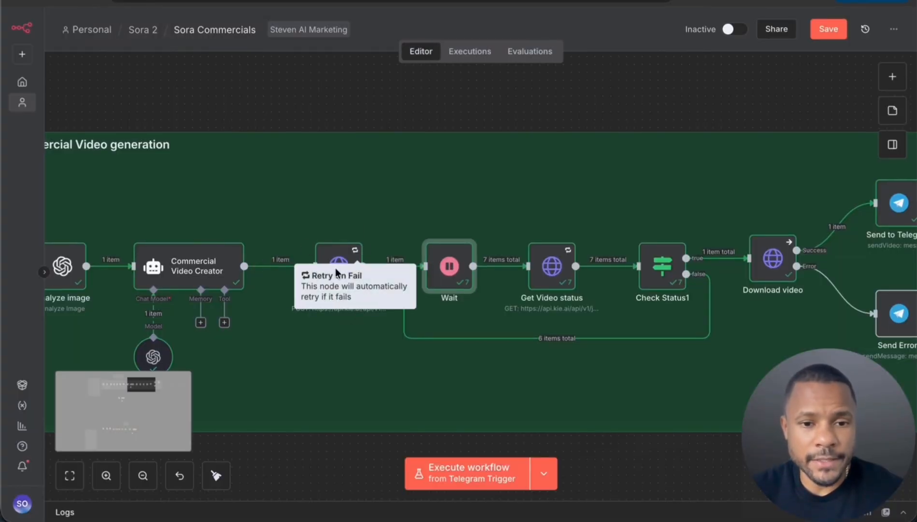
pyautogui.moveTo(449, 268)
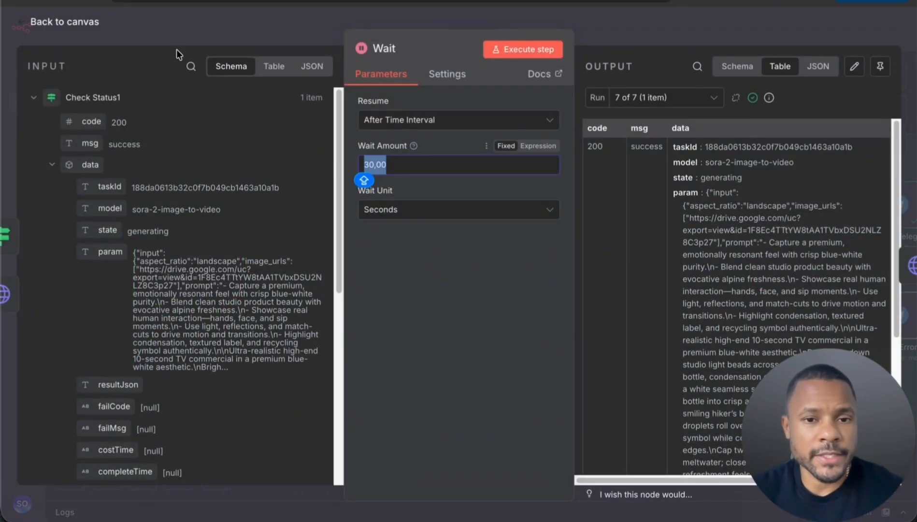
pyautogui.click(63, 22)
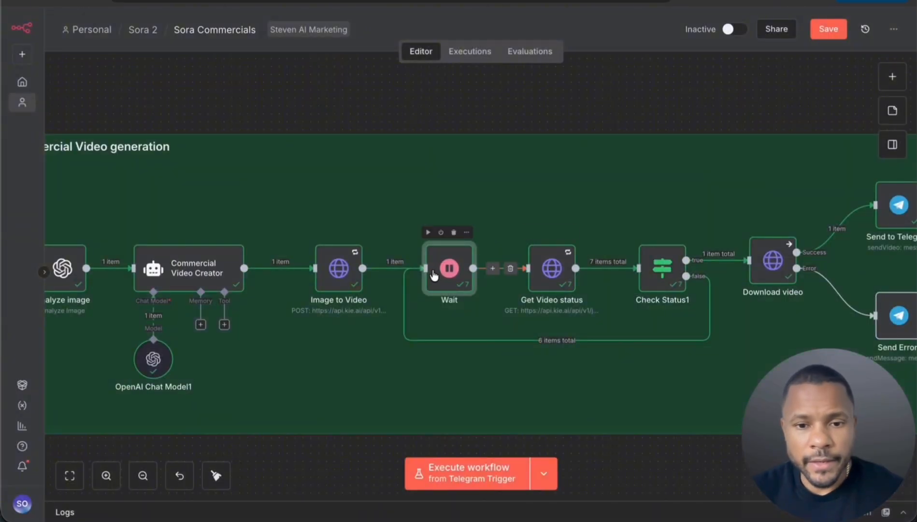
pyautogui.moveTo(550, 271)
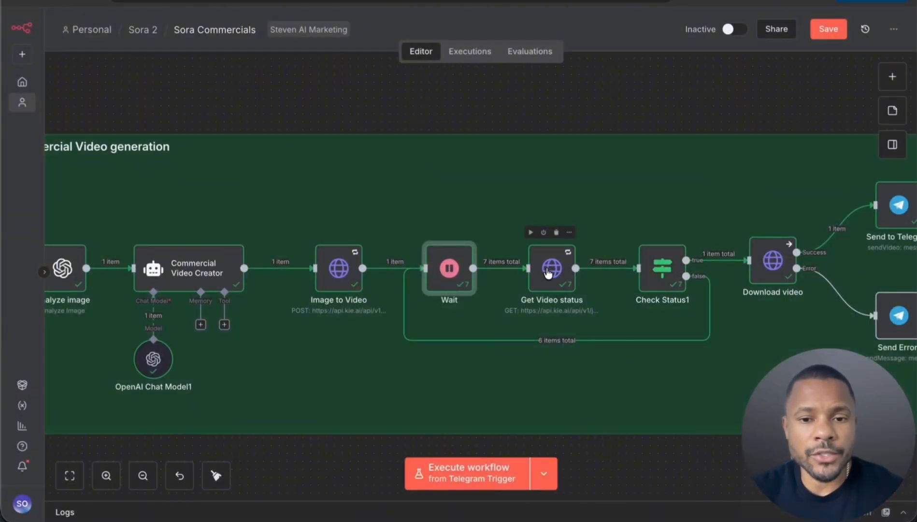
pyautogui.doubleClick(551, 269)
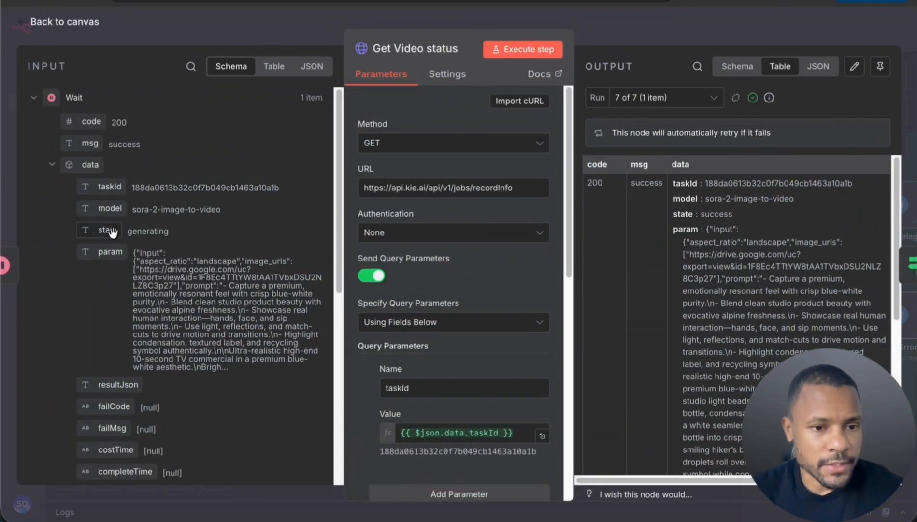
pyautogui.doubleClick(107, 230)
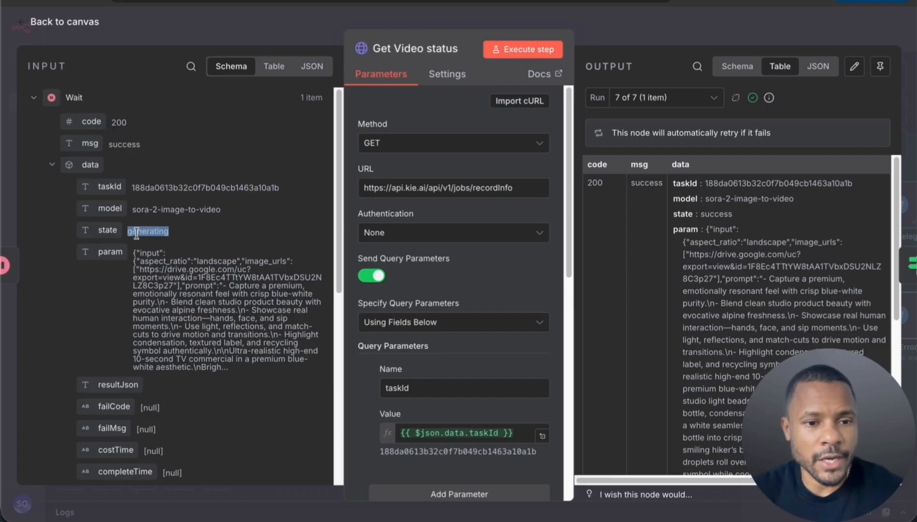
pyautogui.click(63, 22)
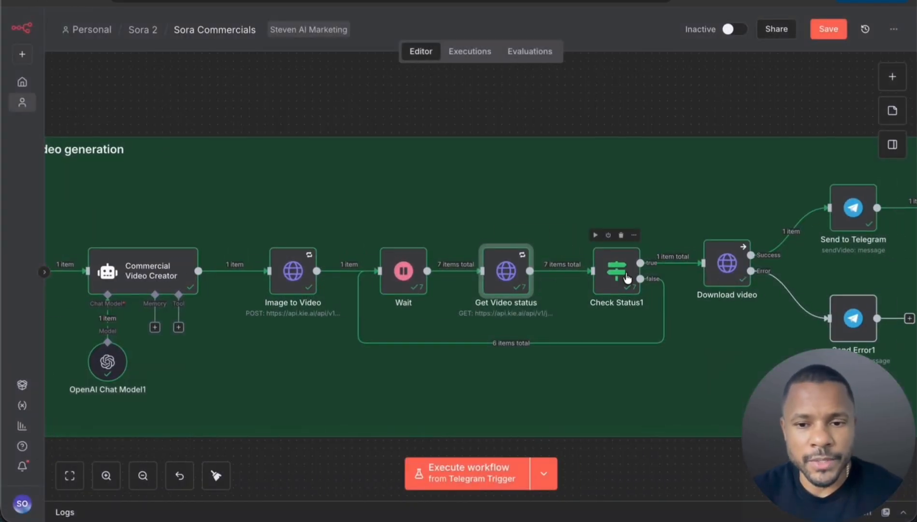
pyautogui.doubleClick(616, 270)
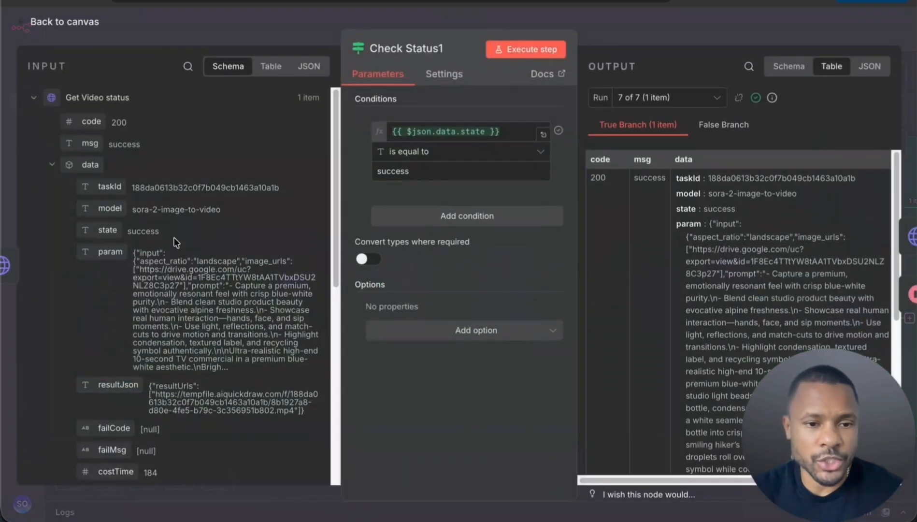
pyautogui.doubleClick(143, 231)
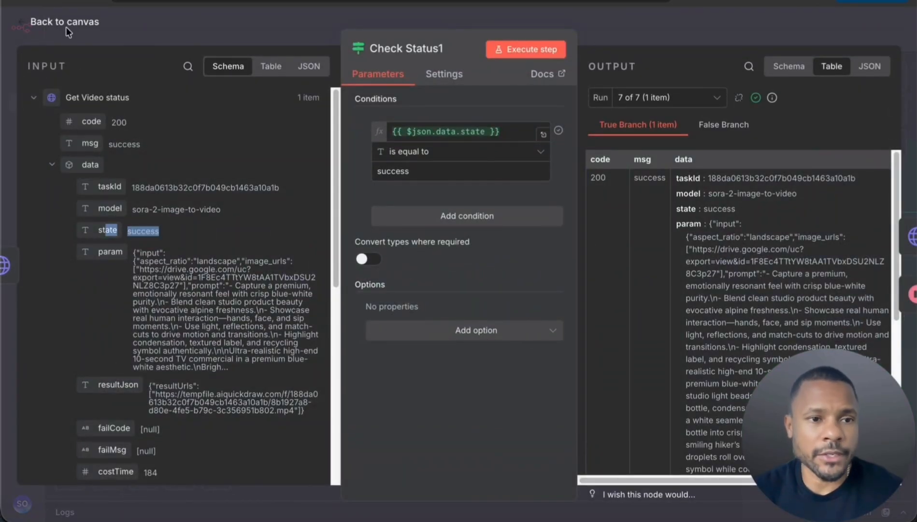
pyautogui.click(65, 22)
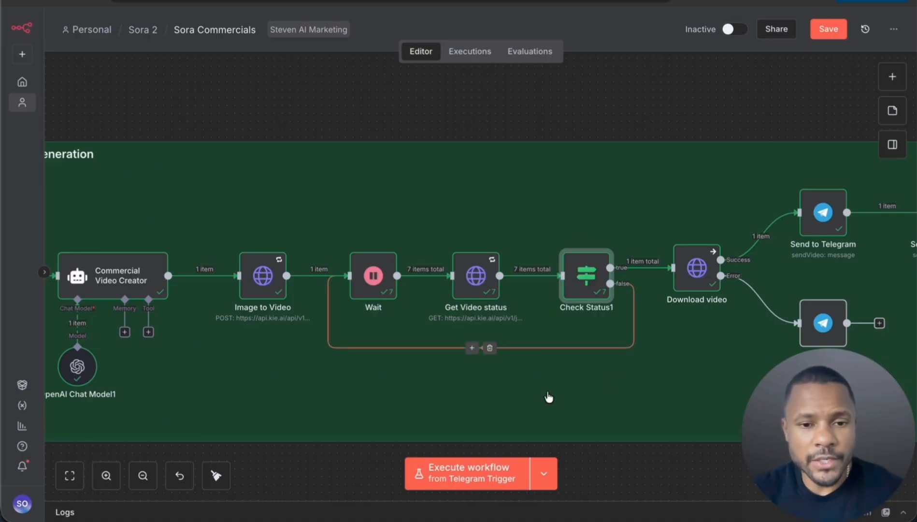
pyautogui.moveTo(373, 279)
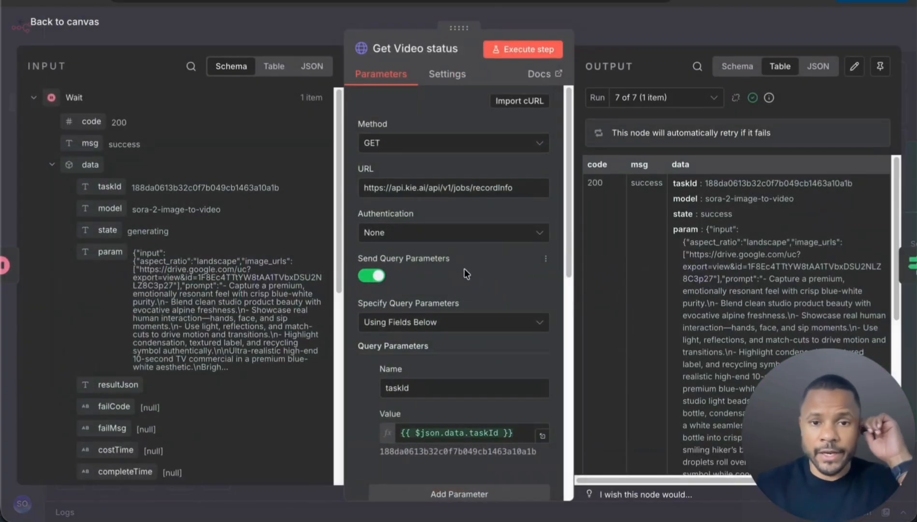
pyautogui.click(63, 22)
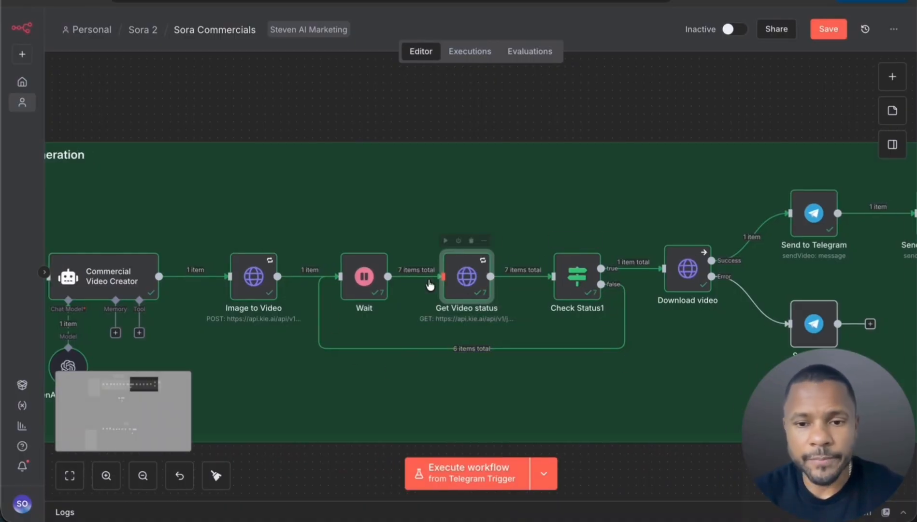
pyautogui.moveTo(572, 282)
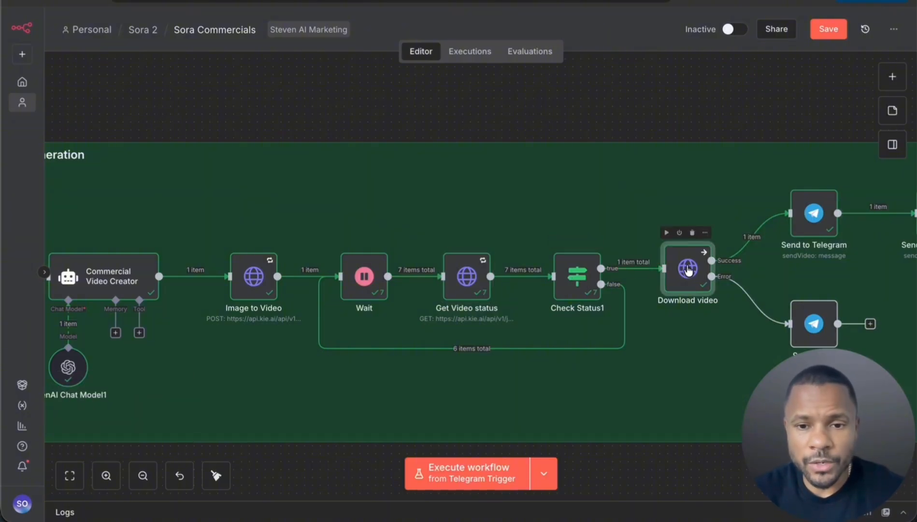
# - Review the Download video node's URL expression parsed from the task's resultJson
pyautogui.doubleClick(688, 269)
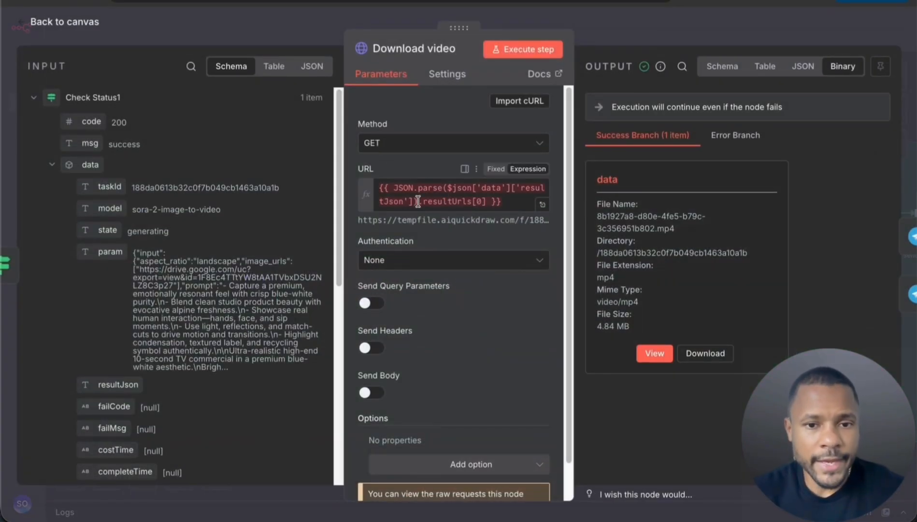
pyautogui.scroll(-3)
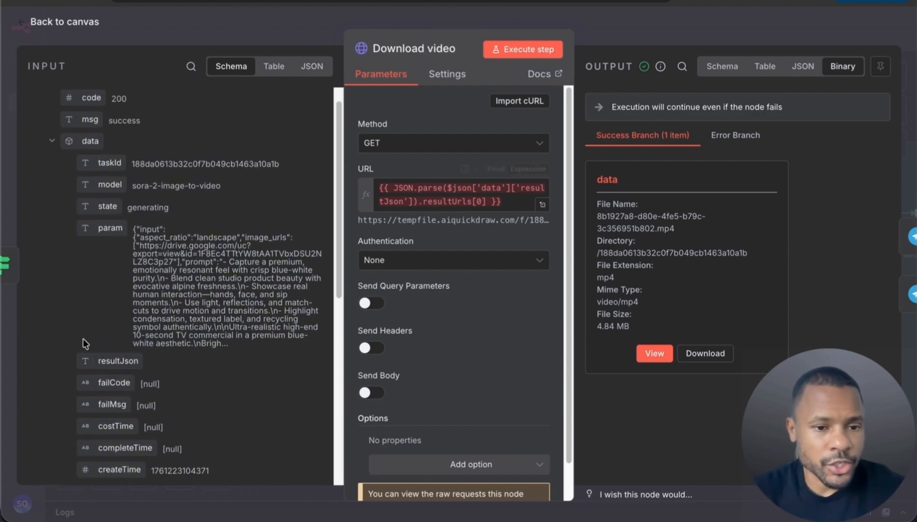
pyautogui.moveTo(259, 363)
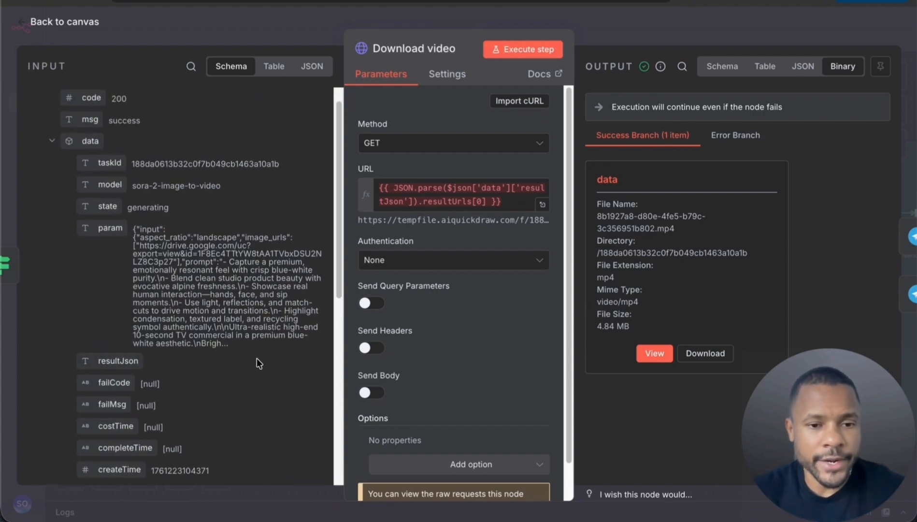
pyautogui.click(456, 194)
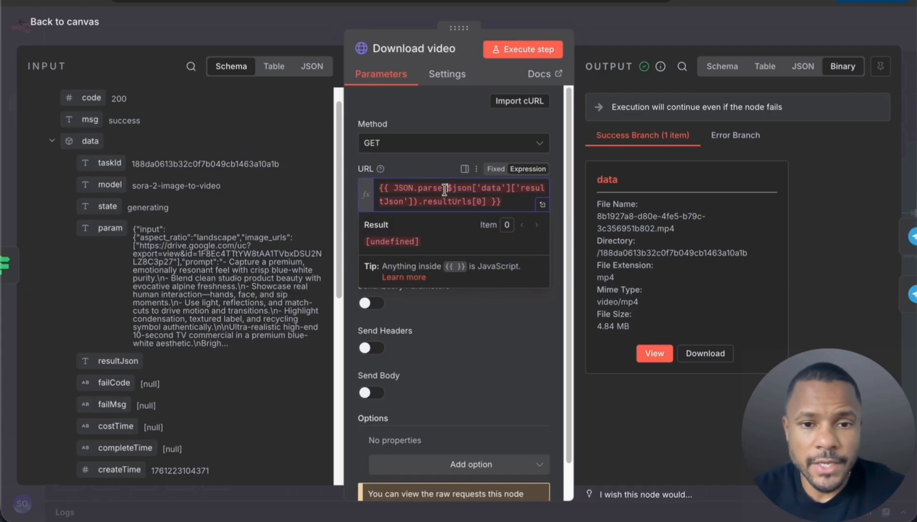
pyautogui.doubleClick(433, 187)
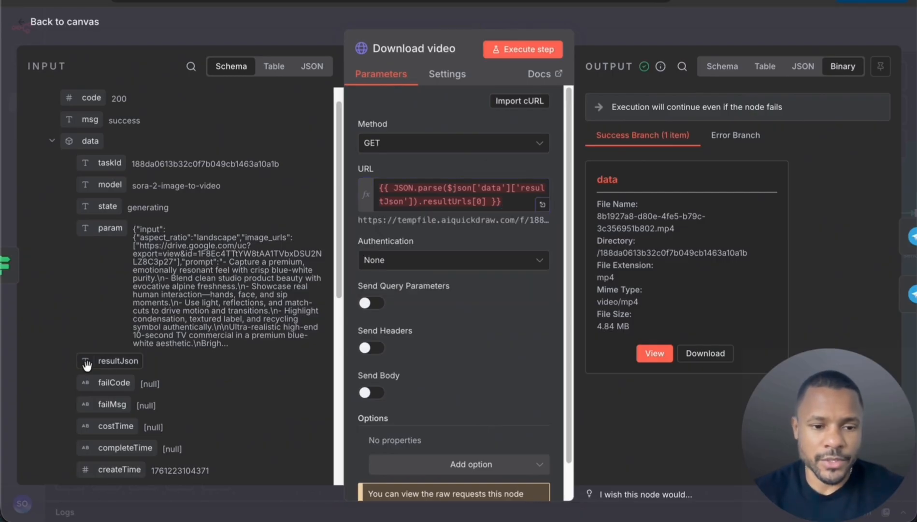
pyautogui.scroll(-3)
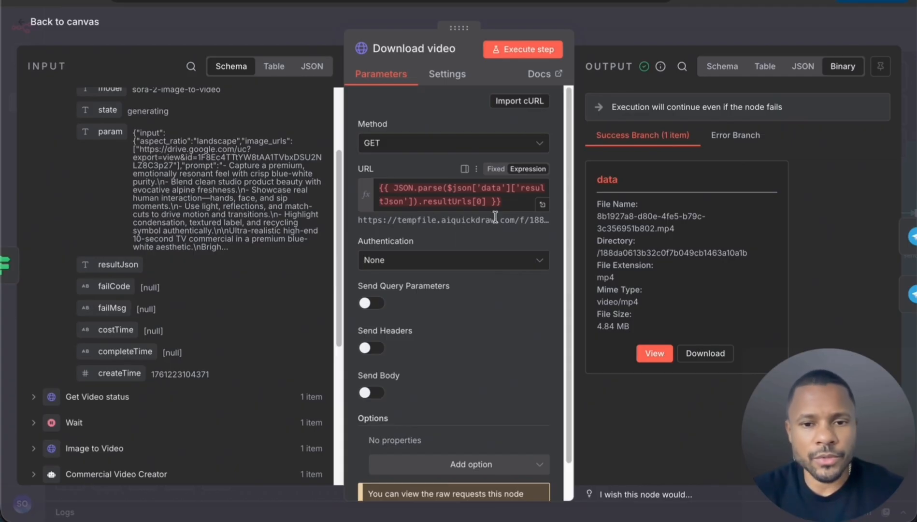
pyautogui.moveTo(408, 186)
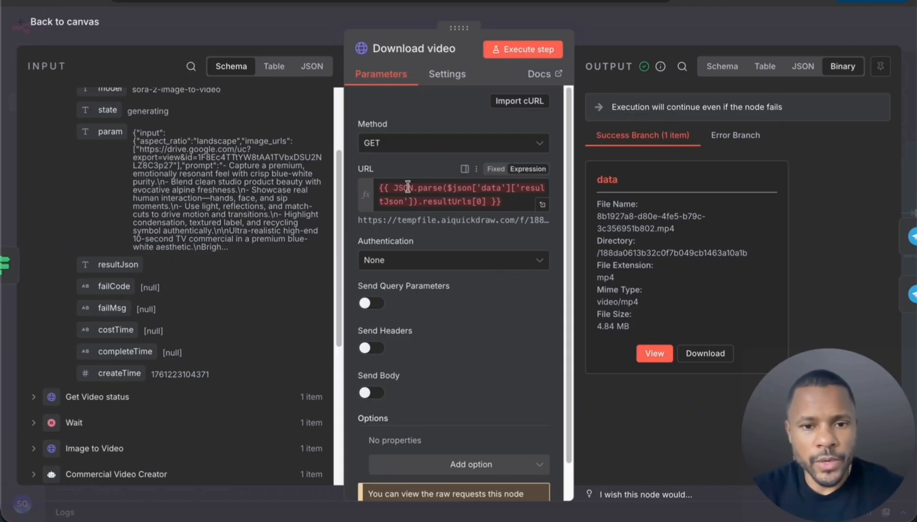
pyautogui.moveTo(428, 197)
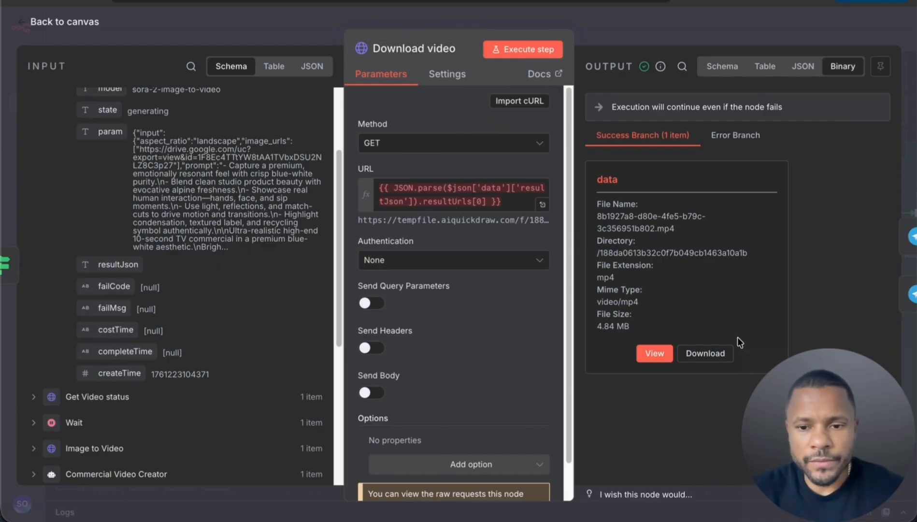
# - Preview and play the downloaded Dasani commercial mp4 from the node's binary output
pyautogui.click(653, 353)
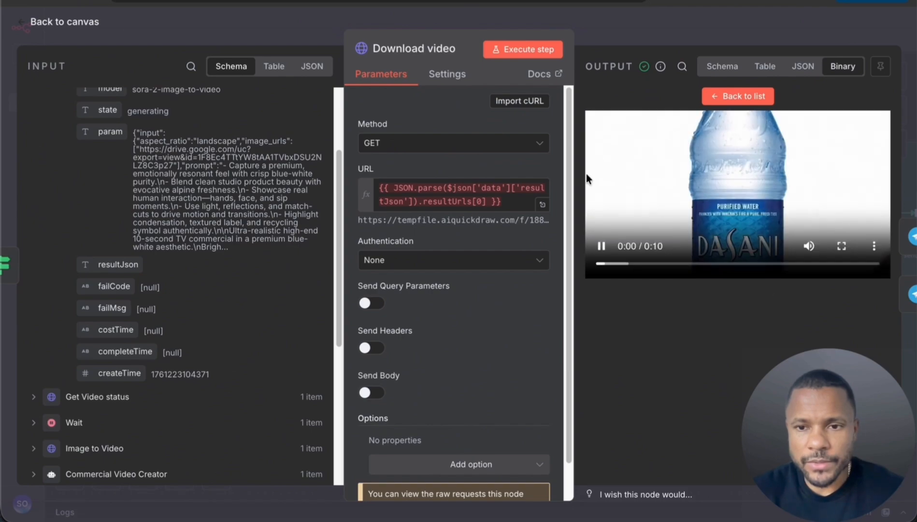
pyautogui.click(600, 246)
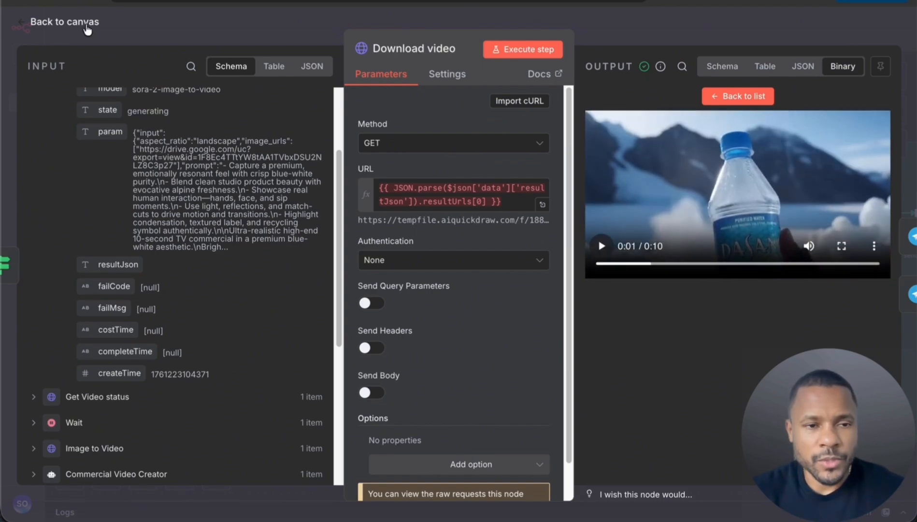
pyautogui.click(64, 22)
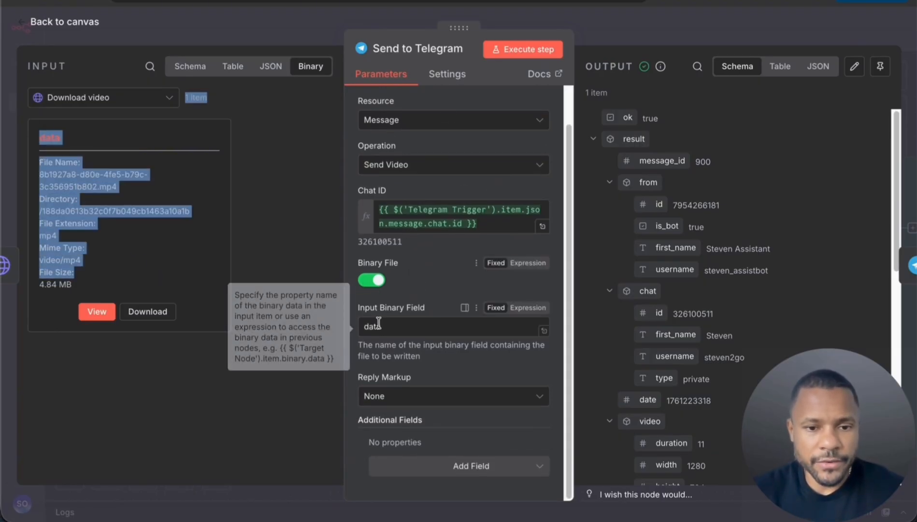
pyautogui.moveTo(409, 311)
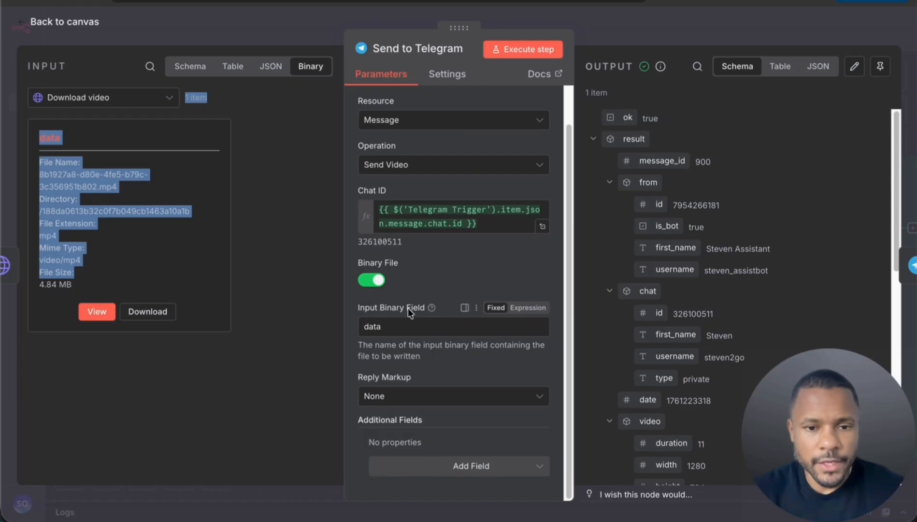
# - Check Send to Telegram's binary field, then inspect Send a text message with the Commercial Video Creator input expanded
pyautogui.scroll(3)
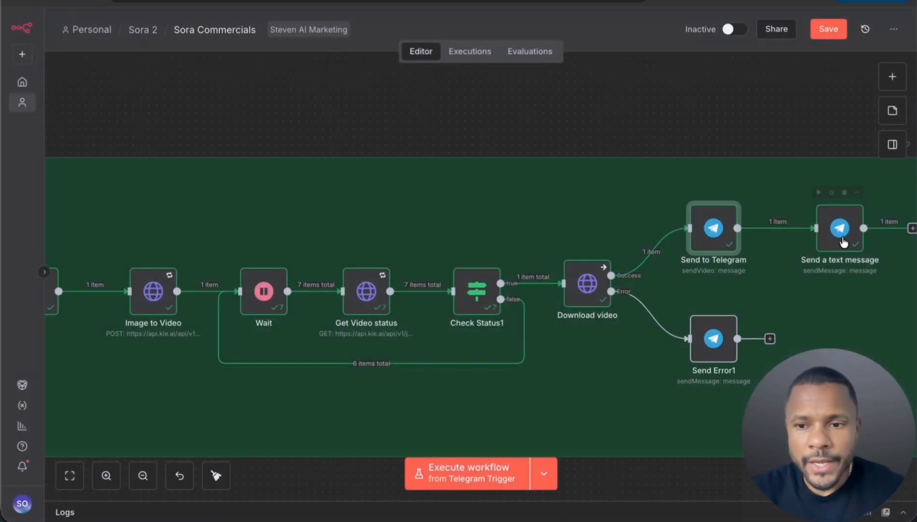
pyautogui.doubleClick(839, 228)
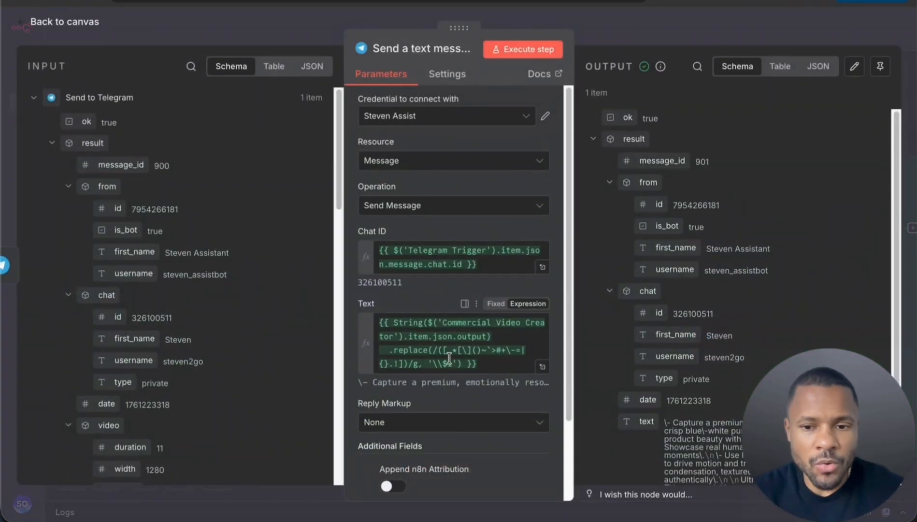
pyautogui.click(34, 97)
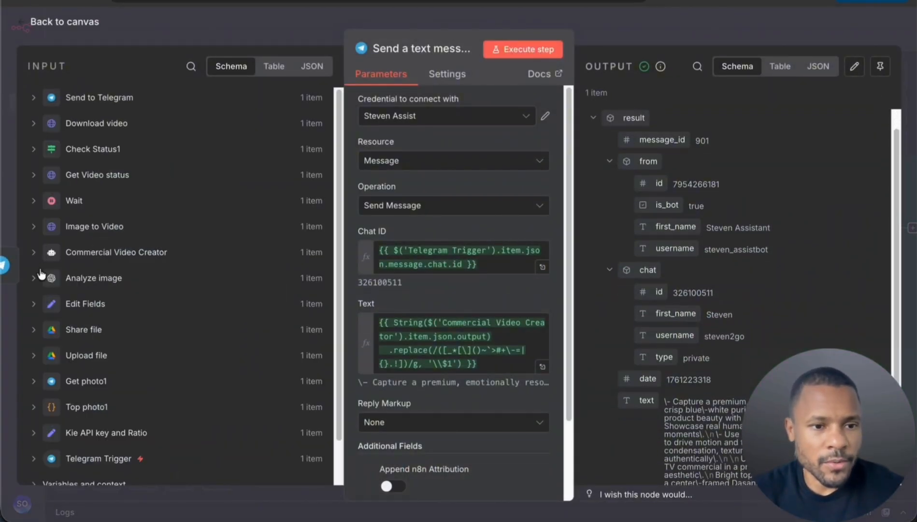
pyautogui.click(34, 253)
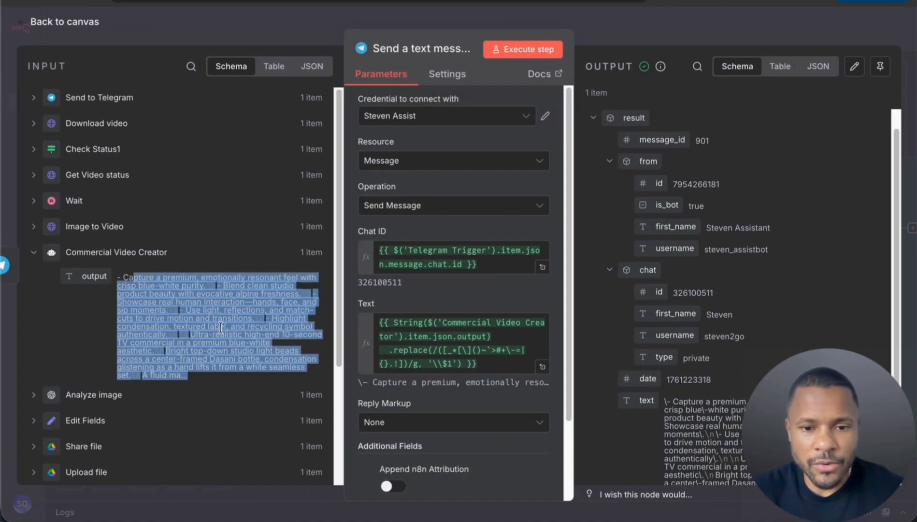
# - Review the message Text expression that escapes the agent's commercial prompt for Telegram
pyautogui.click(453, 256)
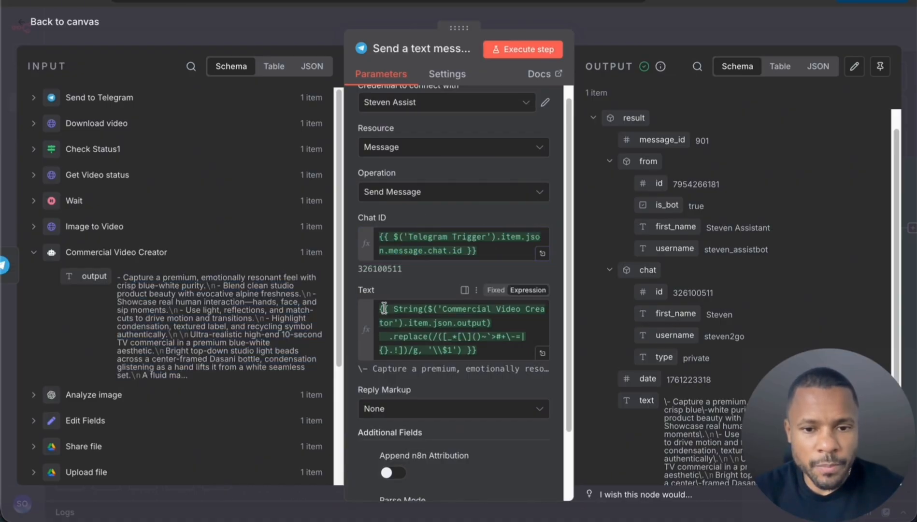
pyautogui.click(450, 330)
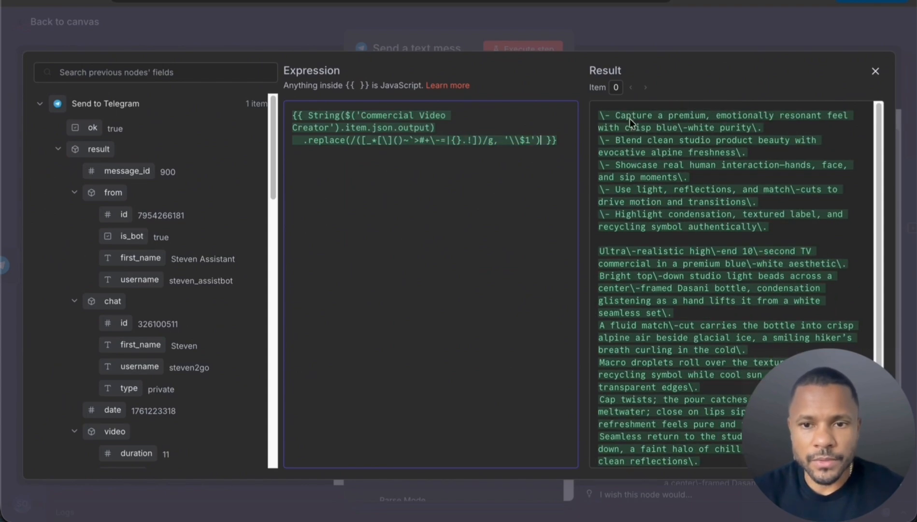
pyautogui.click(875, 71)
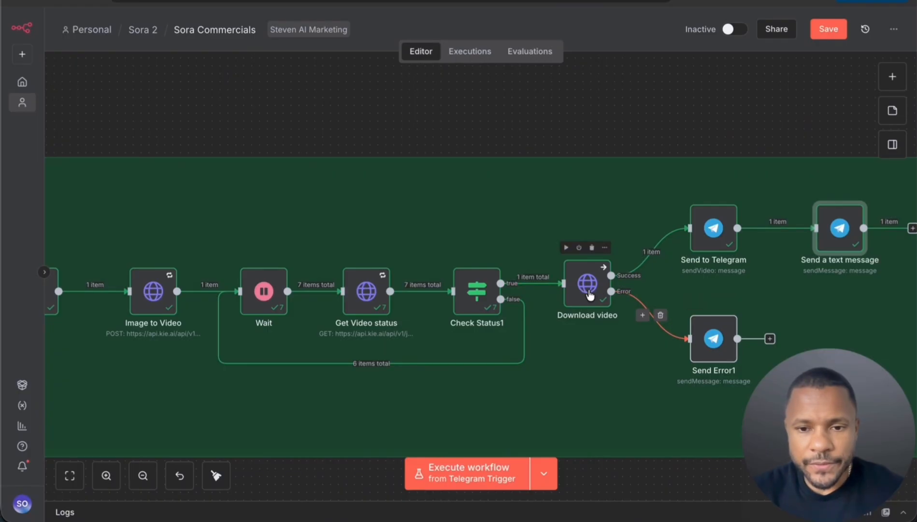
pyautogui.moveTo(713, 338)
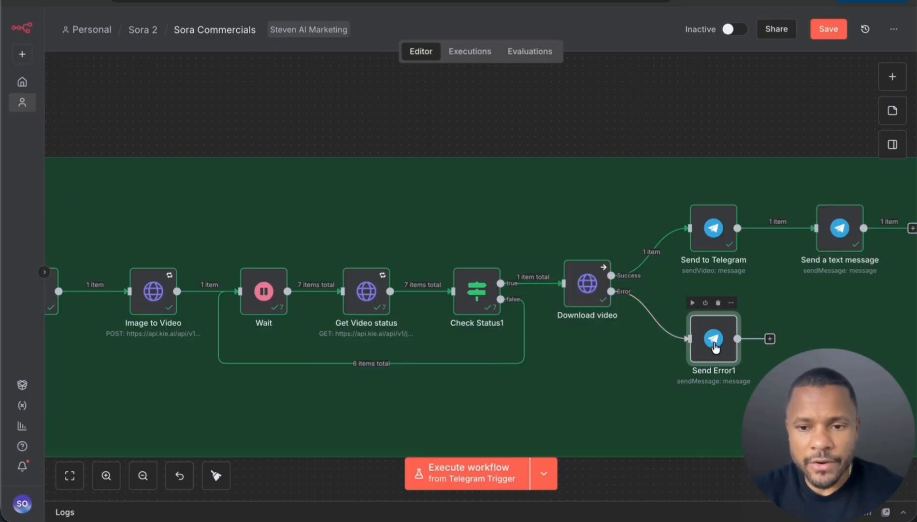
# - Review the Send Error1 message, then show Download video's On Error setting continuing via the error output
pyautogui.doubleClick(713, 338)
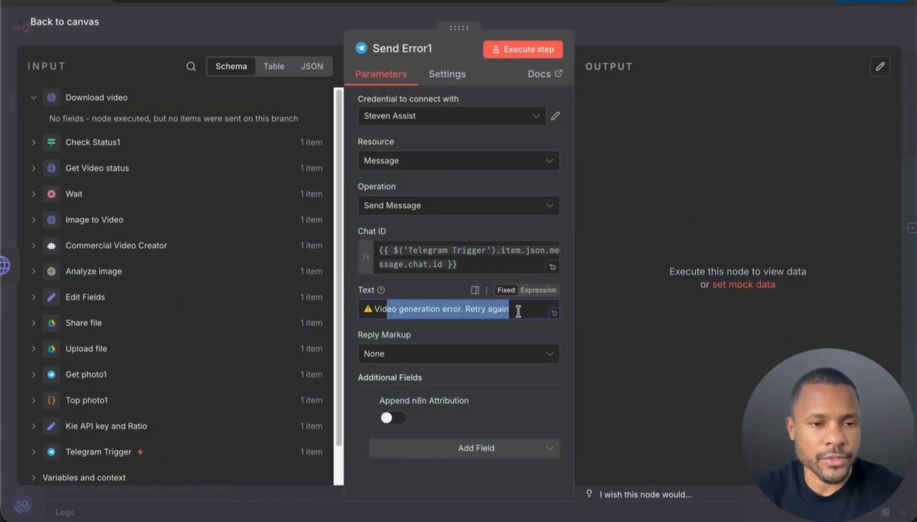
pyautogui.click(62, 21)
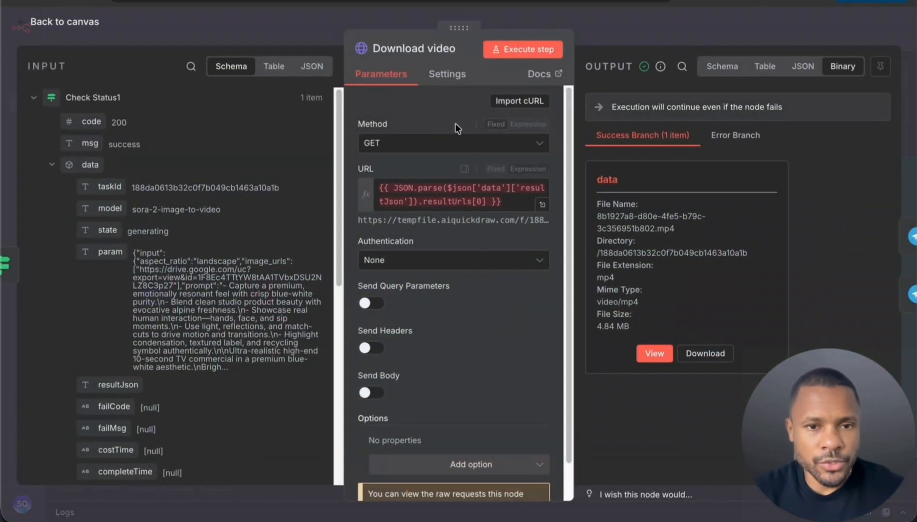
pyautogui.click(447, 74)
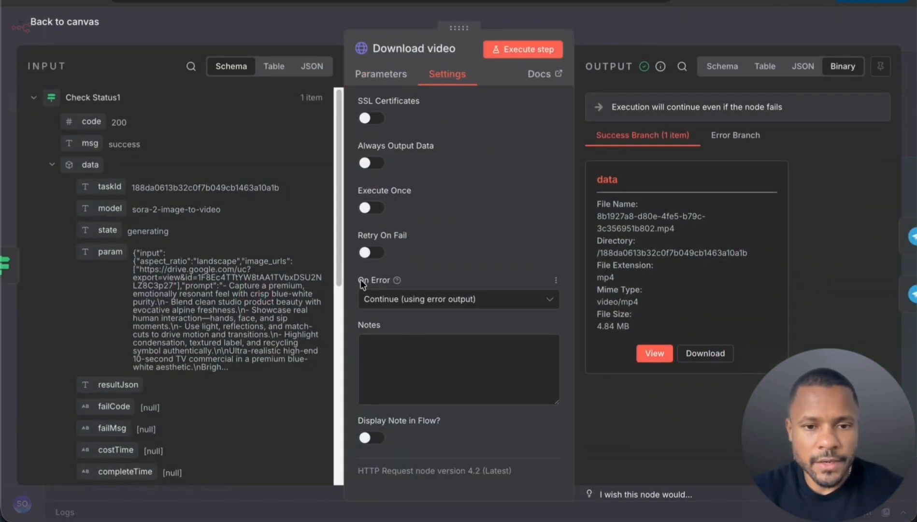
pyautogui.moveTo(456, 303)
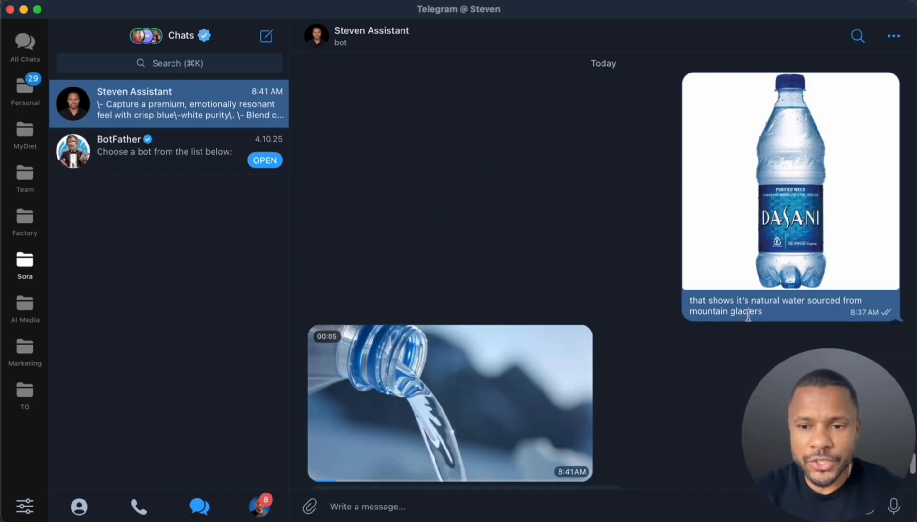
# - Play the delivered Dasani commercial in the Telegram bot chat, start a forward, and watch it full-screen
pyautogui.scroll(-3)
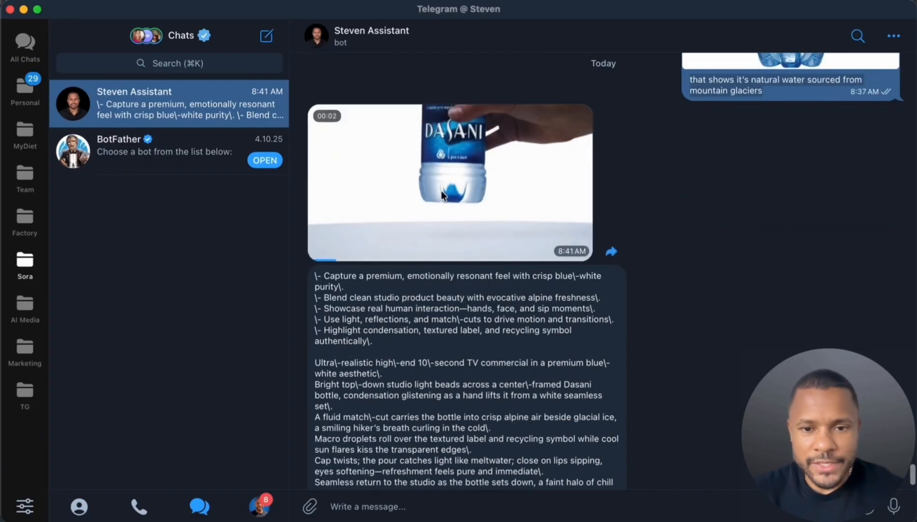
pyautogui.click(450, 183)
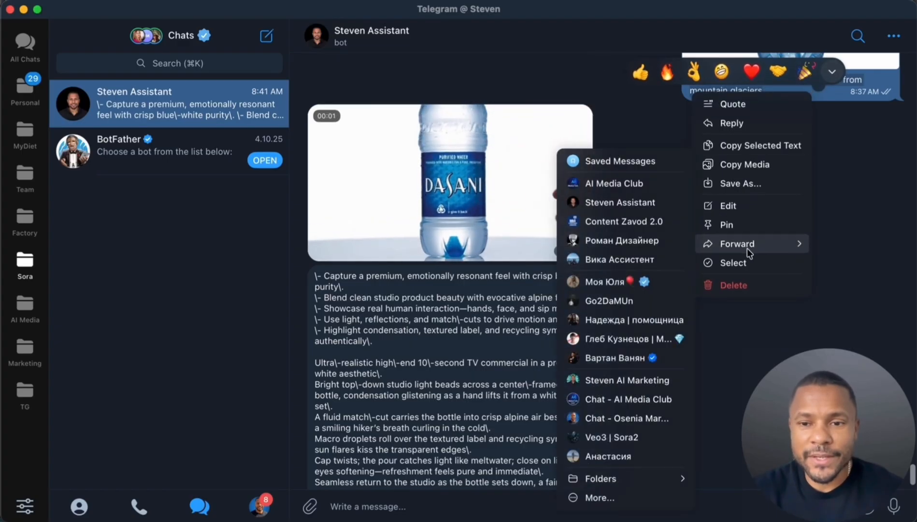
pyautogui.click(736, 244)
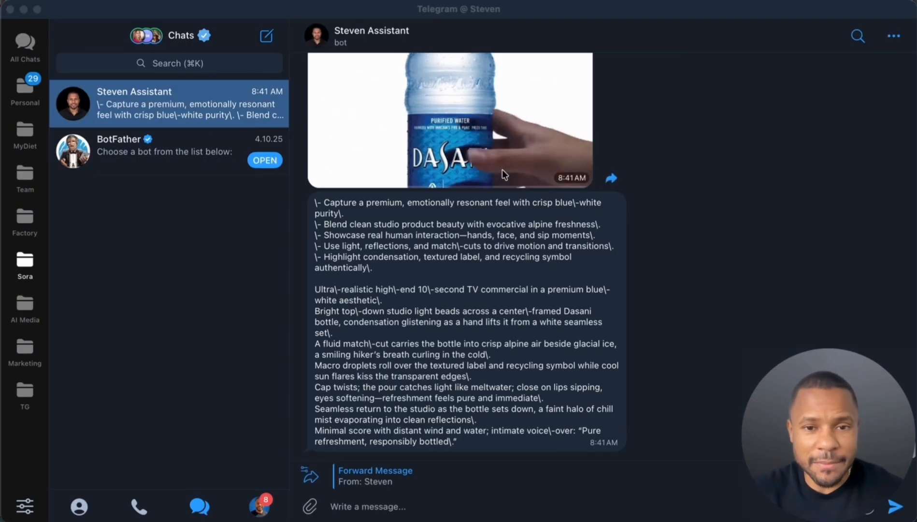
pyautogui.click(449, 119)
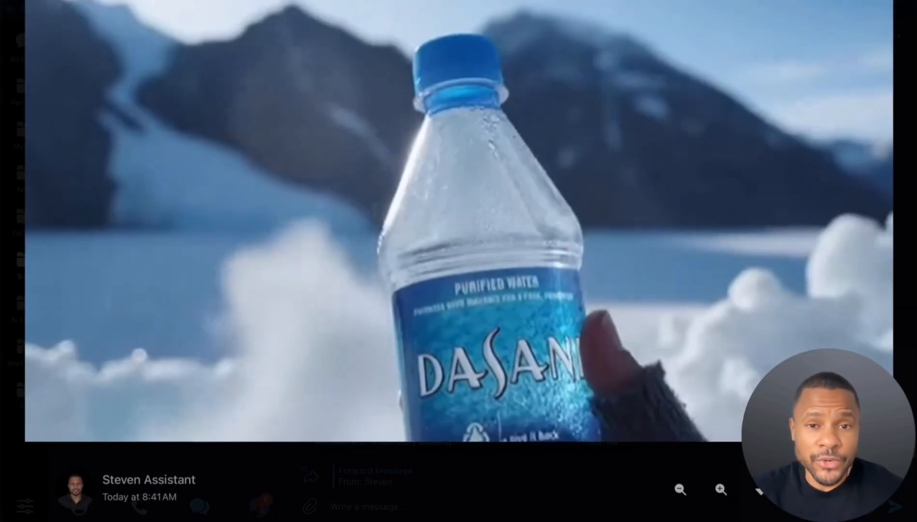